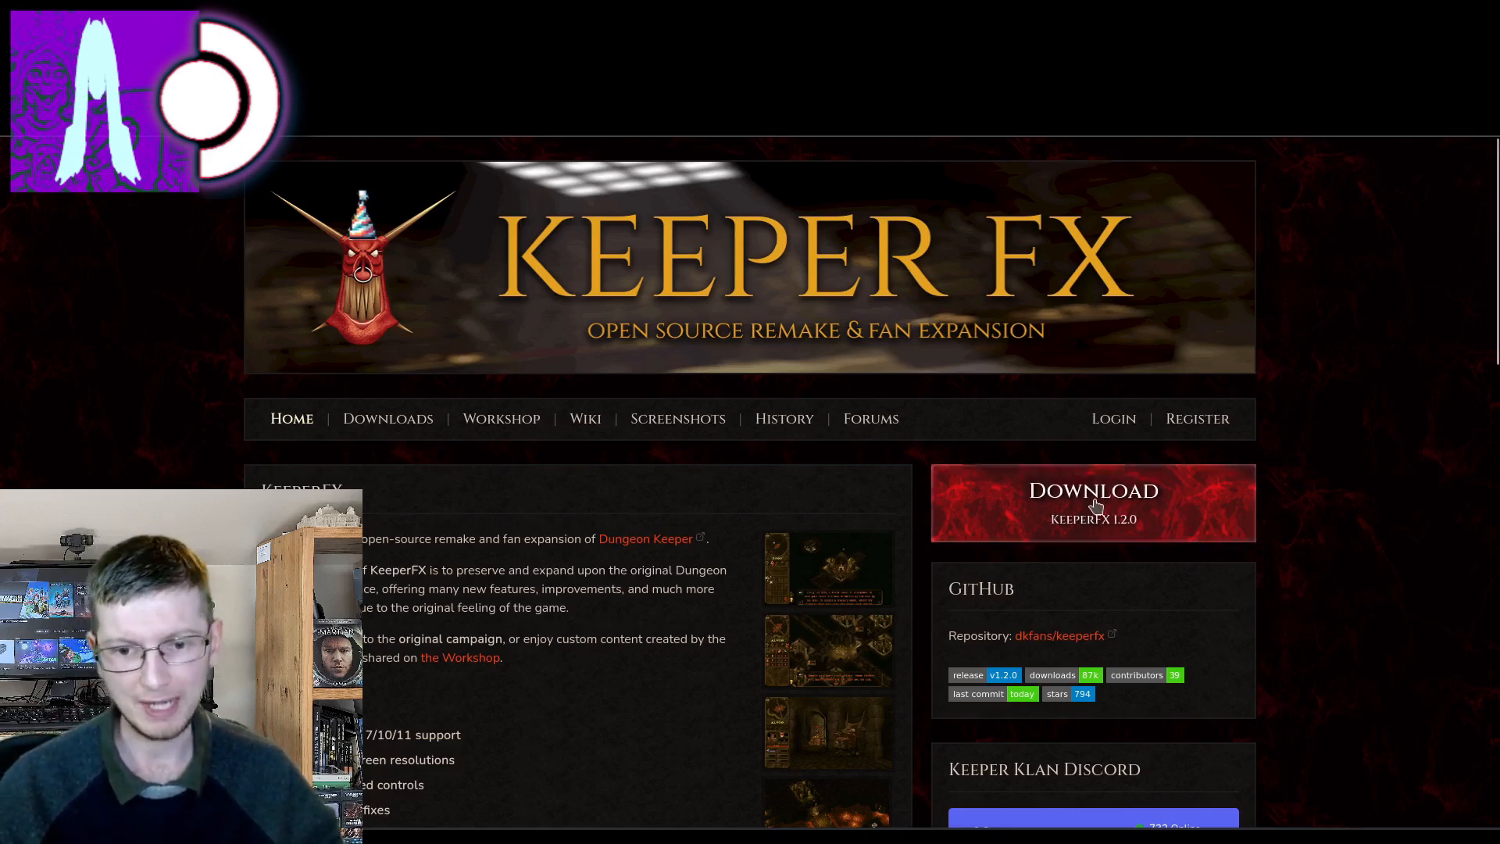
Step: Start downloading KeeperFX 1.2.0 from the red banner on the KeeperFX home page
left_click(1092, 502)
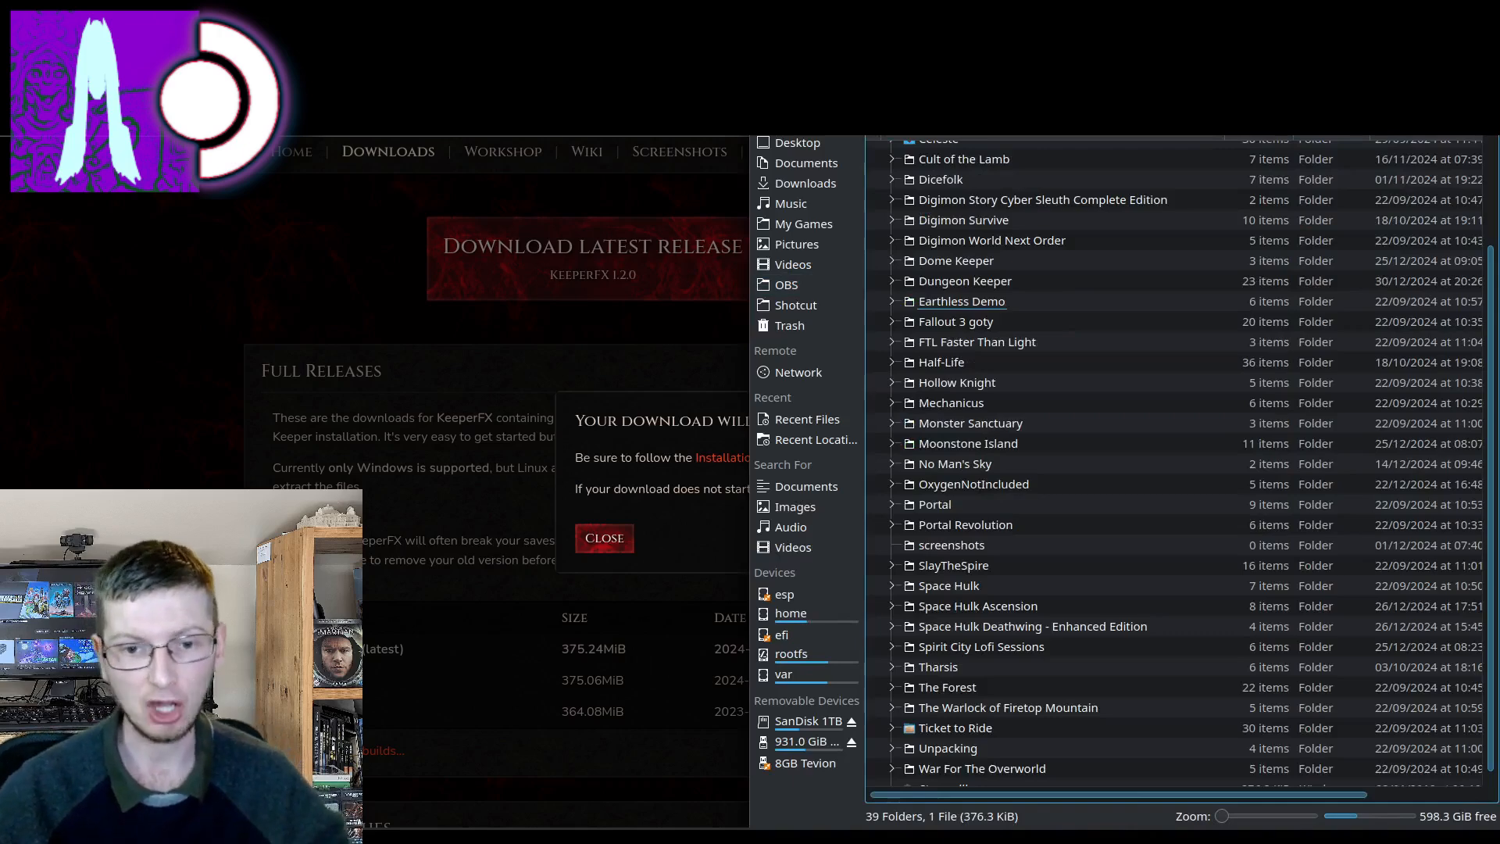
Step: Open the downloaded KeeperFX 1.2.0 zip from Downloads in Ark
right_click(964, 279)
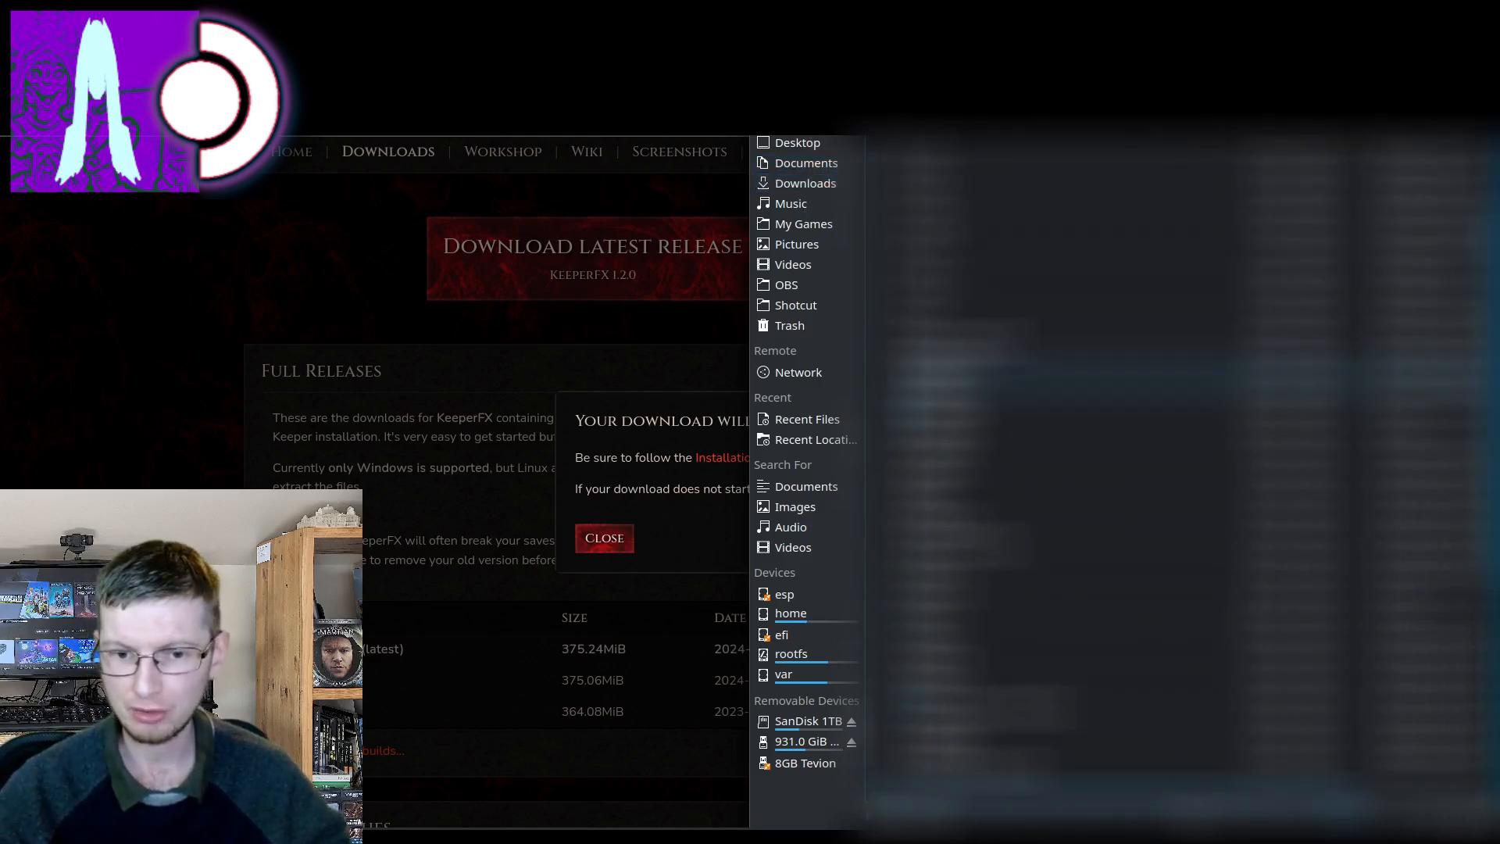
left_click(797, 142)
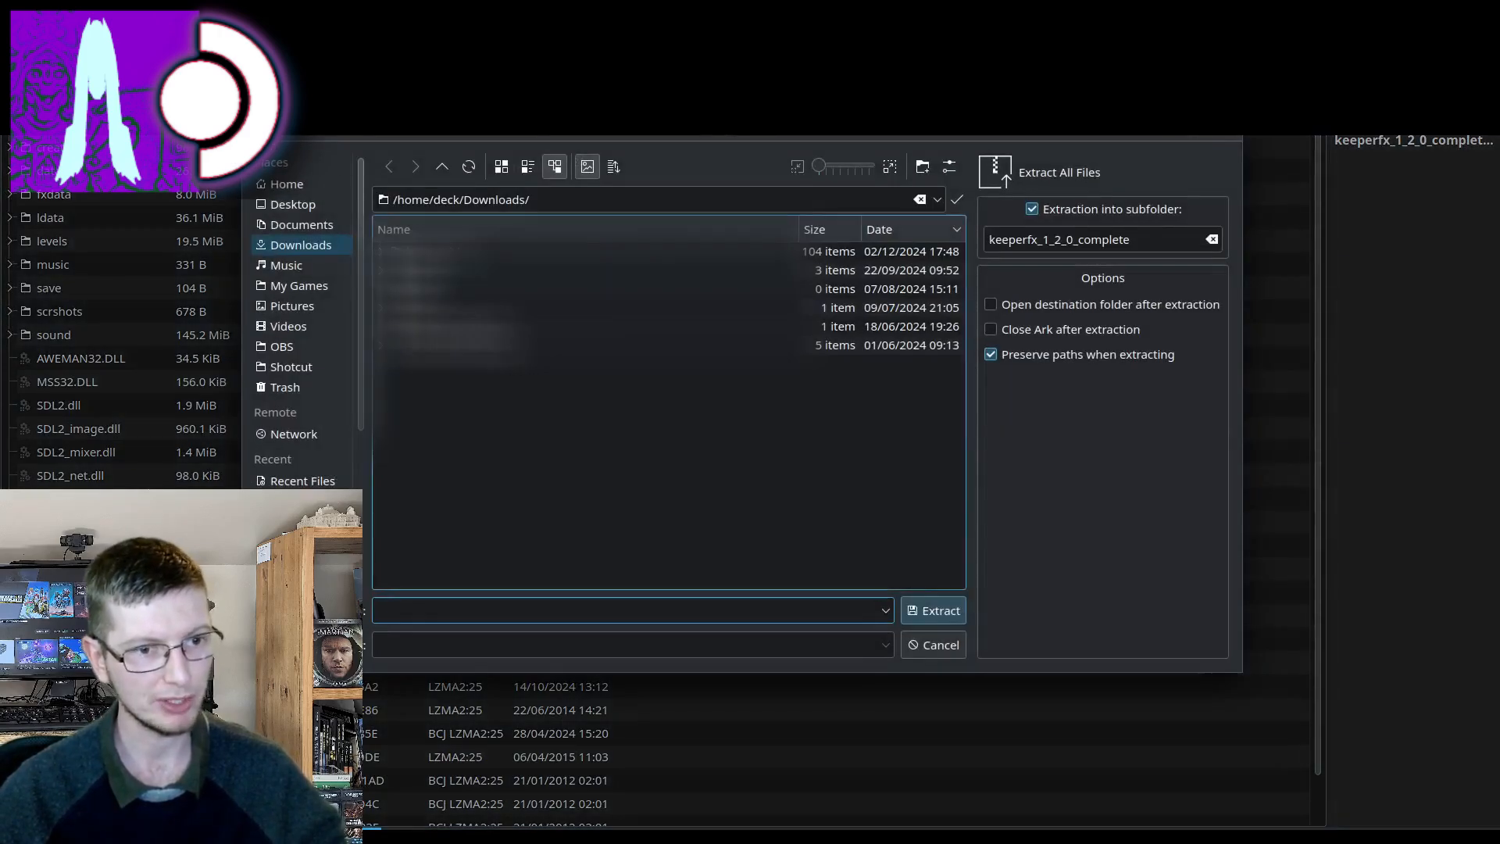
Step: Extract the archive to the Desktop into a keeperfx_1_2_0_complete subfolder
left_click(292, 203)
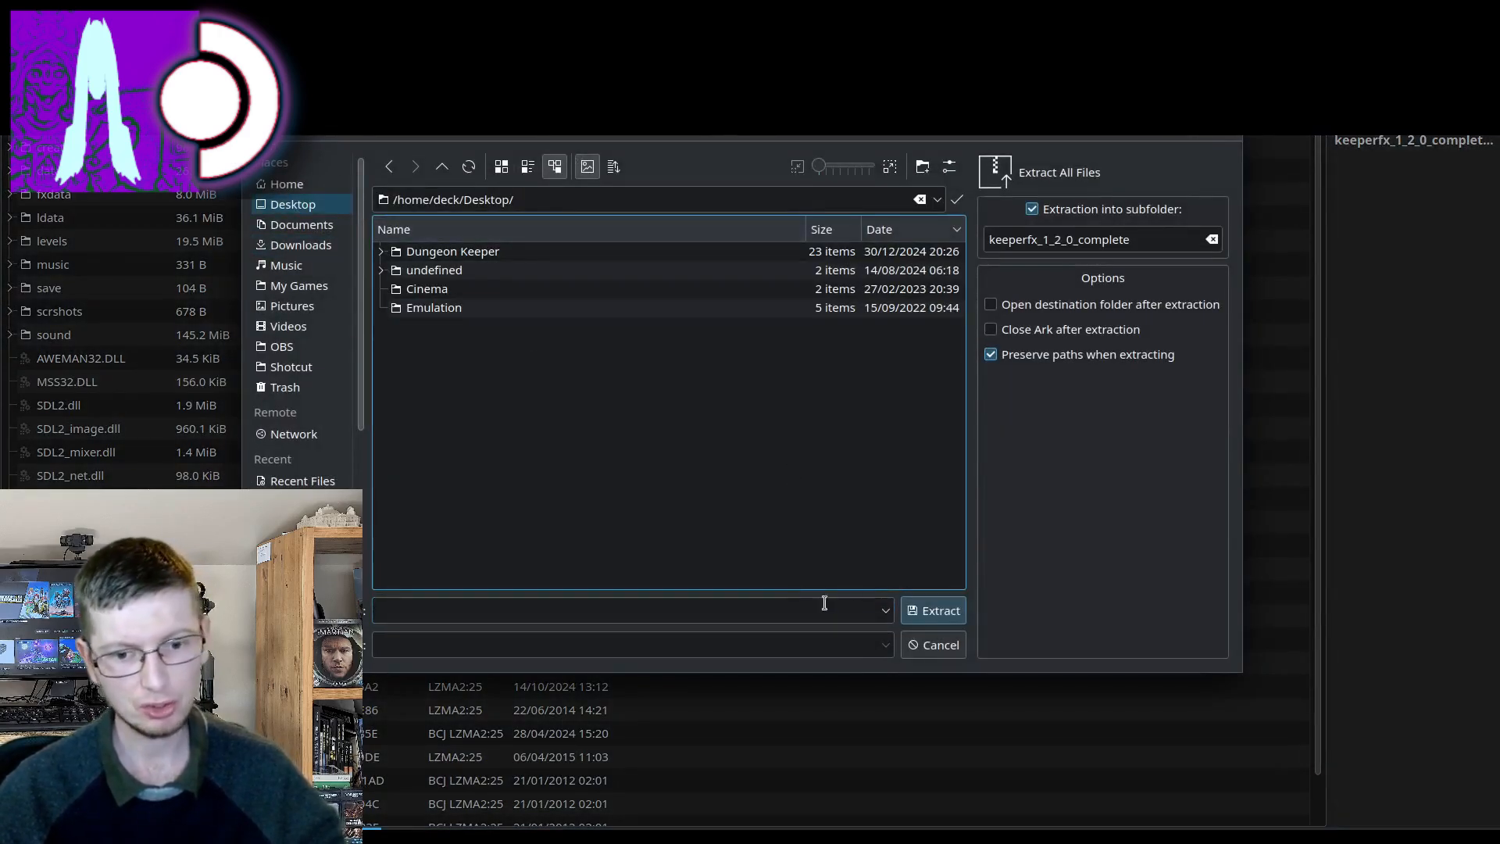
type("Keeper FX")
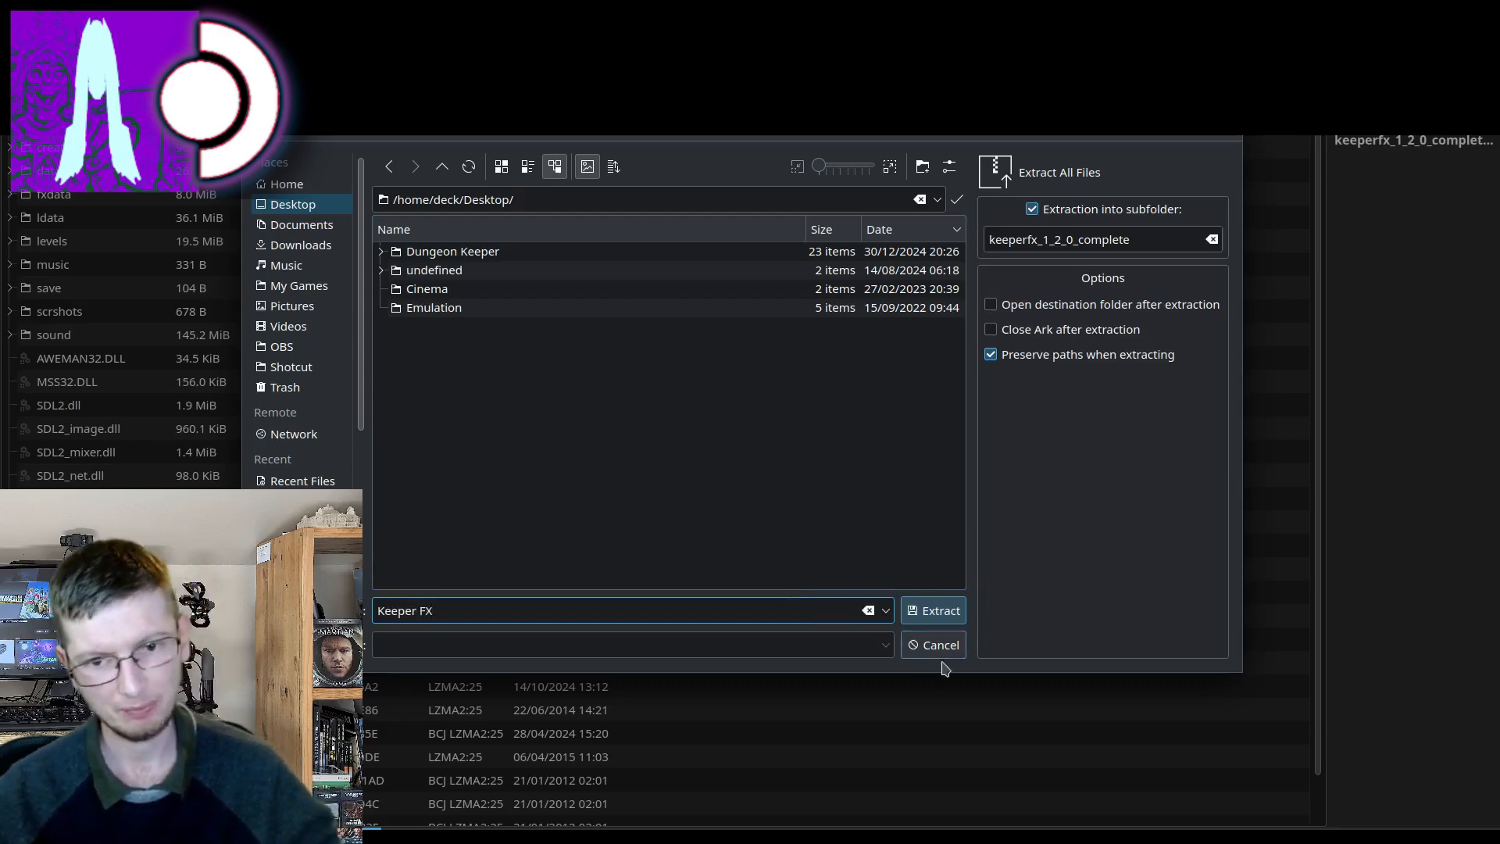
left_click(933, 611)
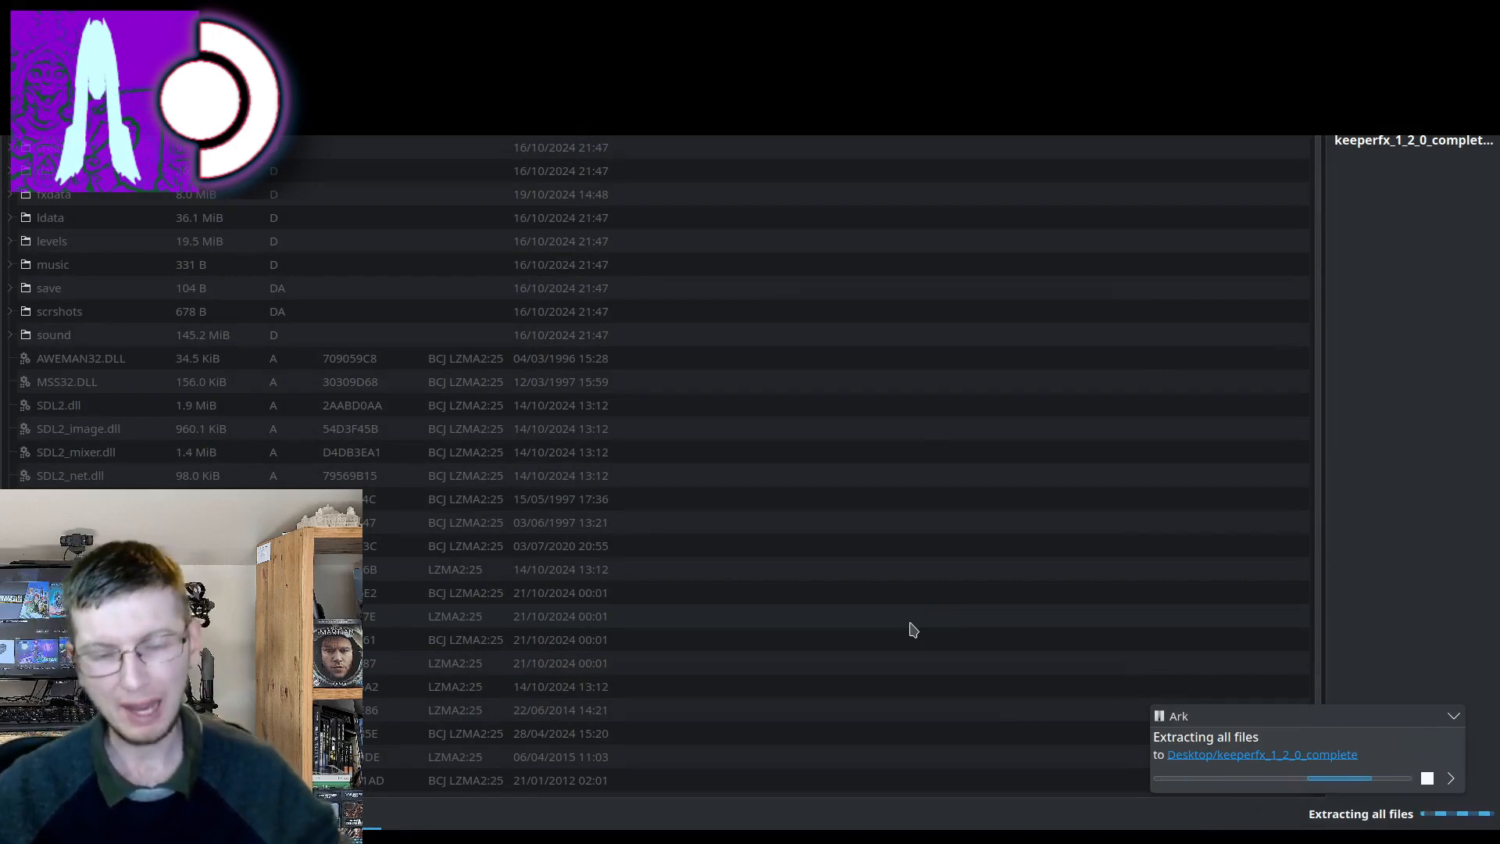
mouse_move(924, 619)
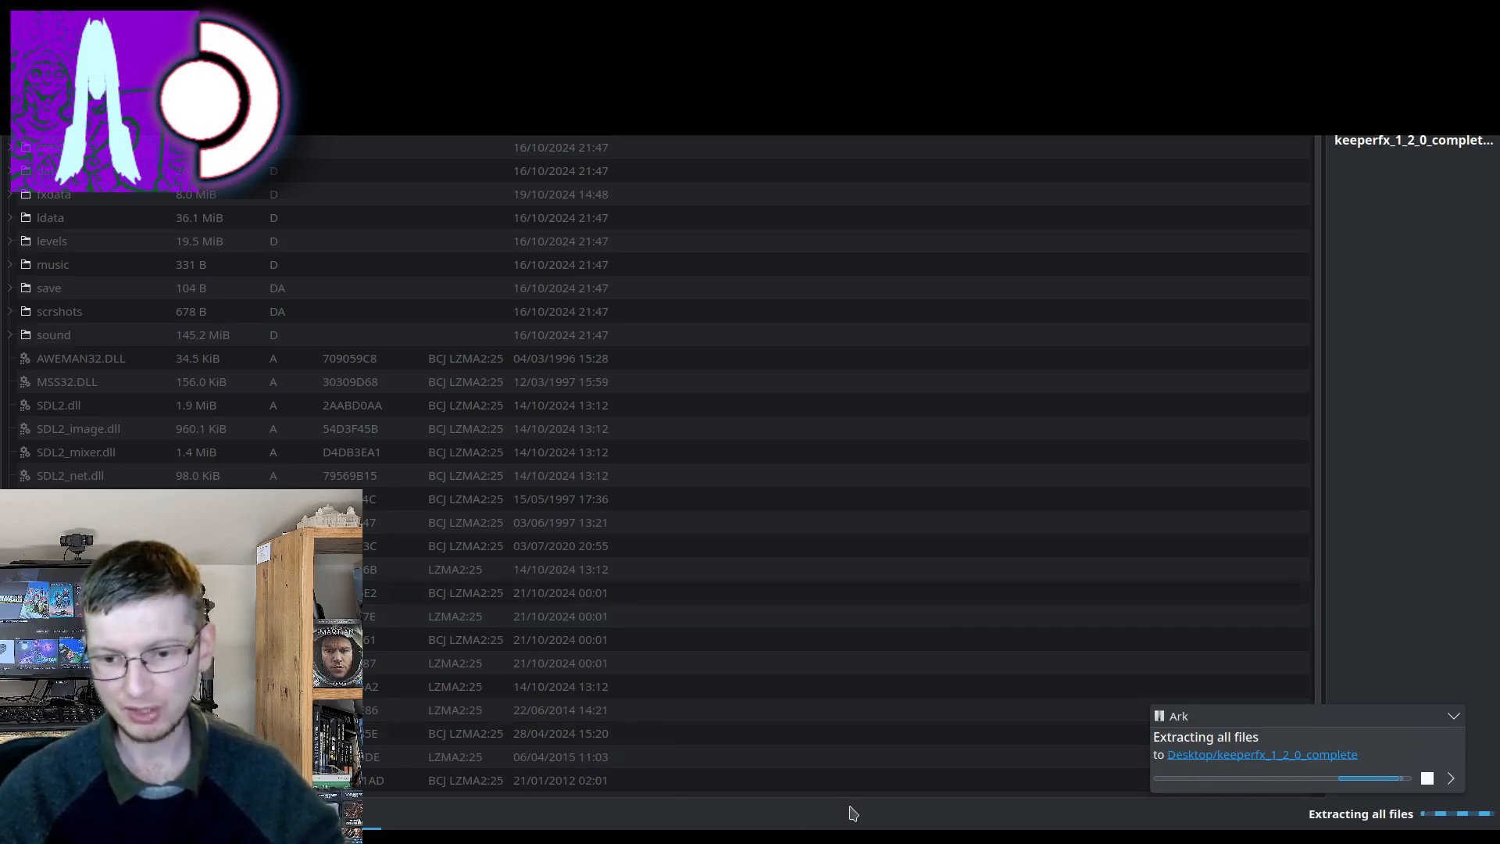
mouse_move(595, 613)
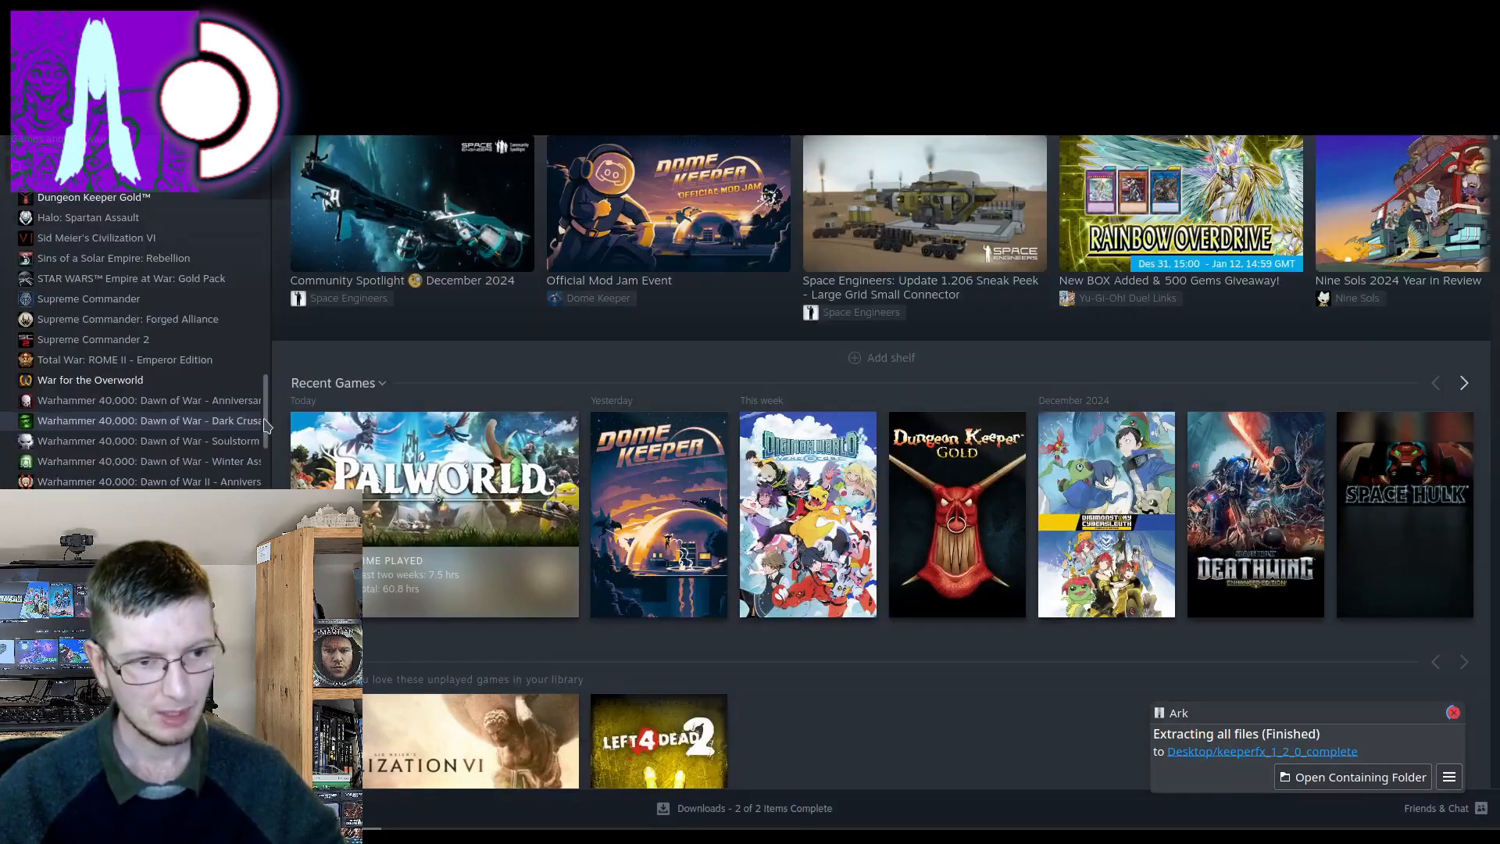
Step: From Add a Non-Steam Game, browse into Desktop/keeperfx_1_2_0_complete
scroll("down", 3)
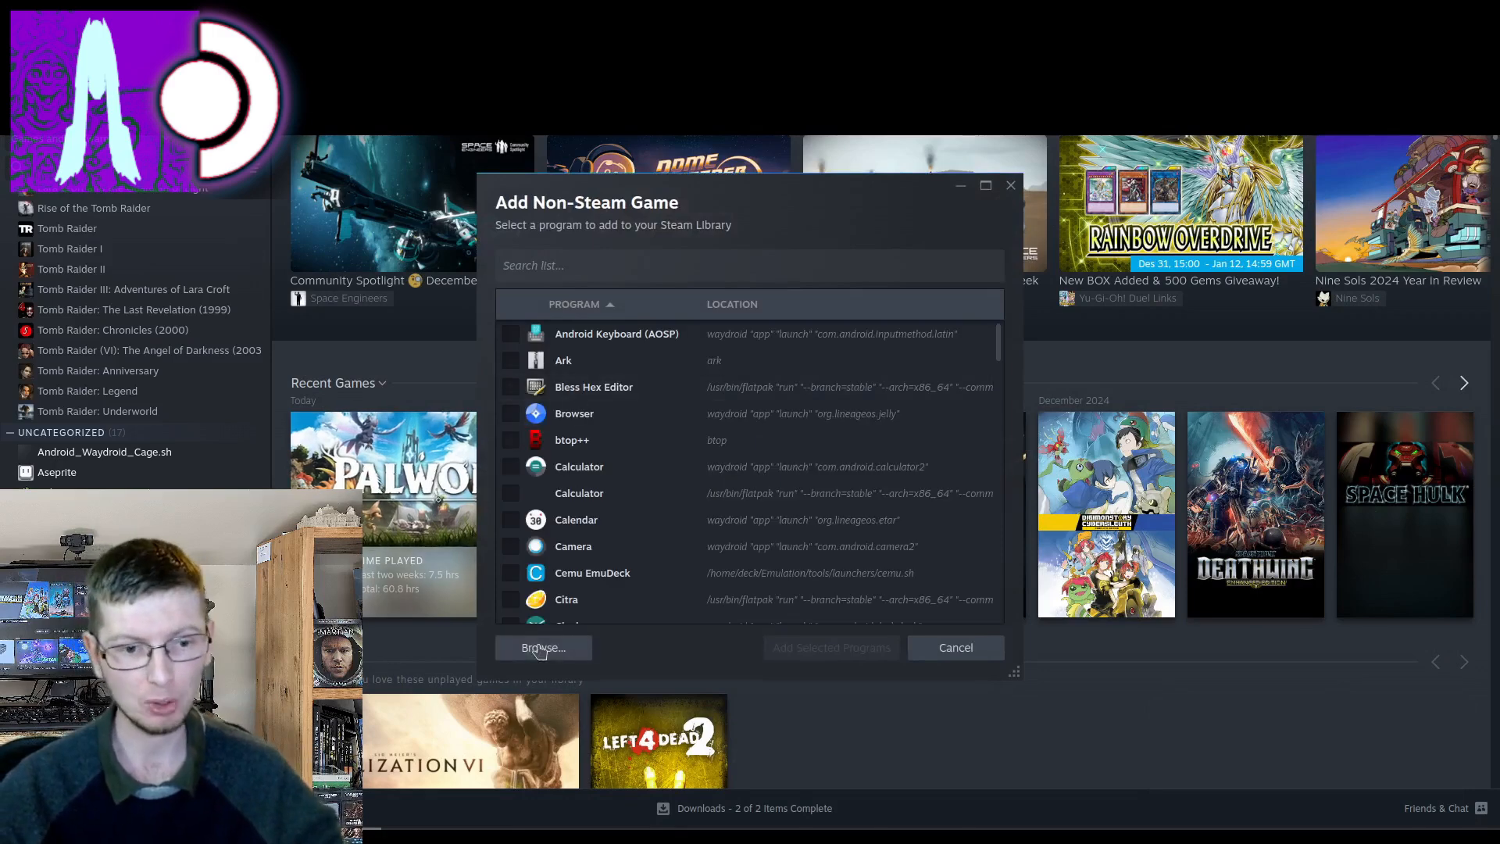
left_click(542, 647)
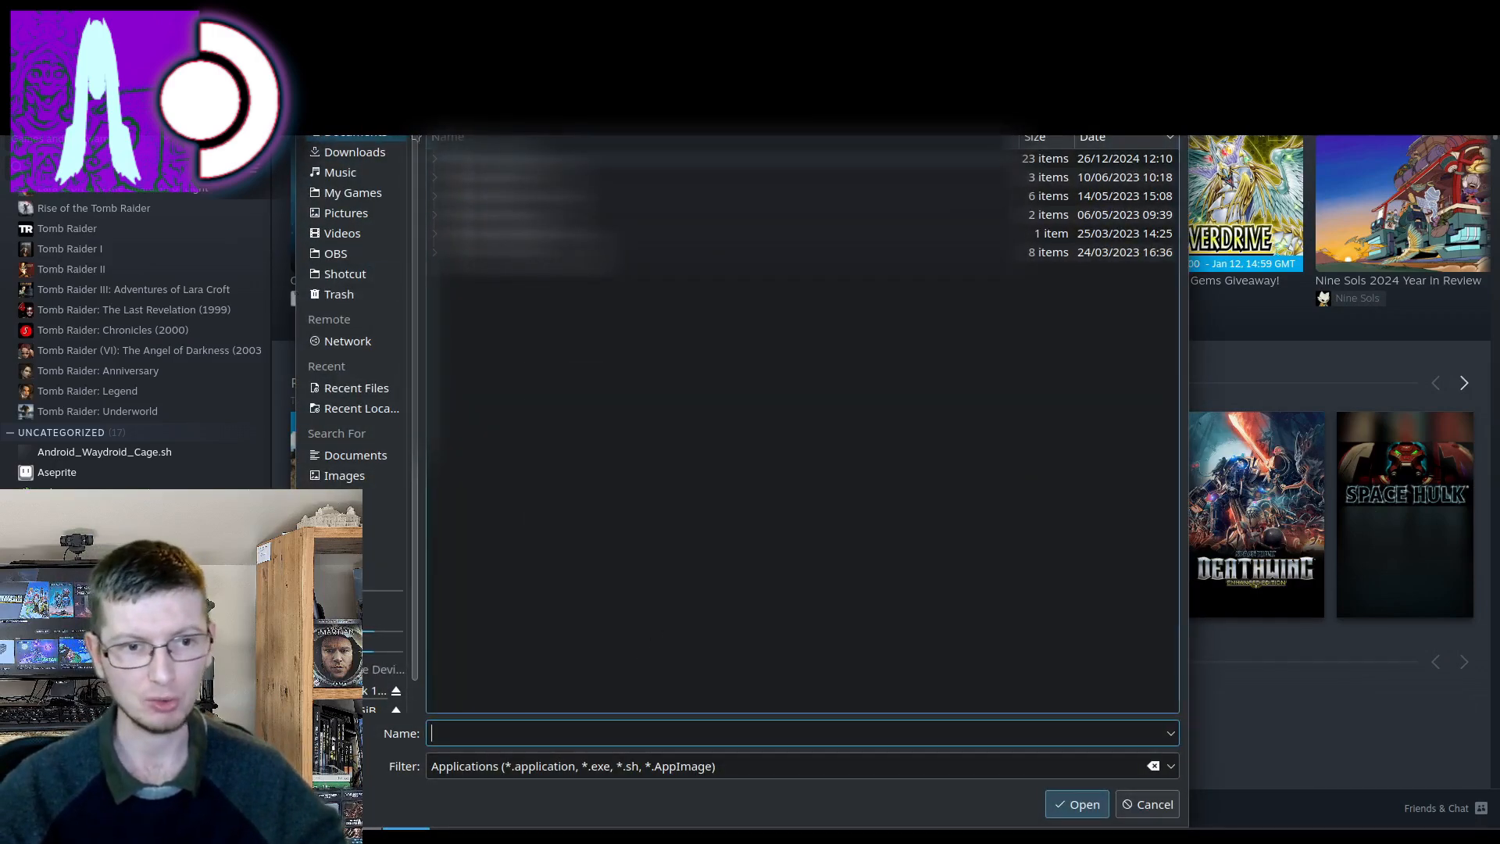
left_click(506, 177)
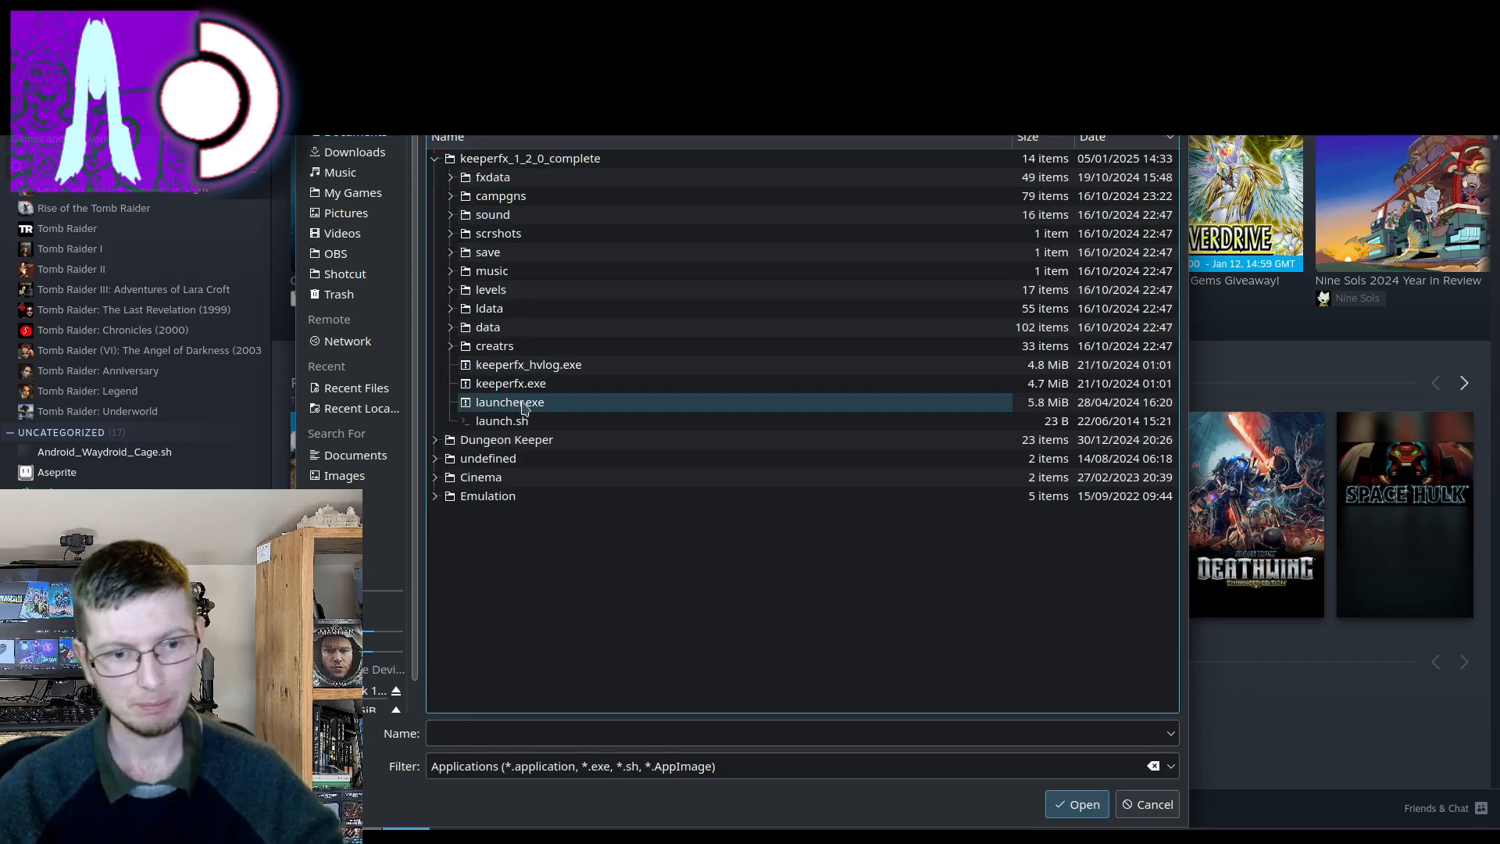
mouse_move(549, 411)
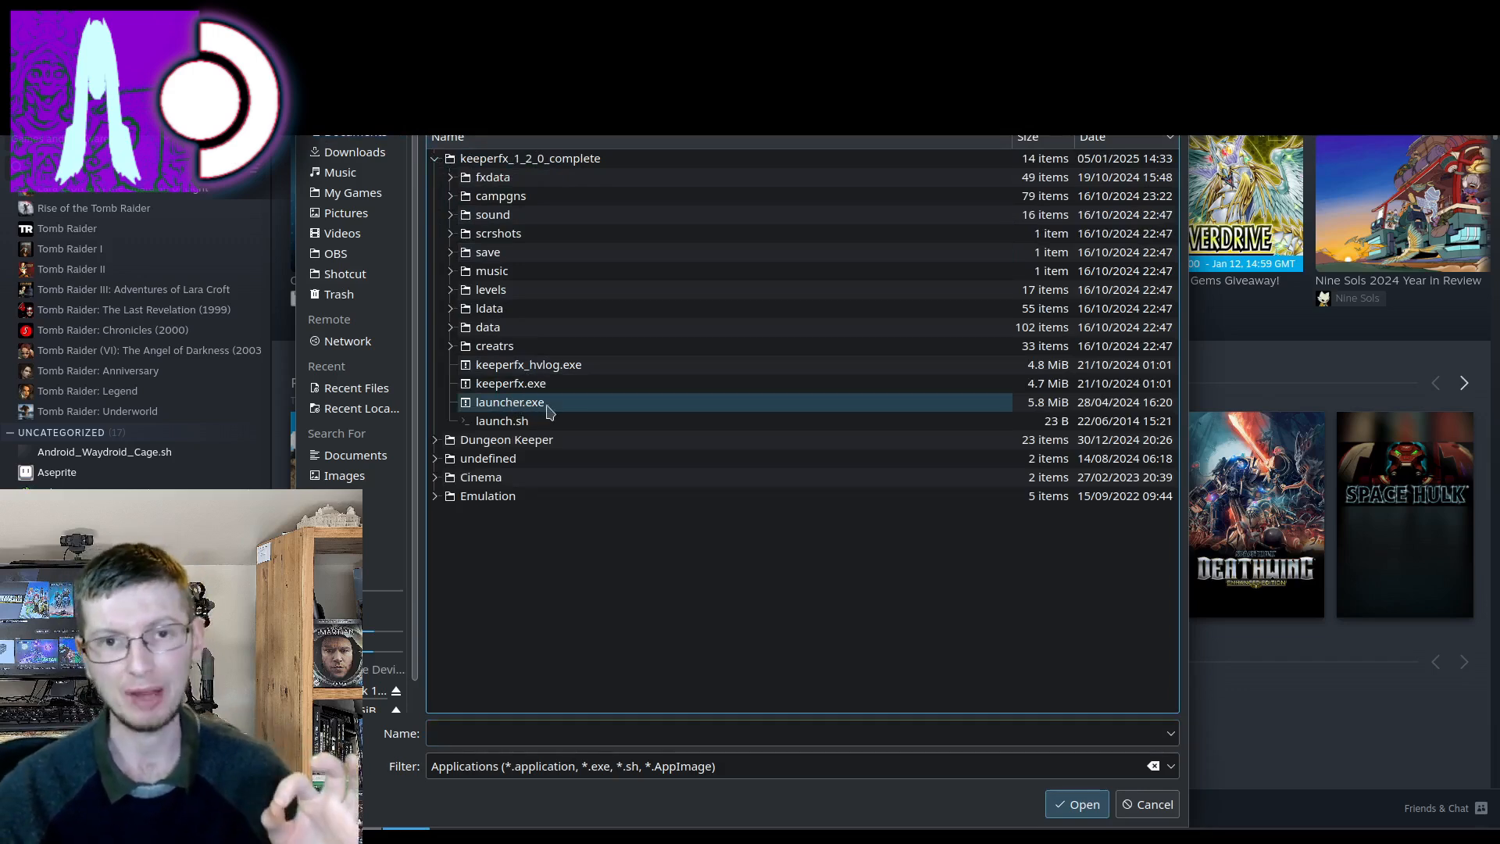
left_click(501, 420)
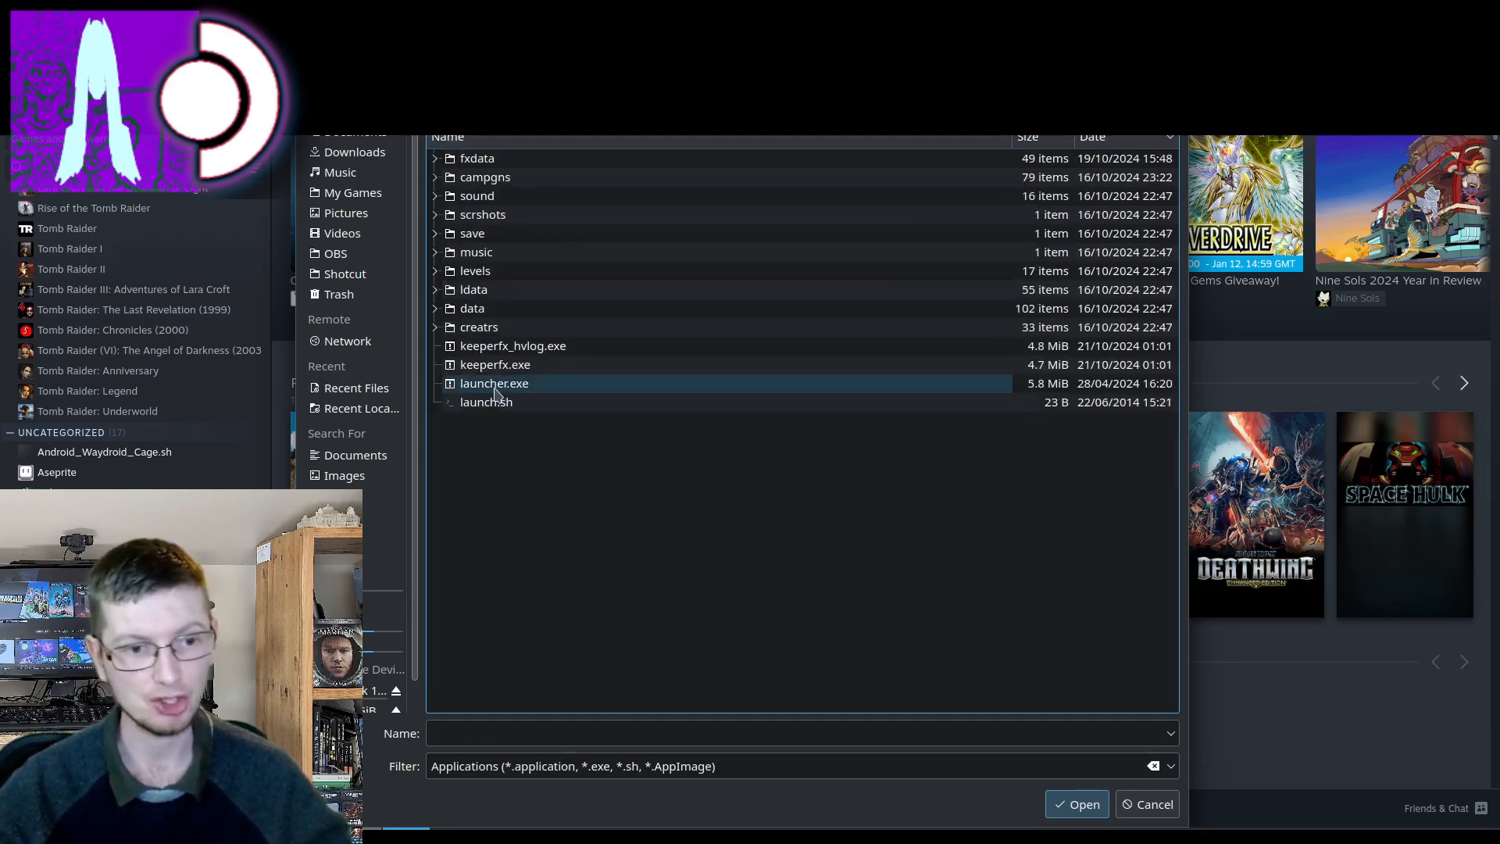
Step: Pick launcher.exe and add it to the Steam library as a non-Steam game
left_click(1075, 803)
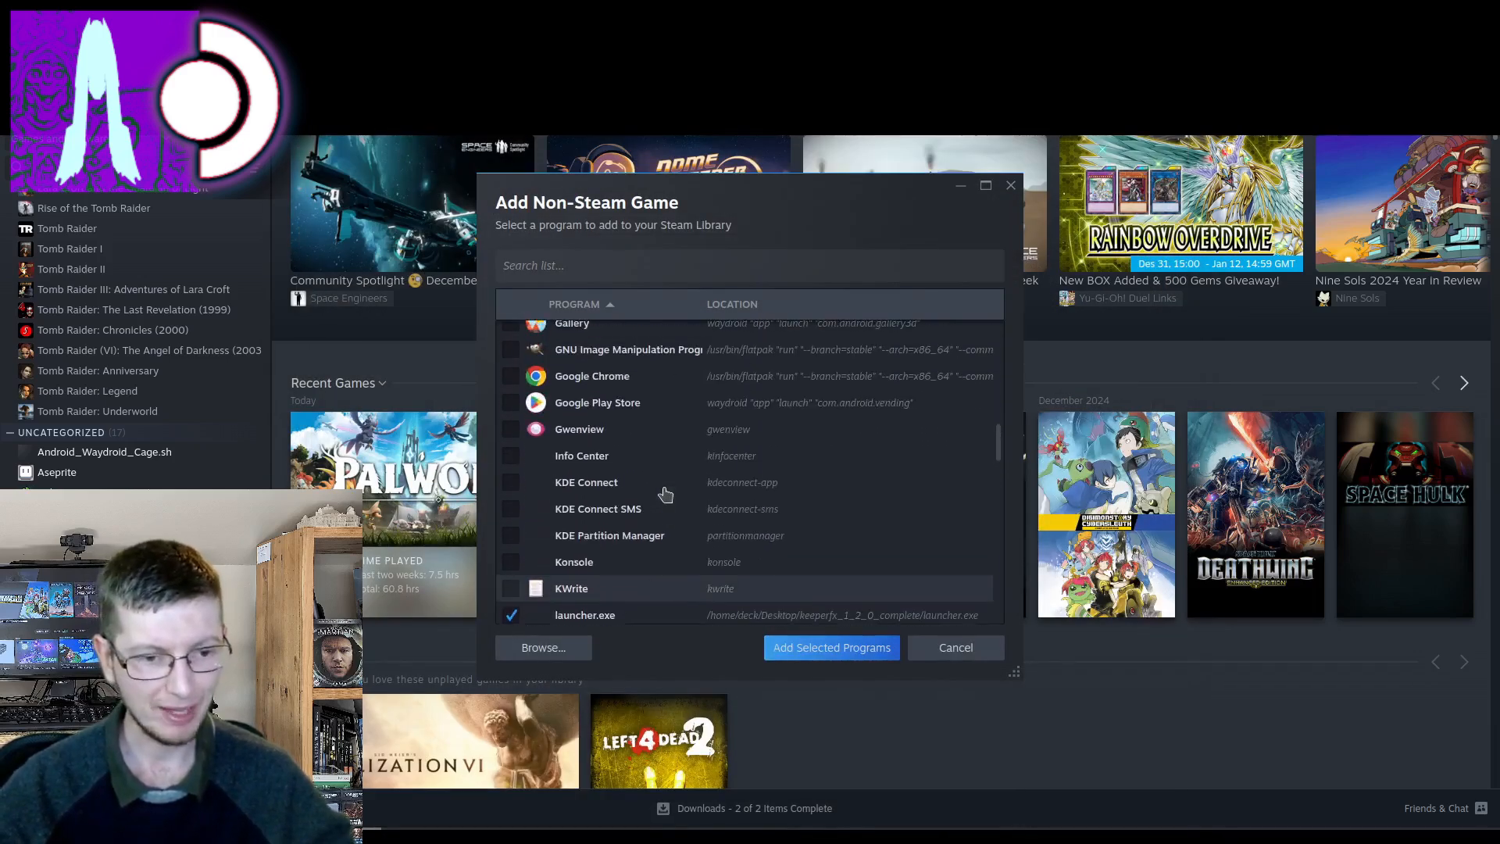
scroll("down", 3)
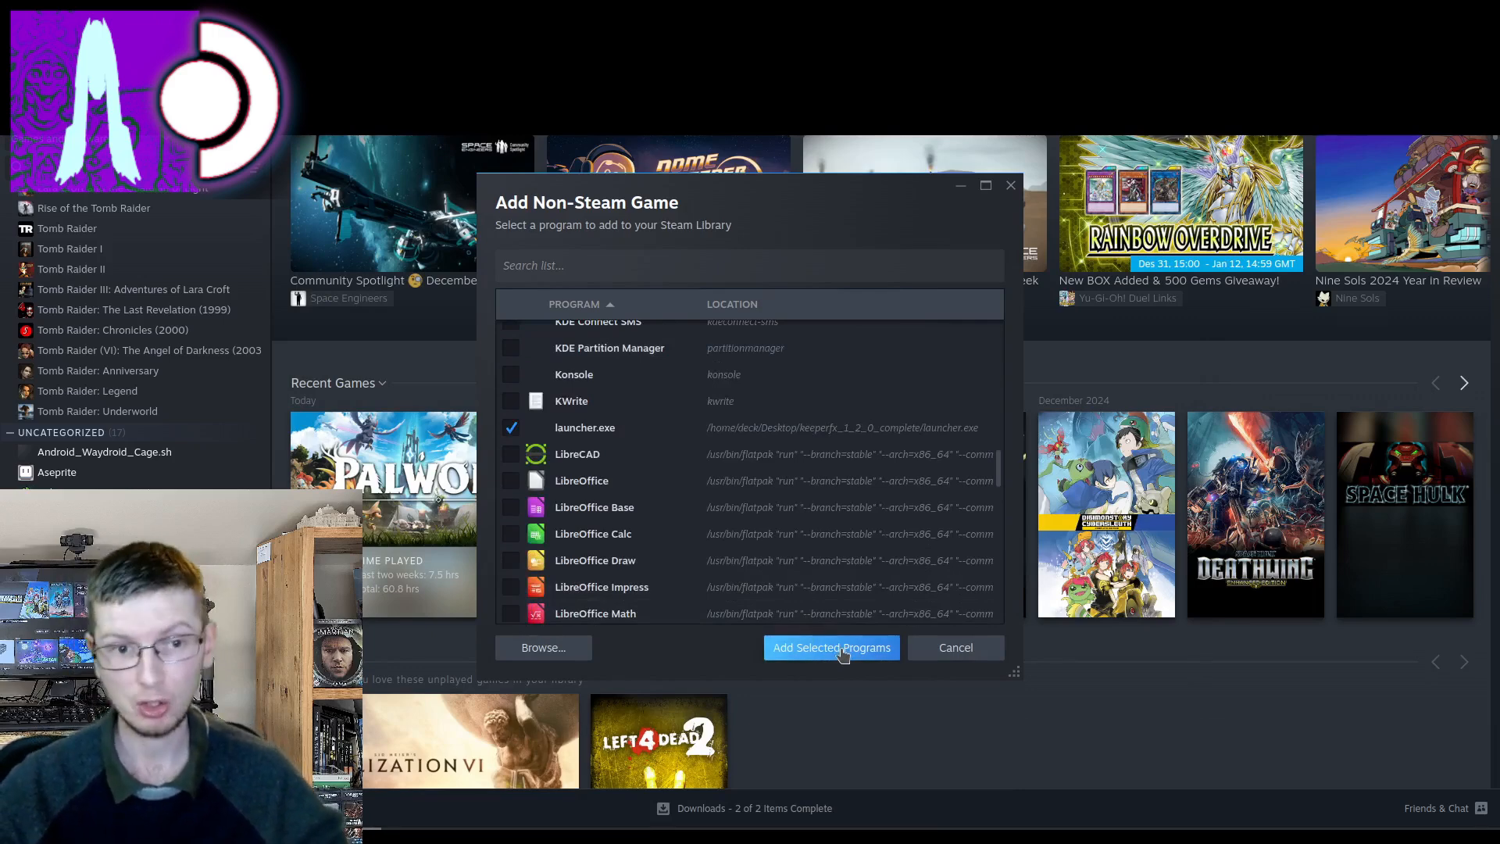
left_click(830, 647)
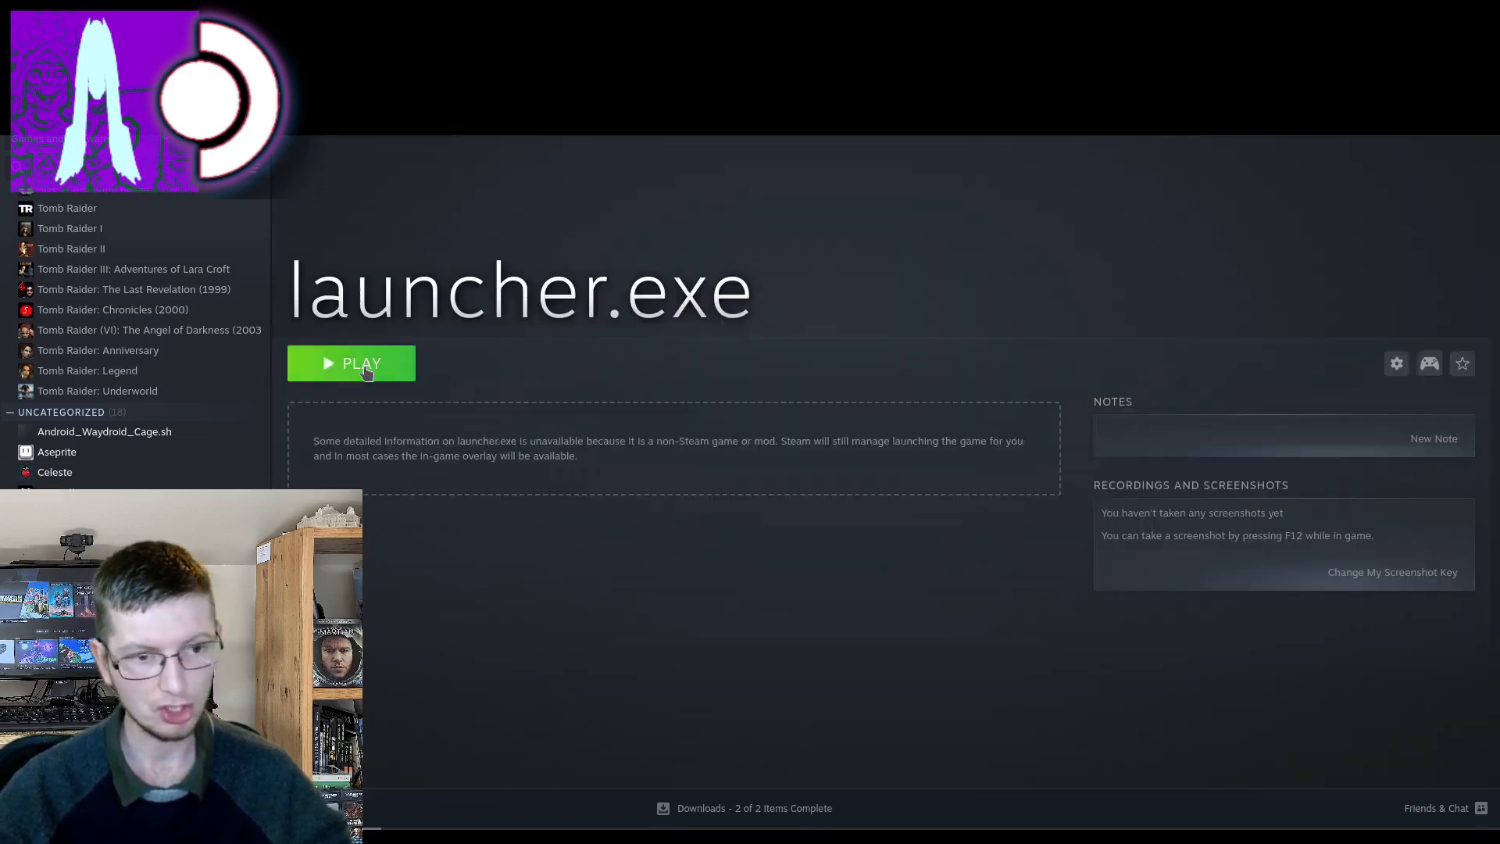
Step: Launch and stop launcher.exe, then bring up its Properties
left_click(351, 364)
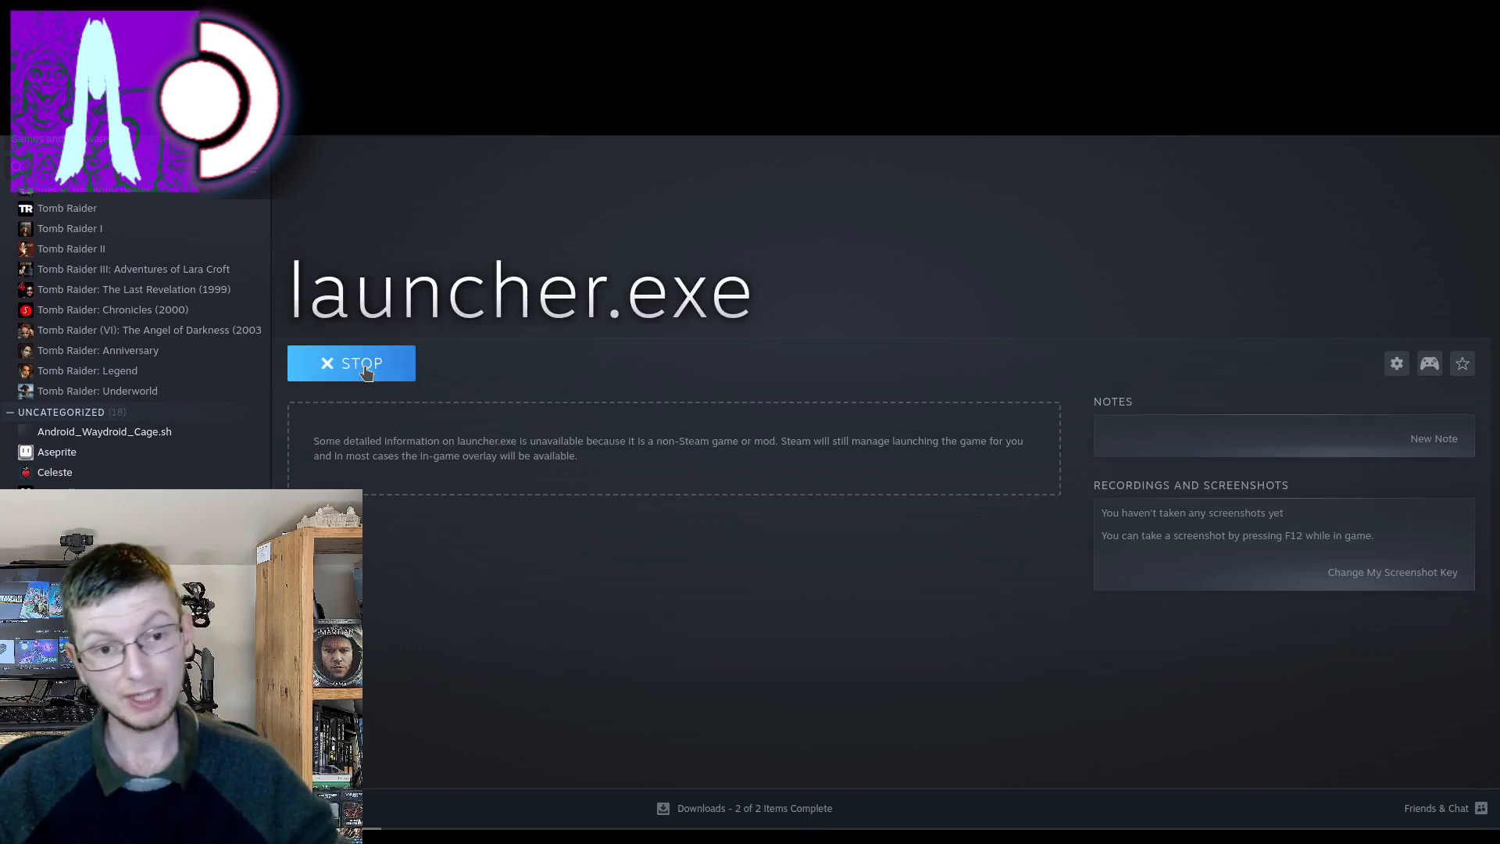
left_click(351, 362)
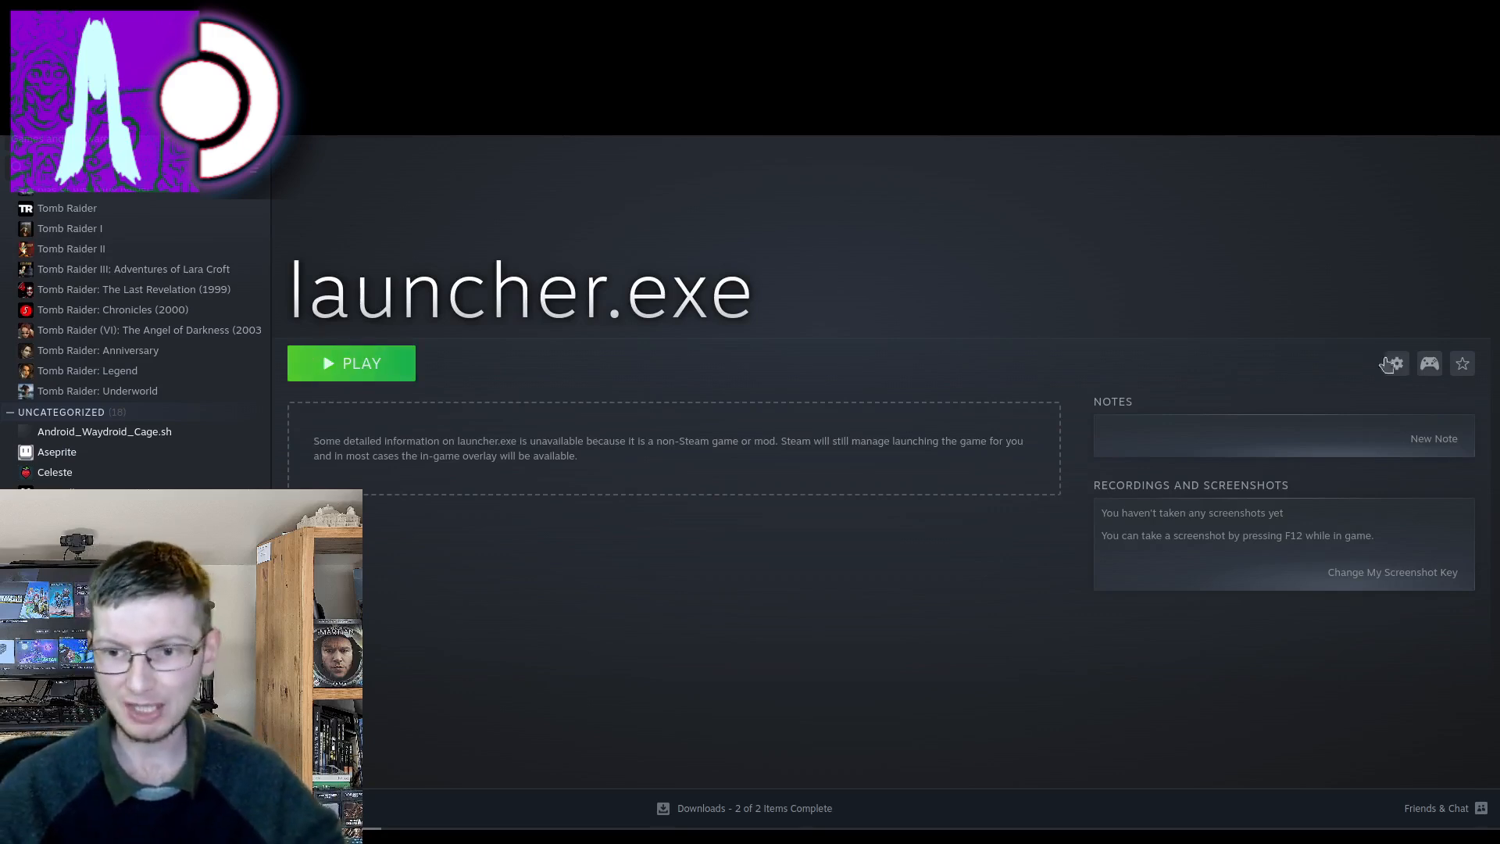
left_click(1395, 362)
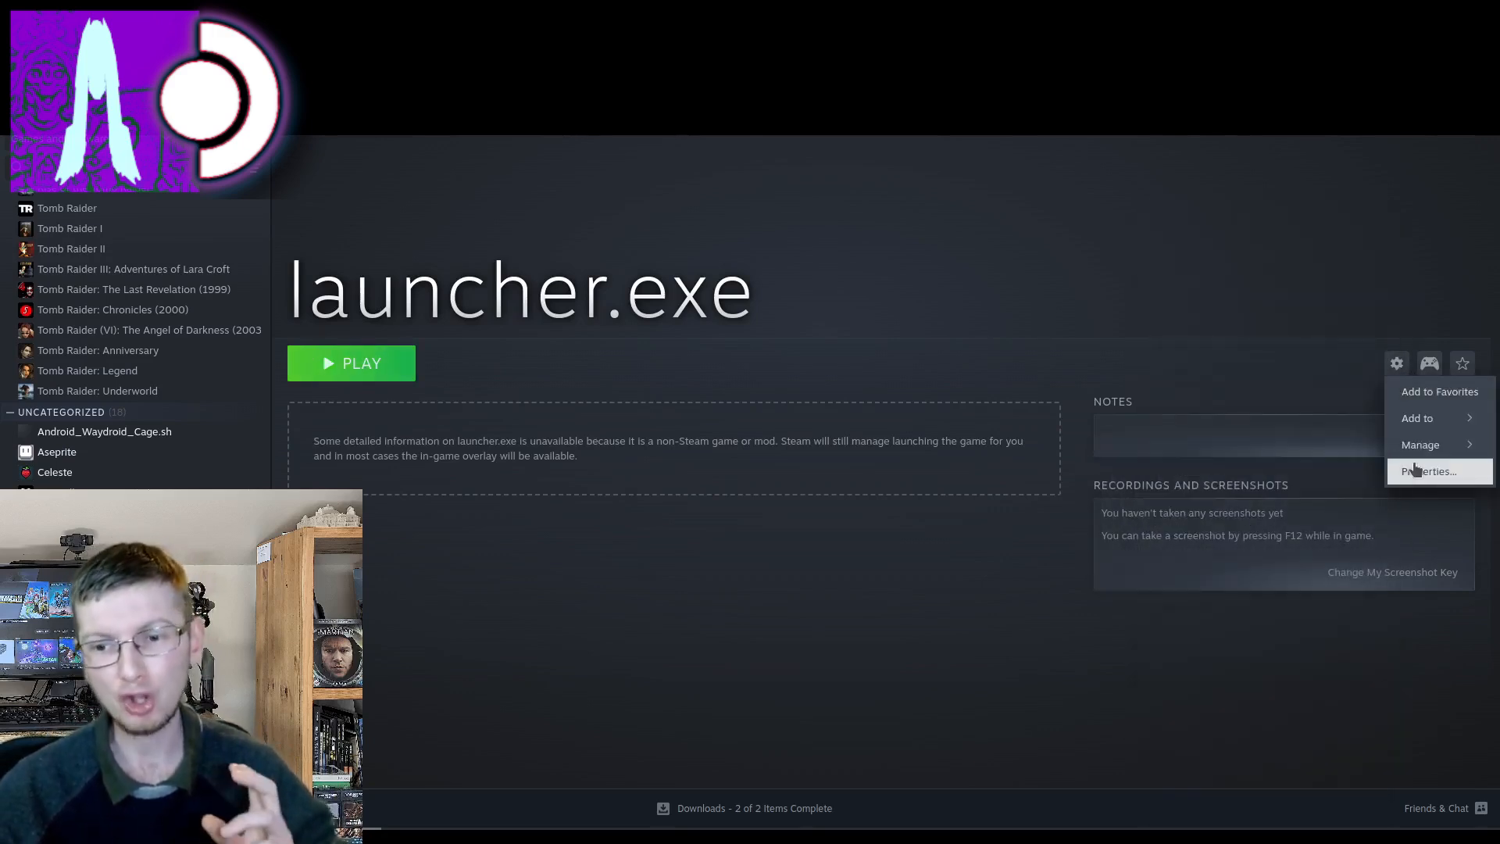
left_click(1427, 471)
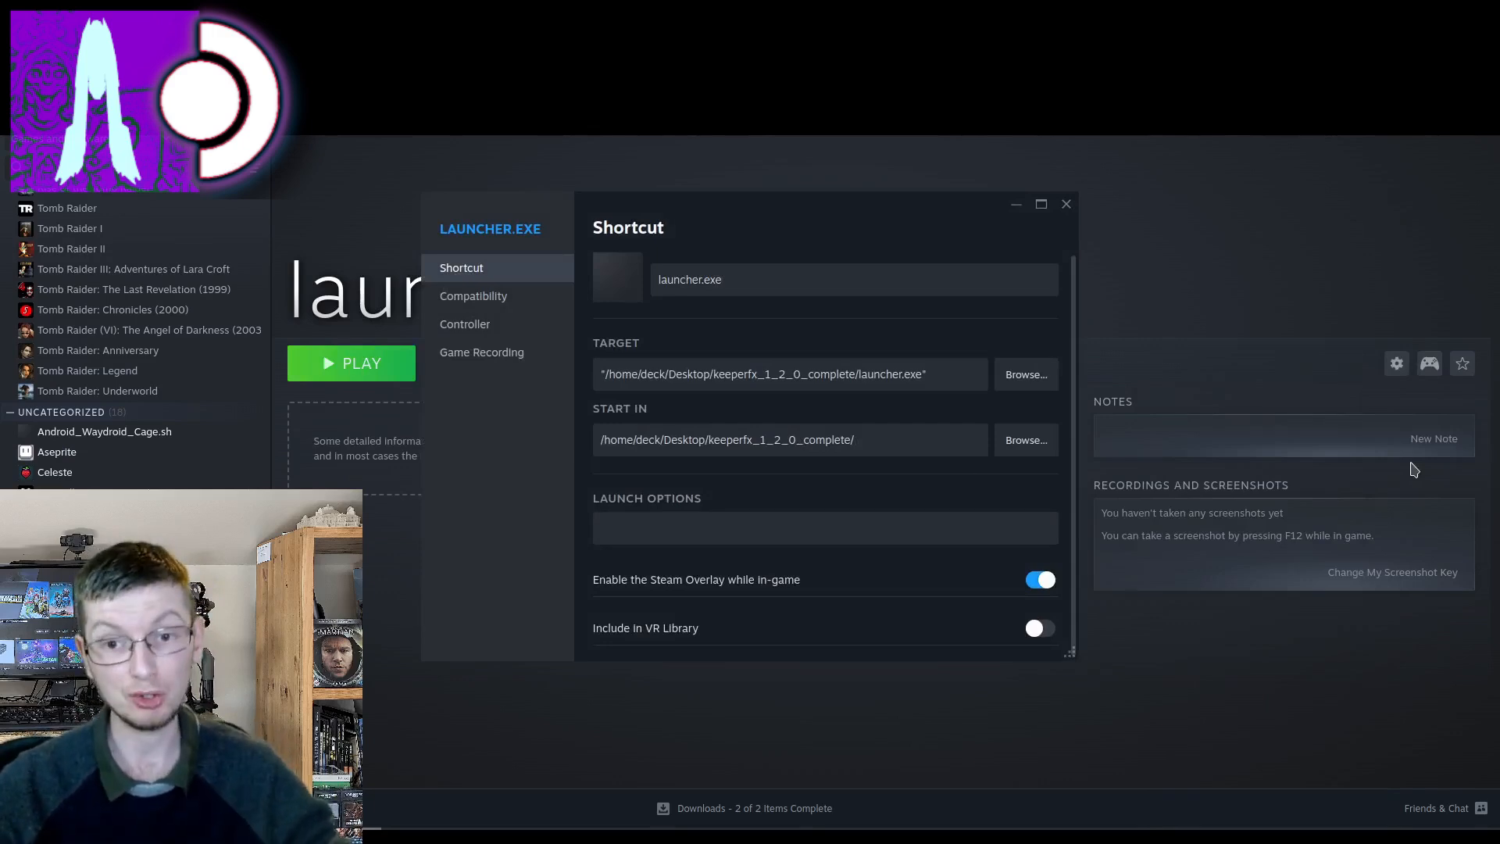
mouse_move(1397, 466)
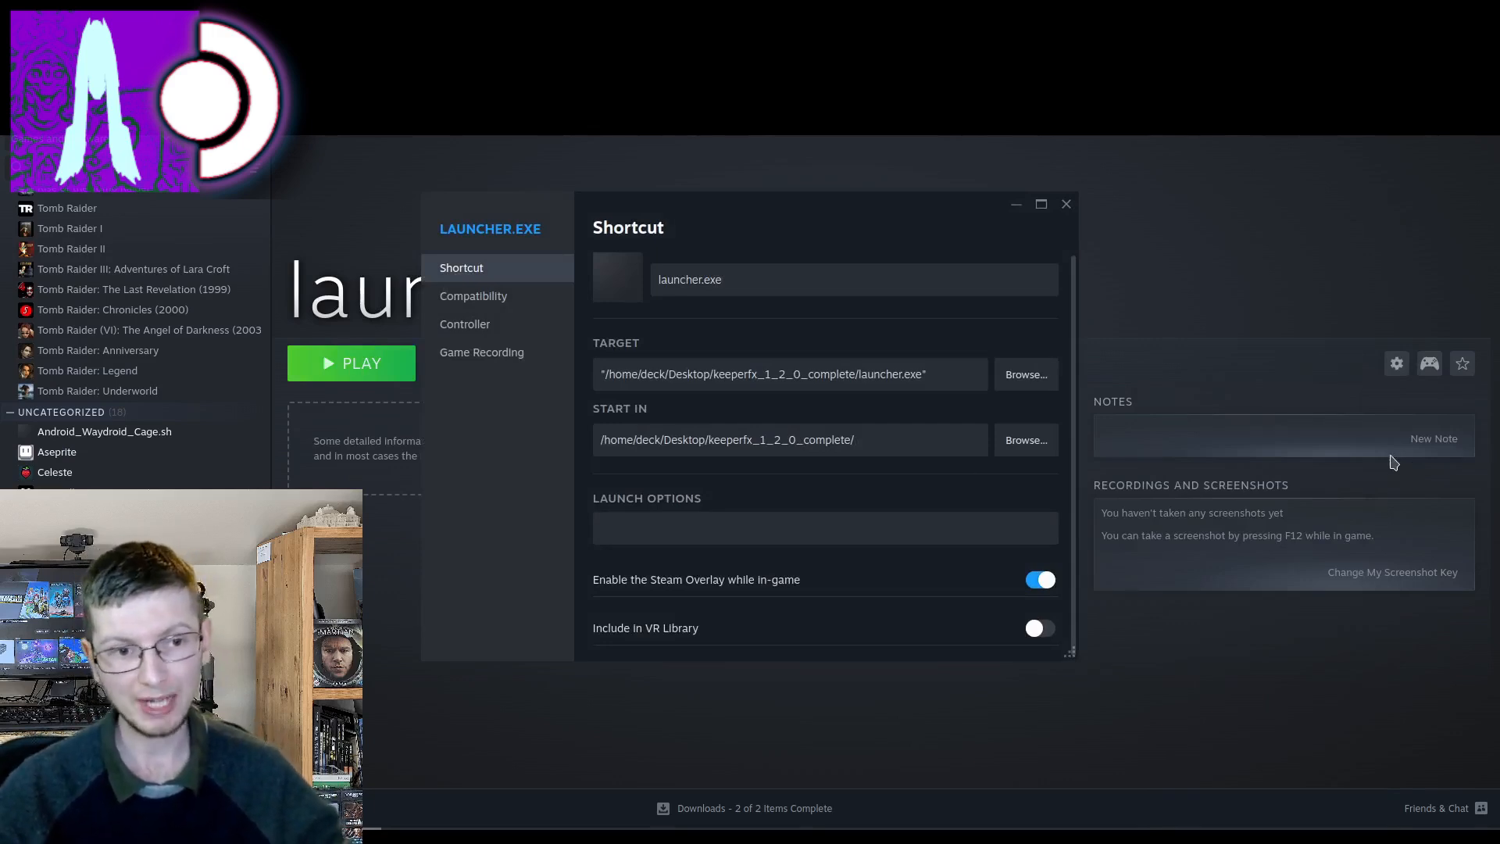
mouse_move(472, 295)
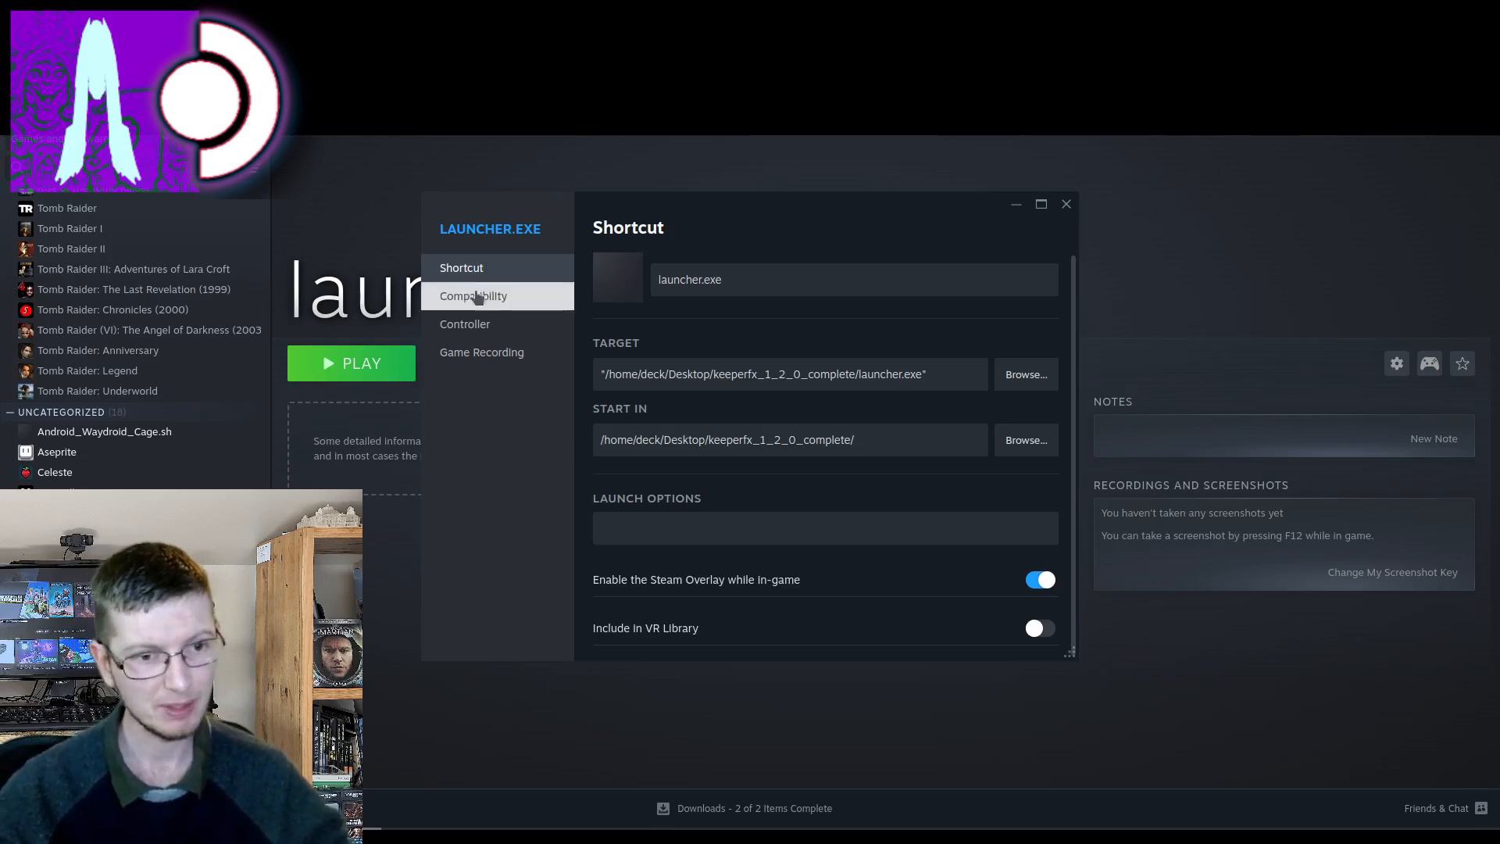
Step: Force Proton 9.0-4 as the compatibility tool for launcher.exe and launch it
left_click(472, 296)
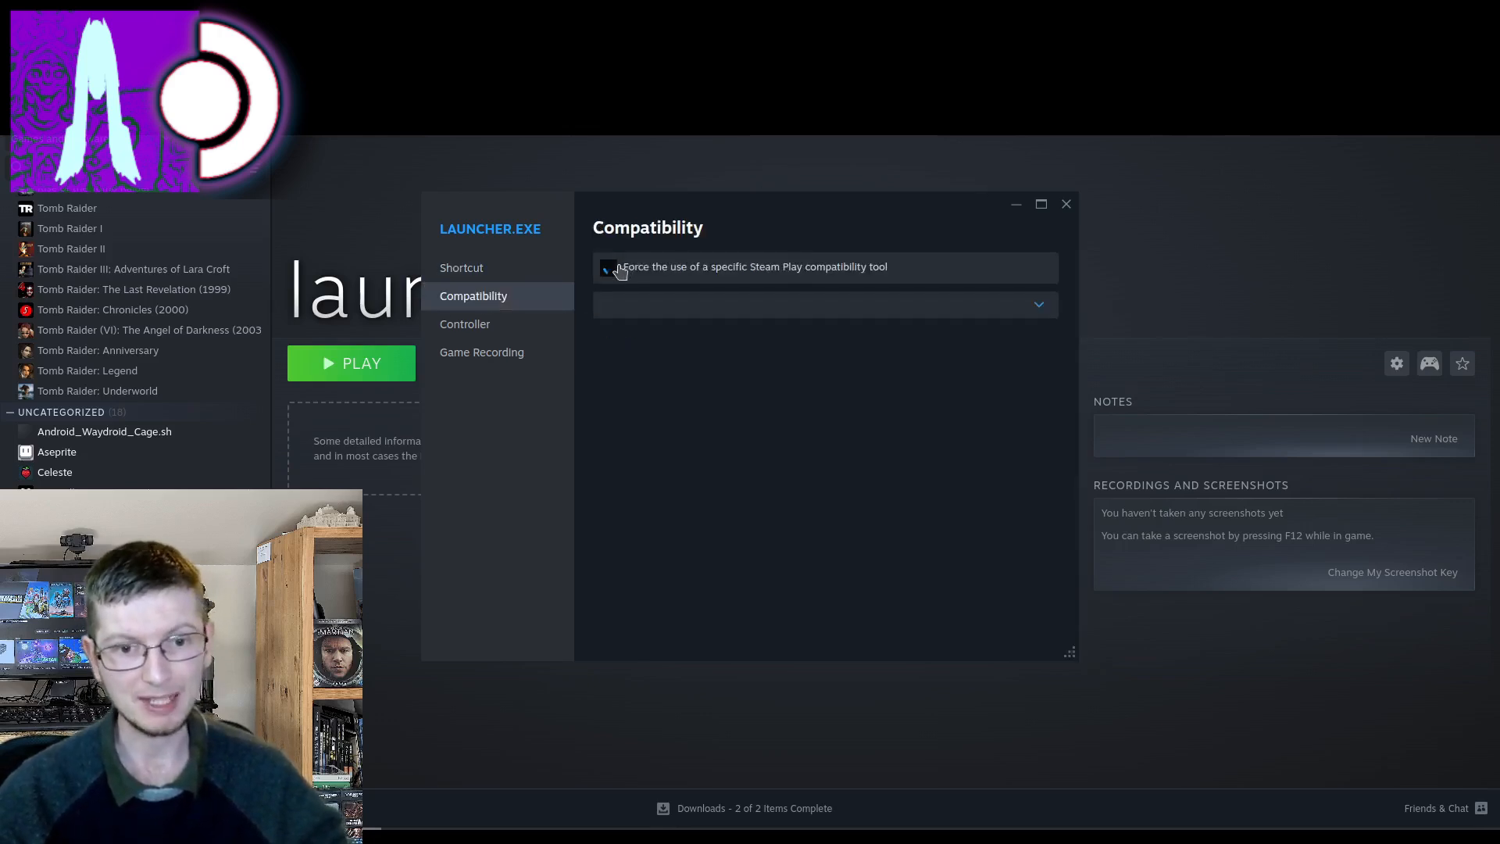
left_click(608, 268)
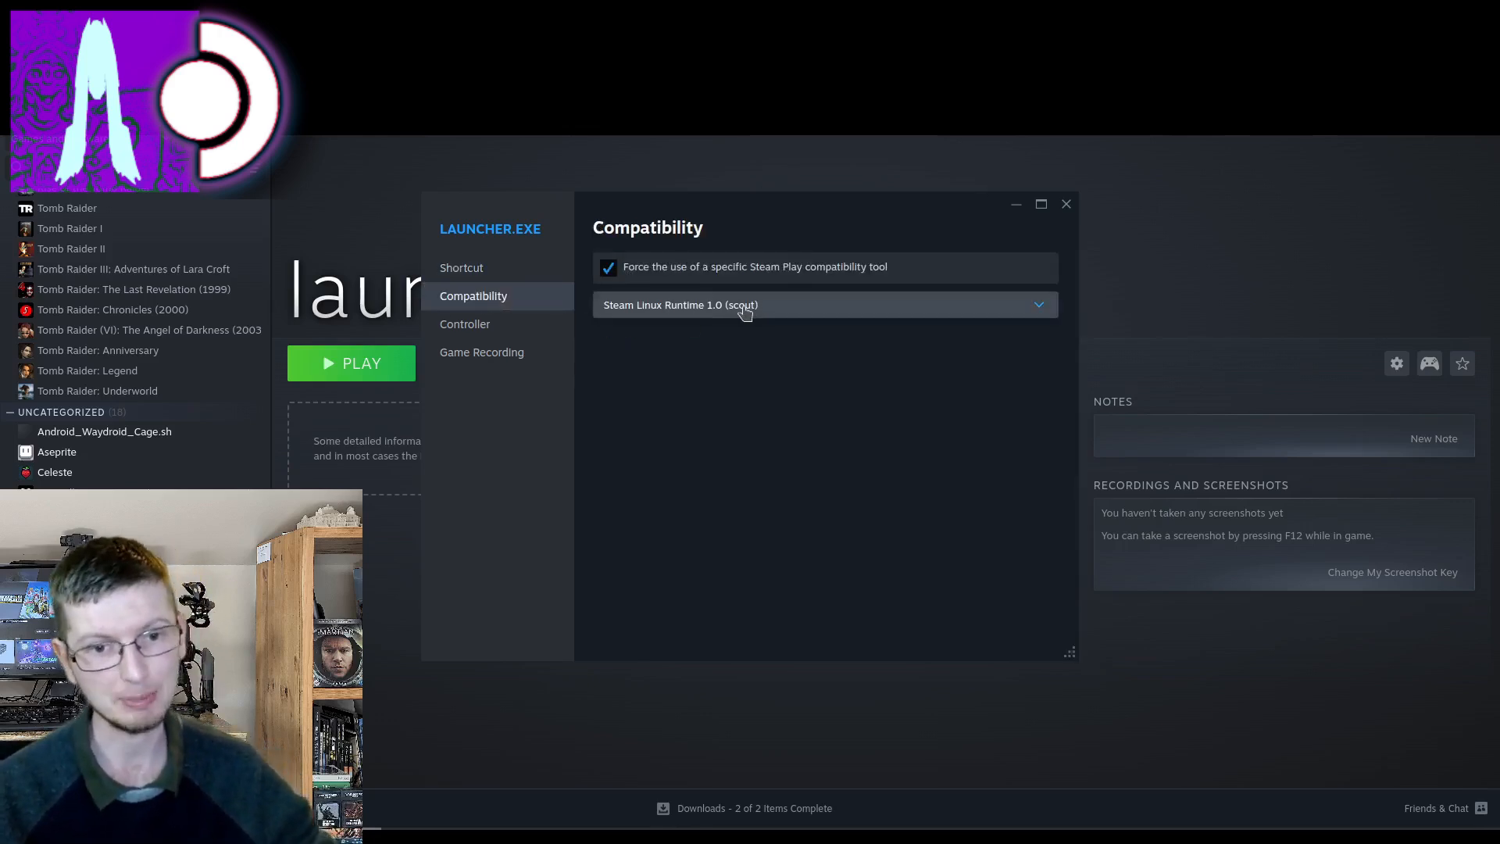
left_click(823, 304)
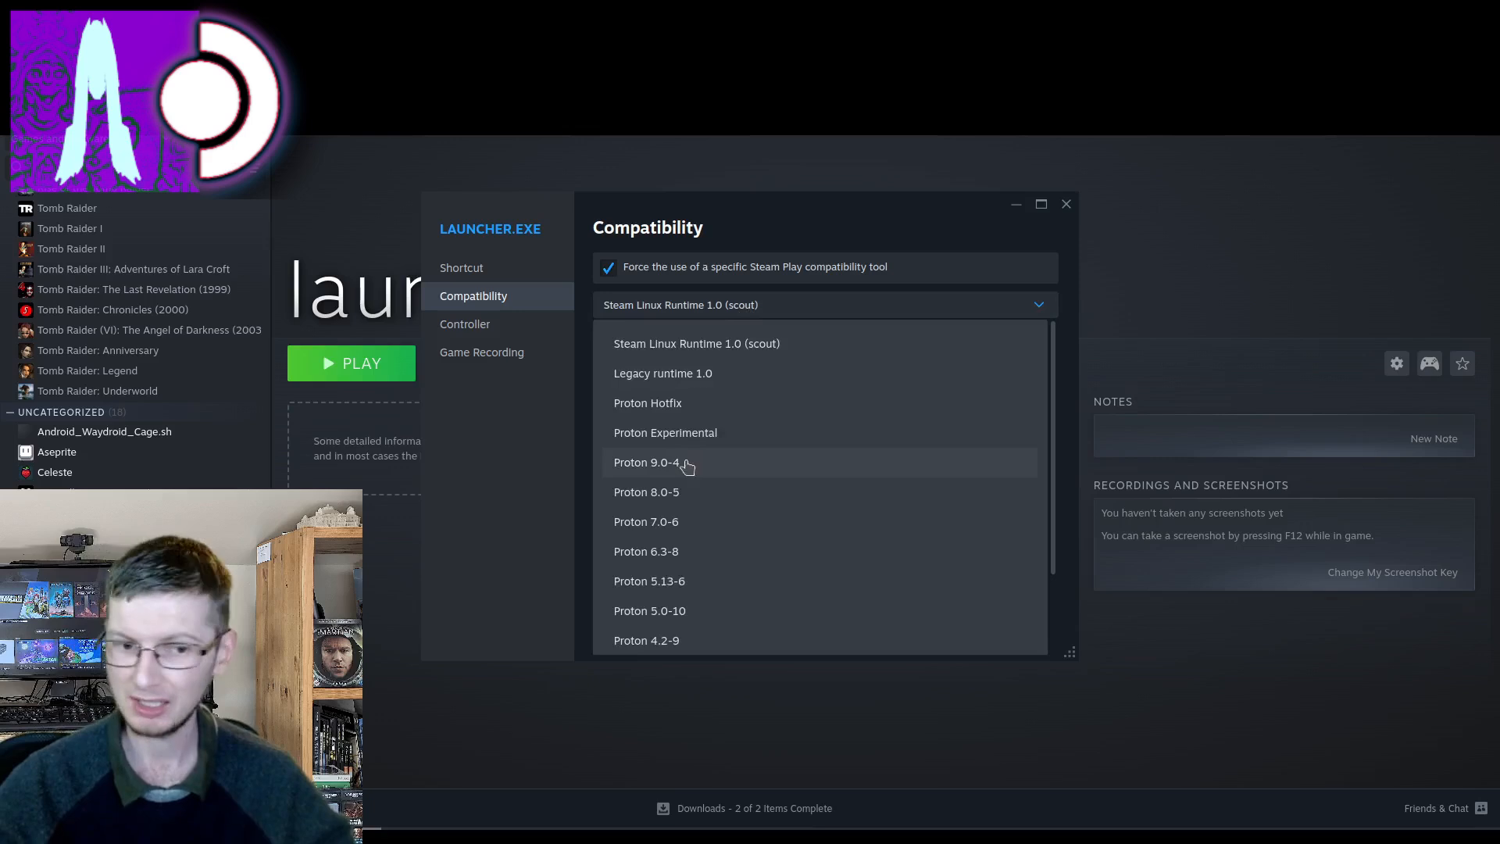
left_click(646, 463)
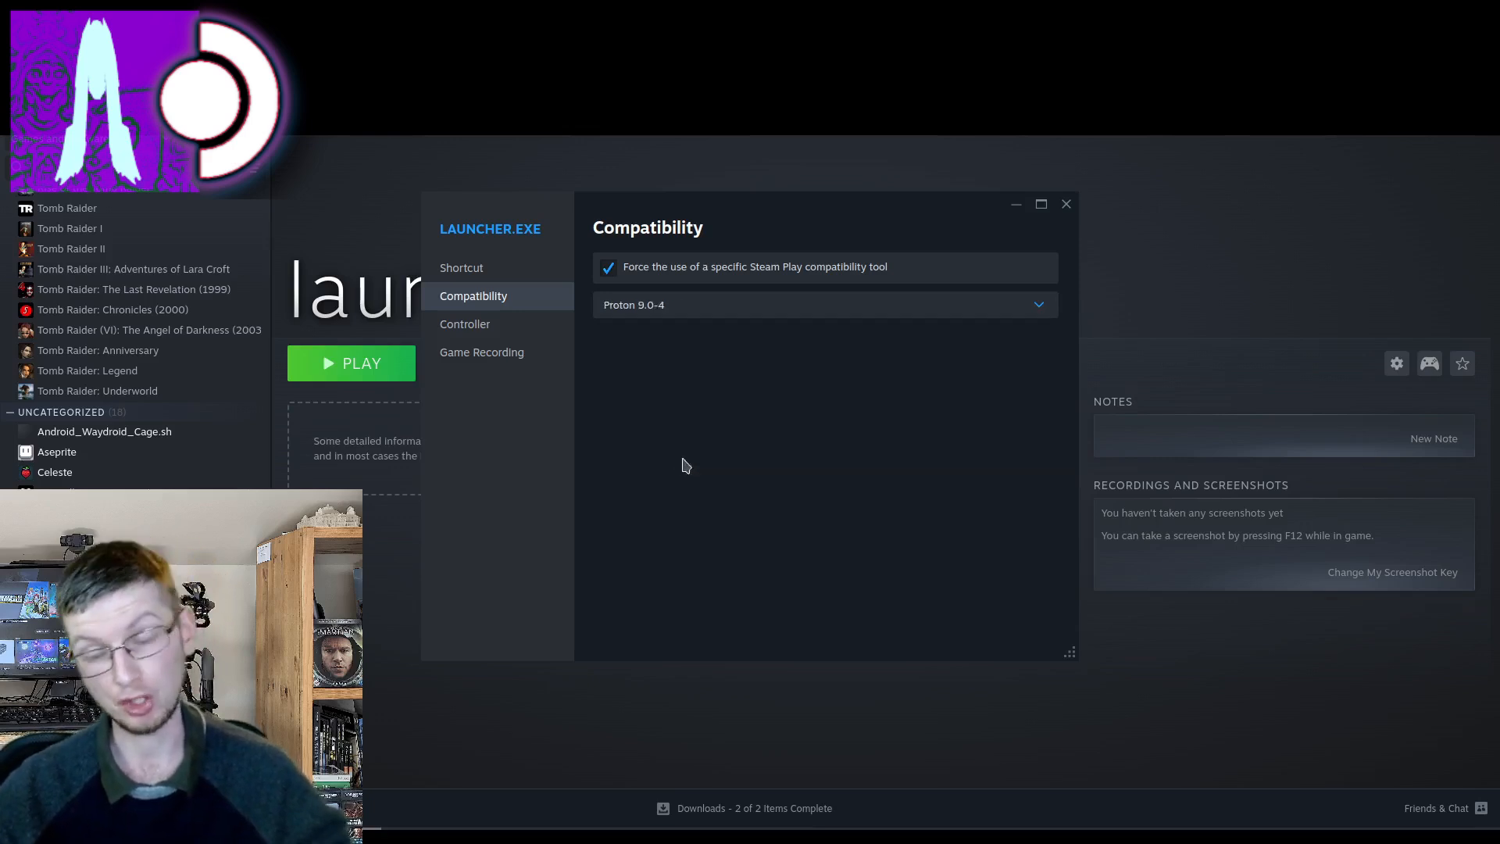
left_click(1064, 203)
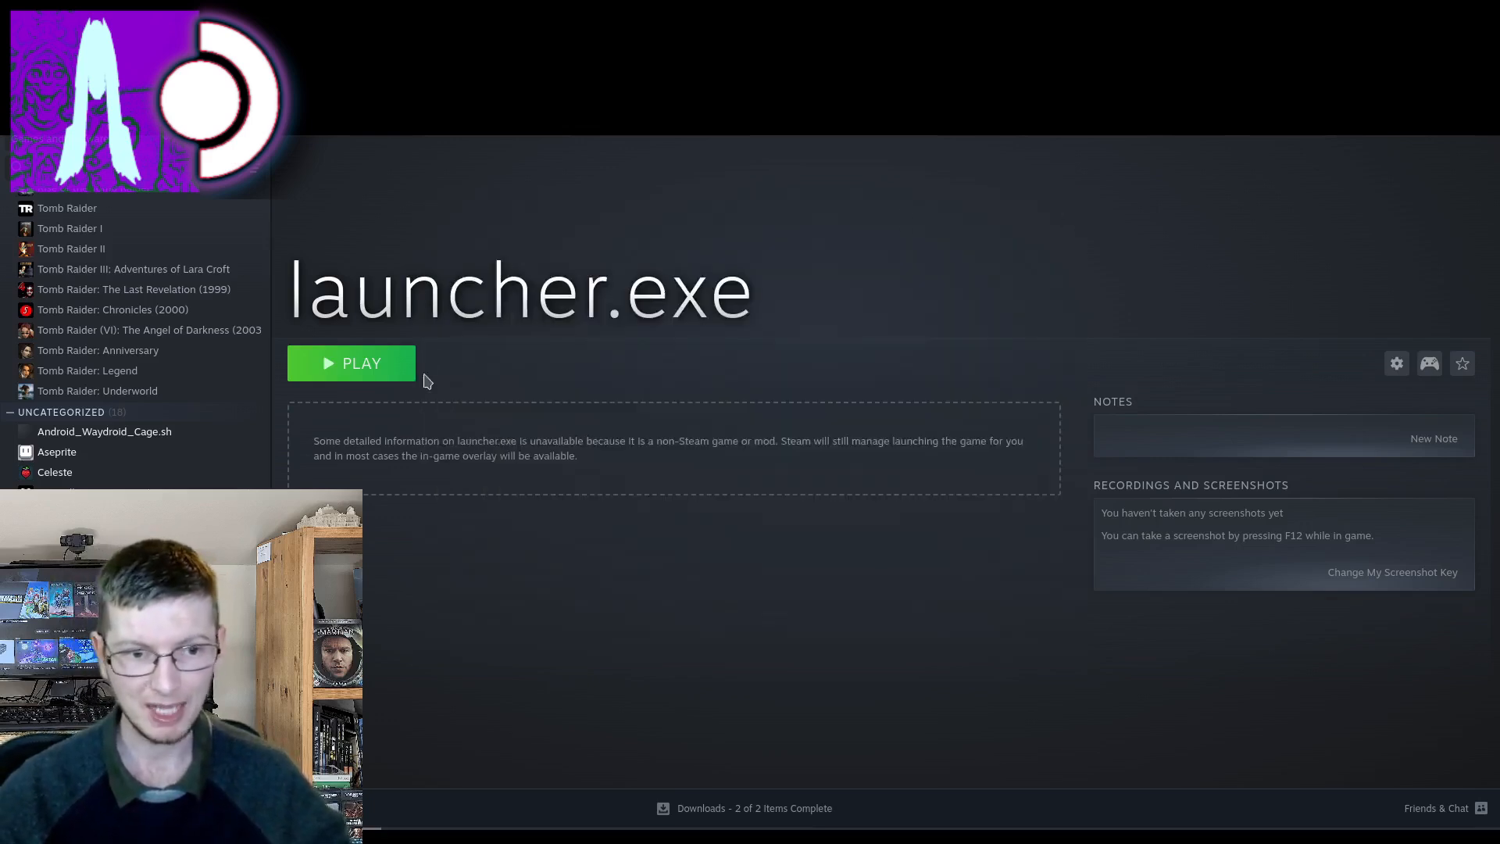
left_click(350, 363)
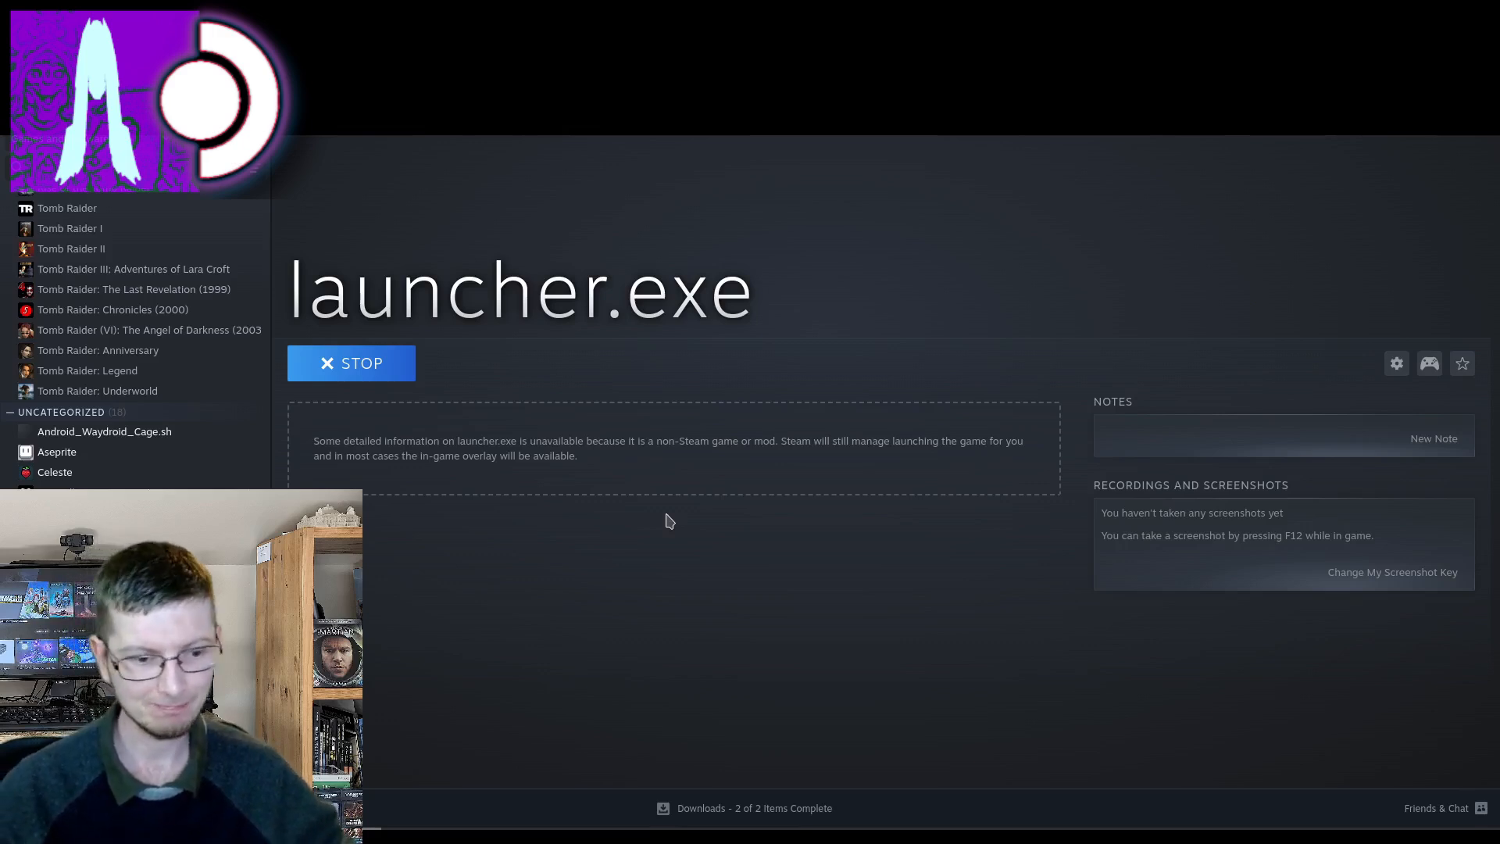
mouse_move(497, 473)
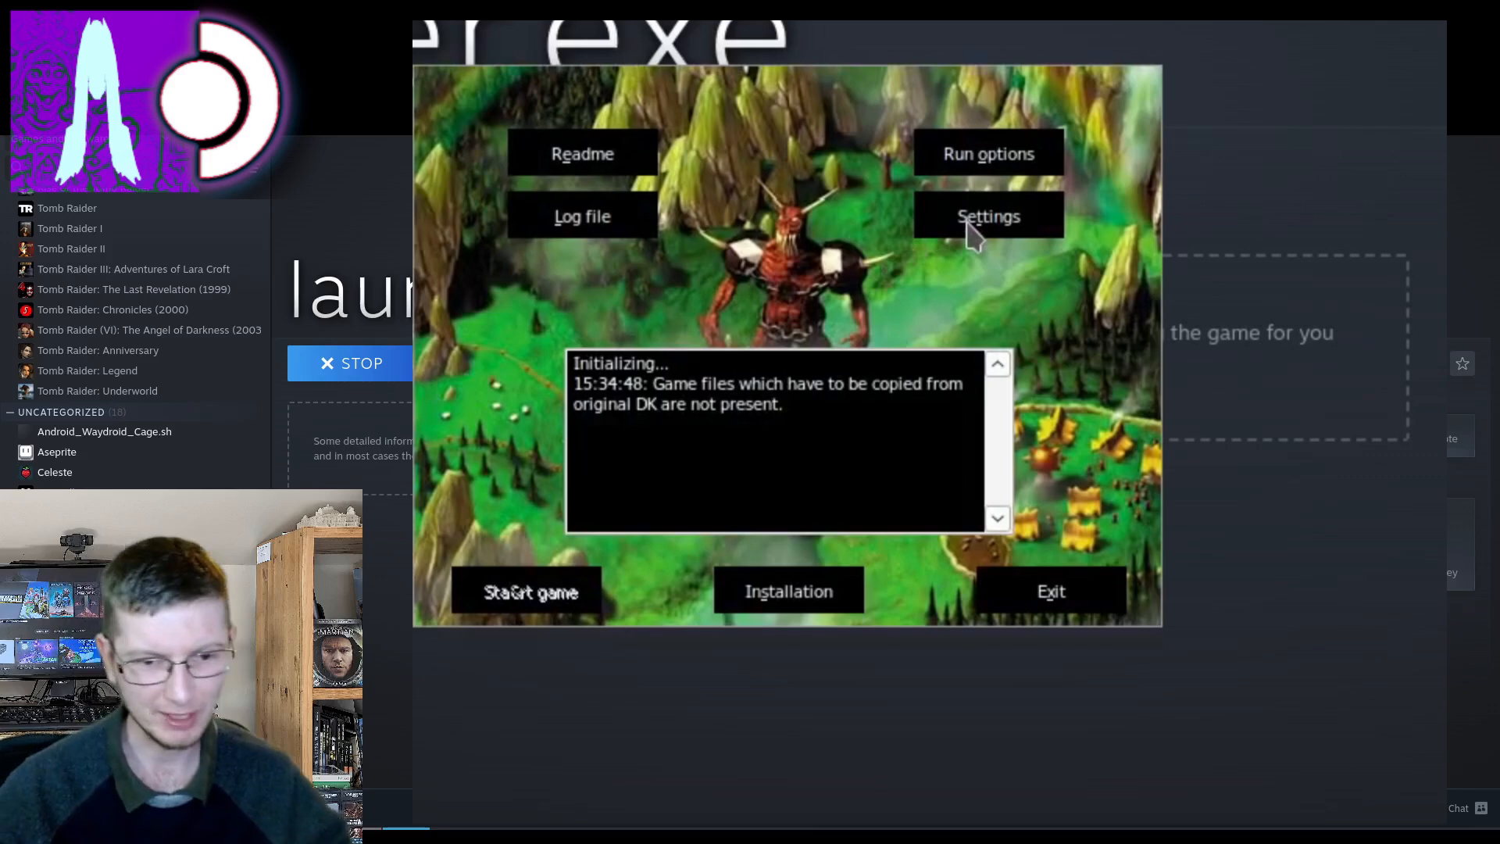
mouse_move(783, 586)
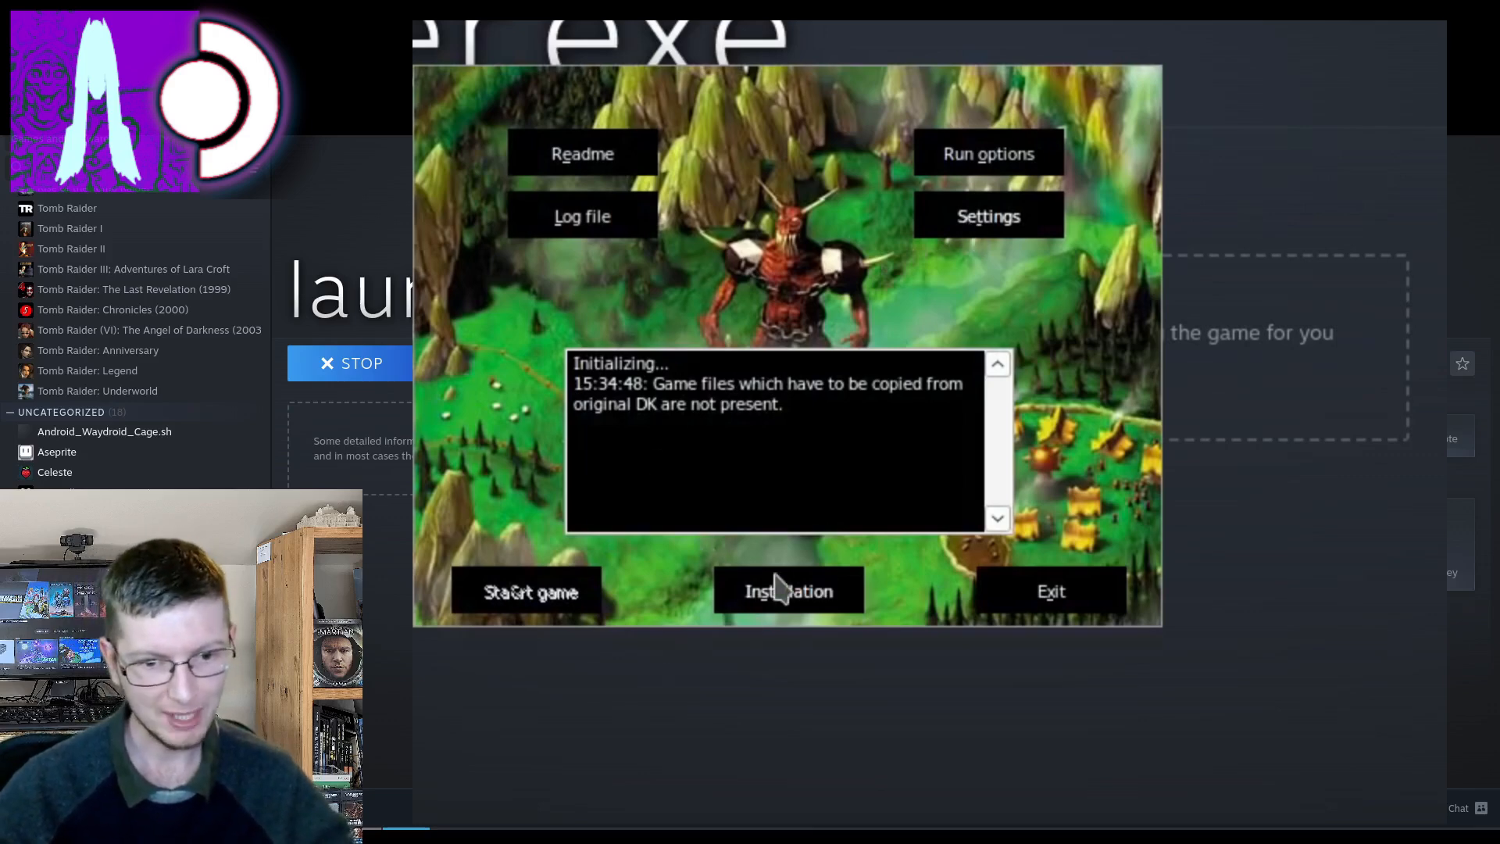
Step: Choose D:\steamapps\common\Dungeon Keeper\DATA as install source; accept the folder-not-correct warning
left_click(788, 591)
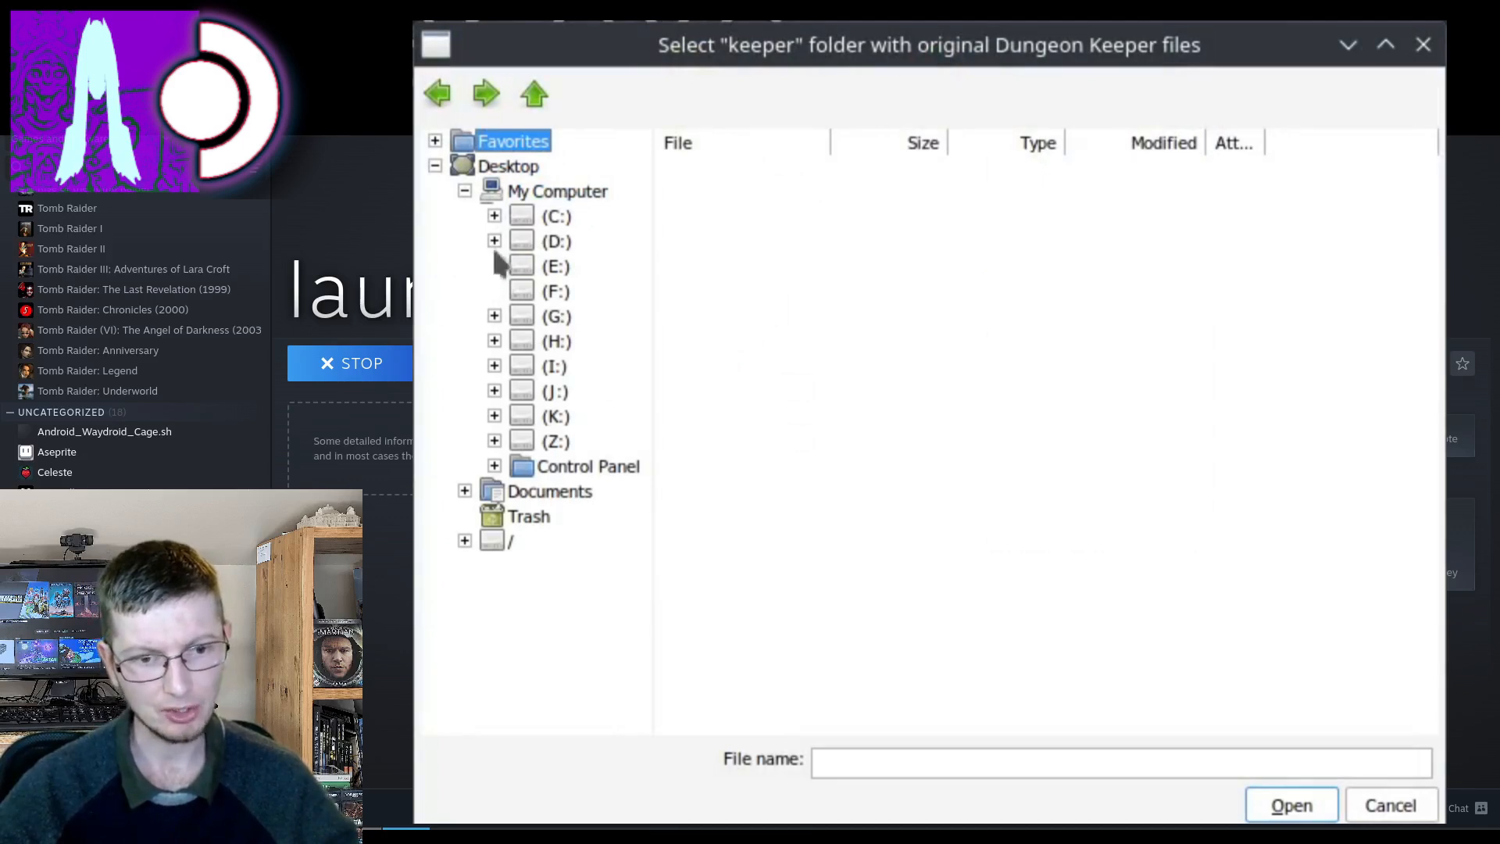
left_click(495, 241)
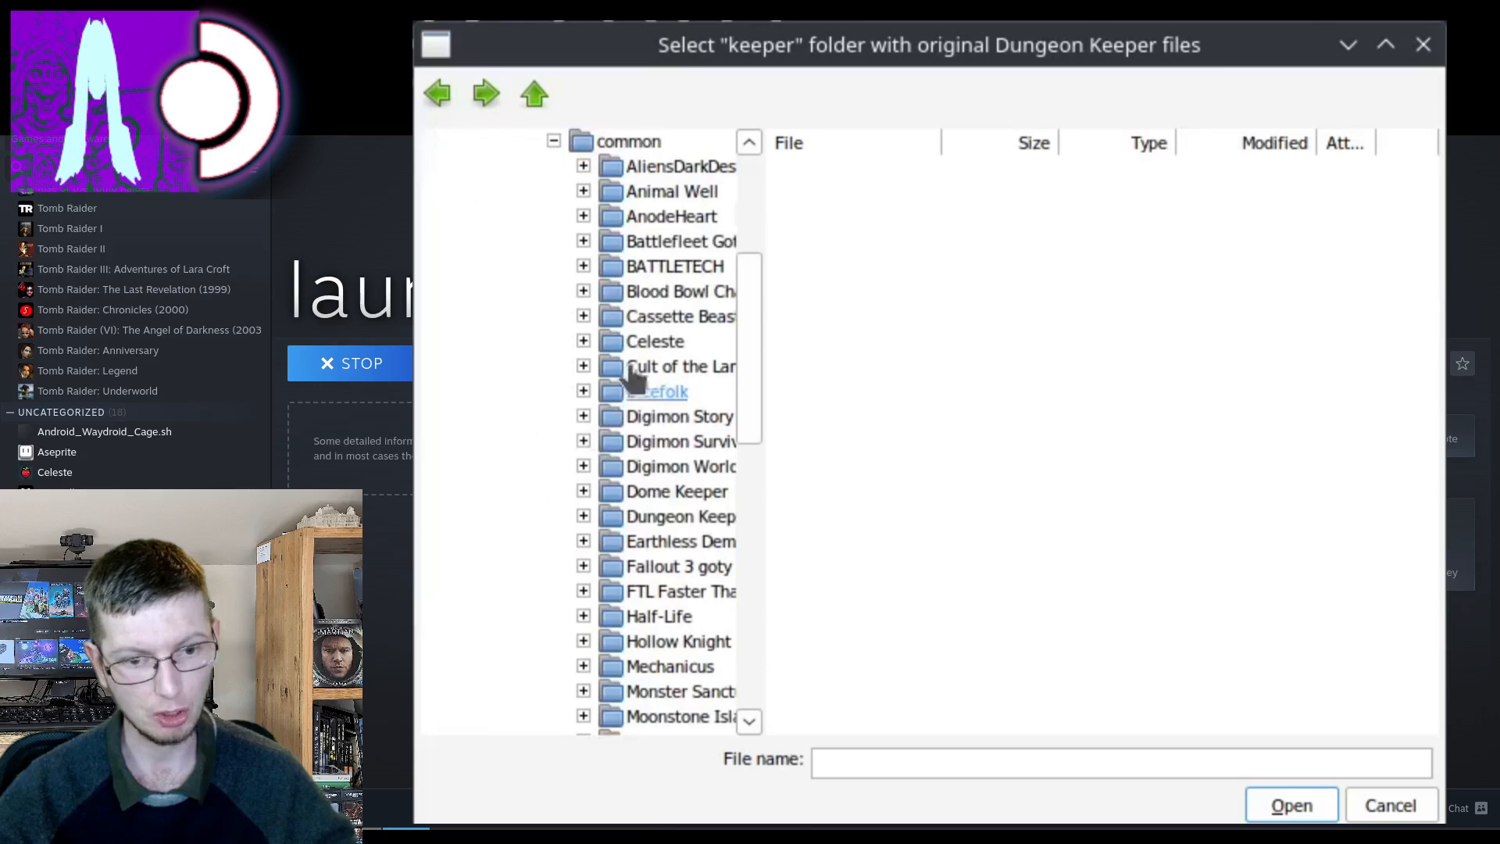
left_click(677, 490)
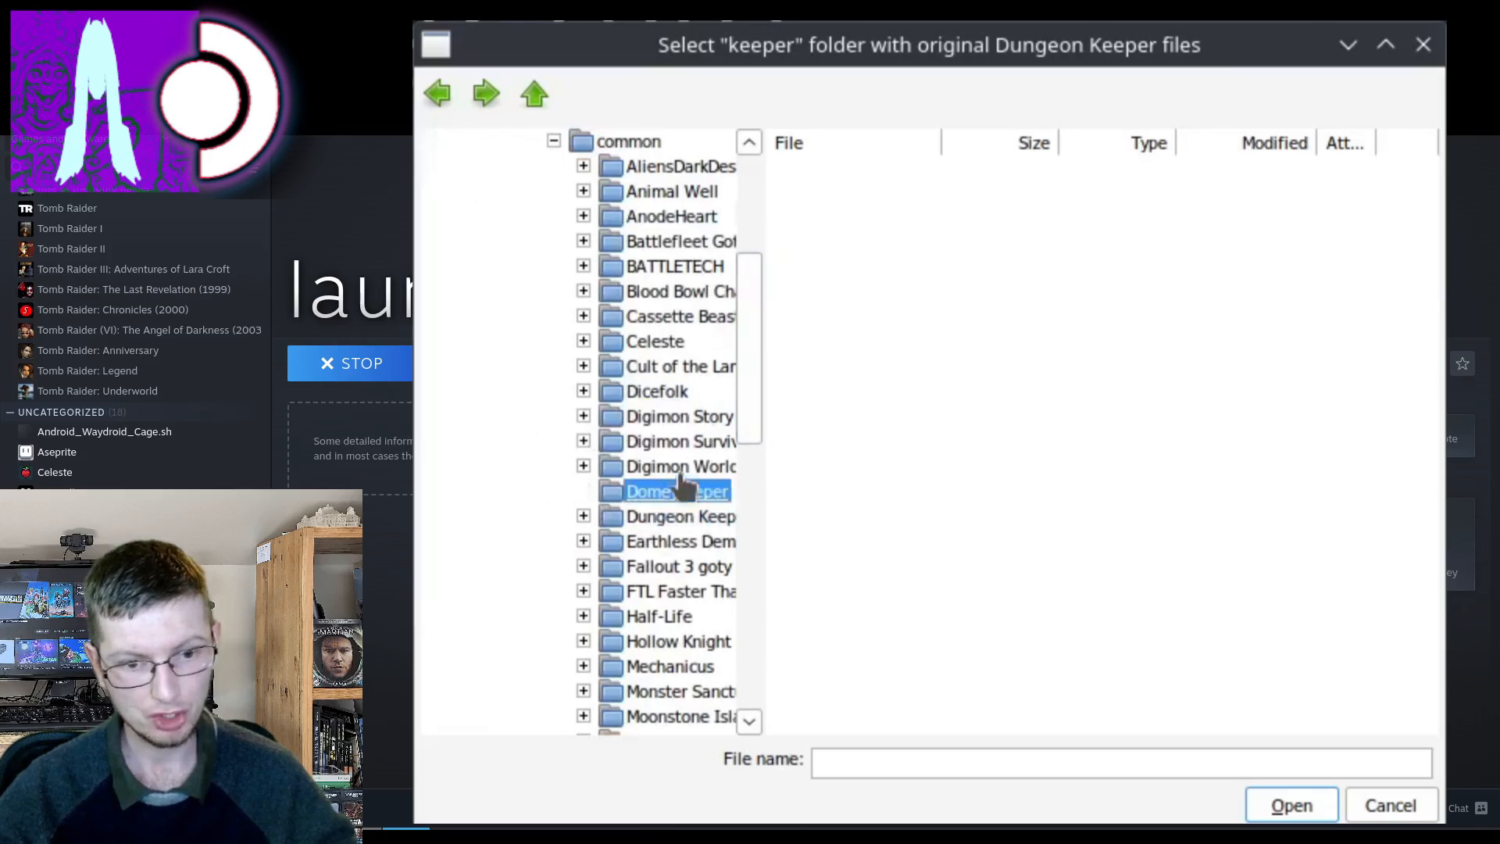
left_click(681, 515)
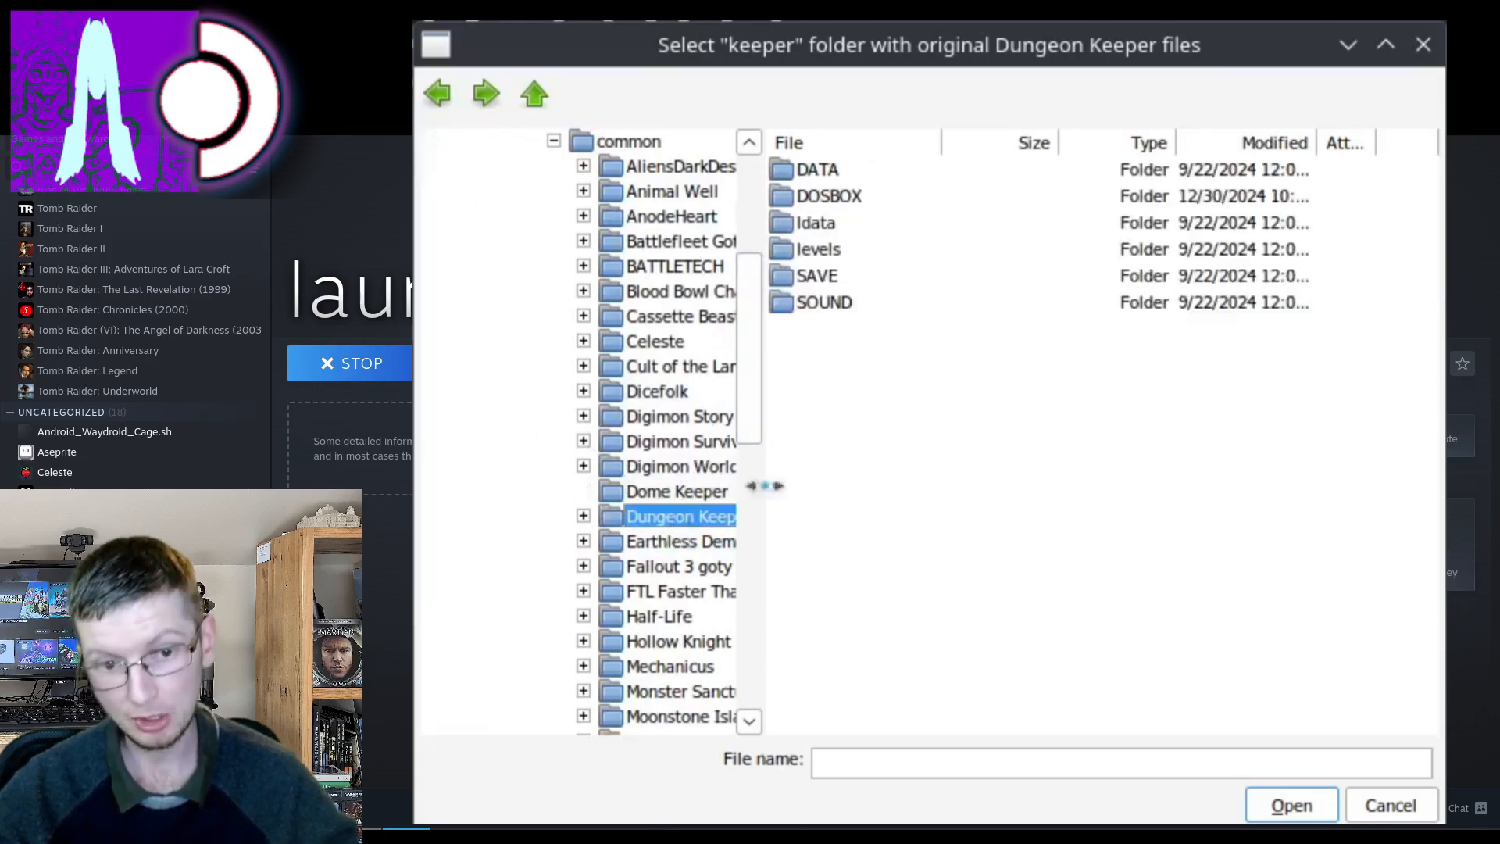
mouse_move(829, 181)
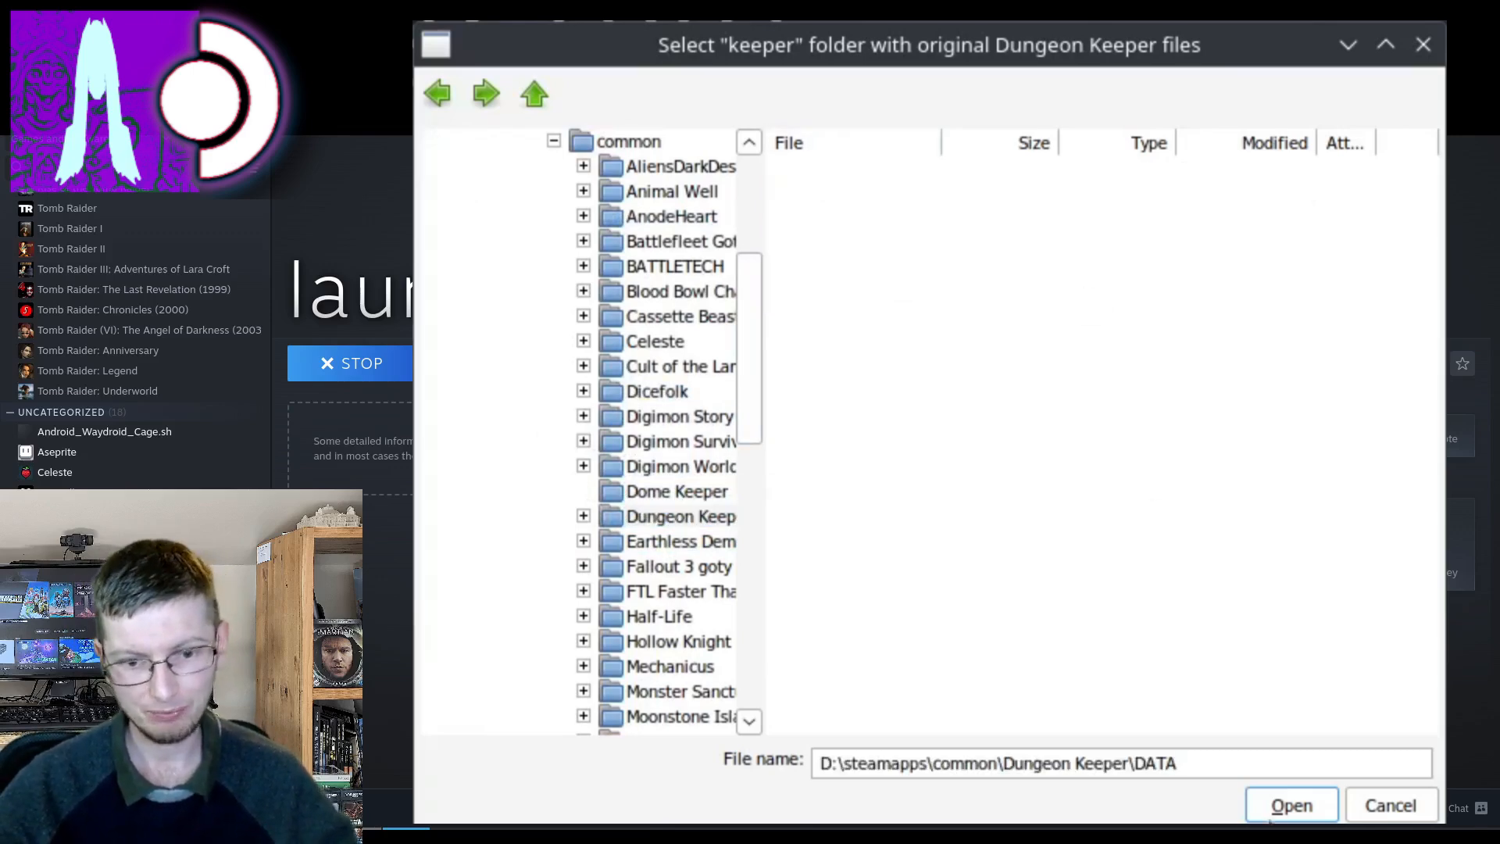
left_click(1289, 804)
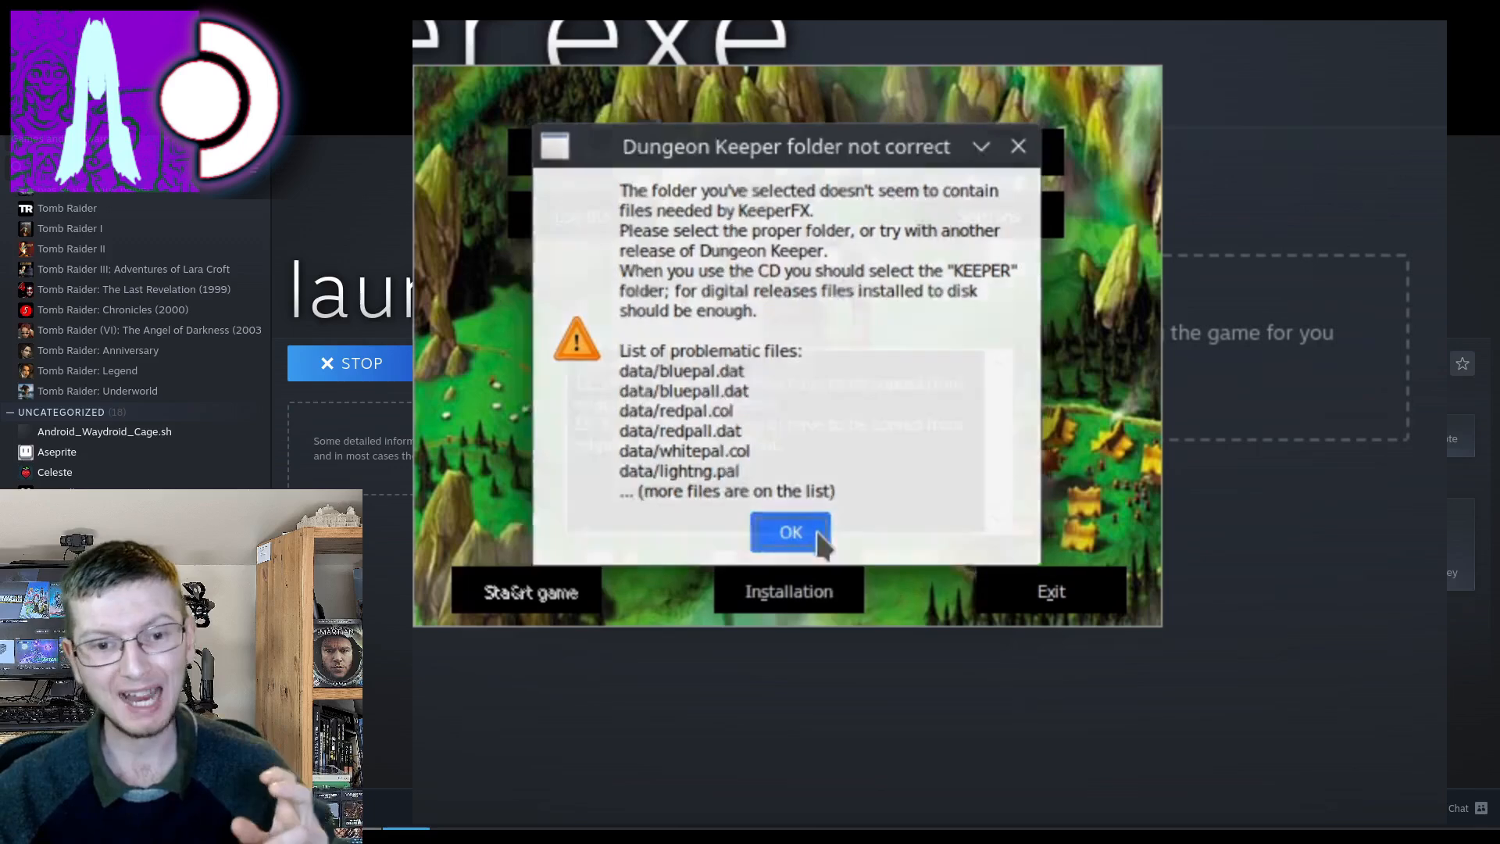
left_click(789, 531)
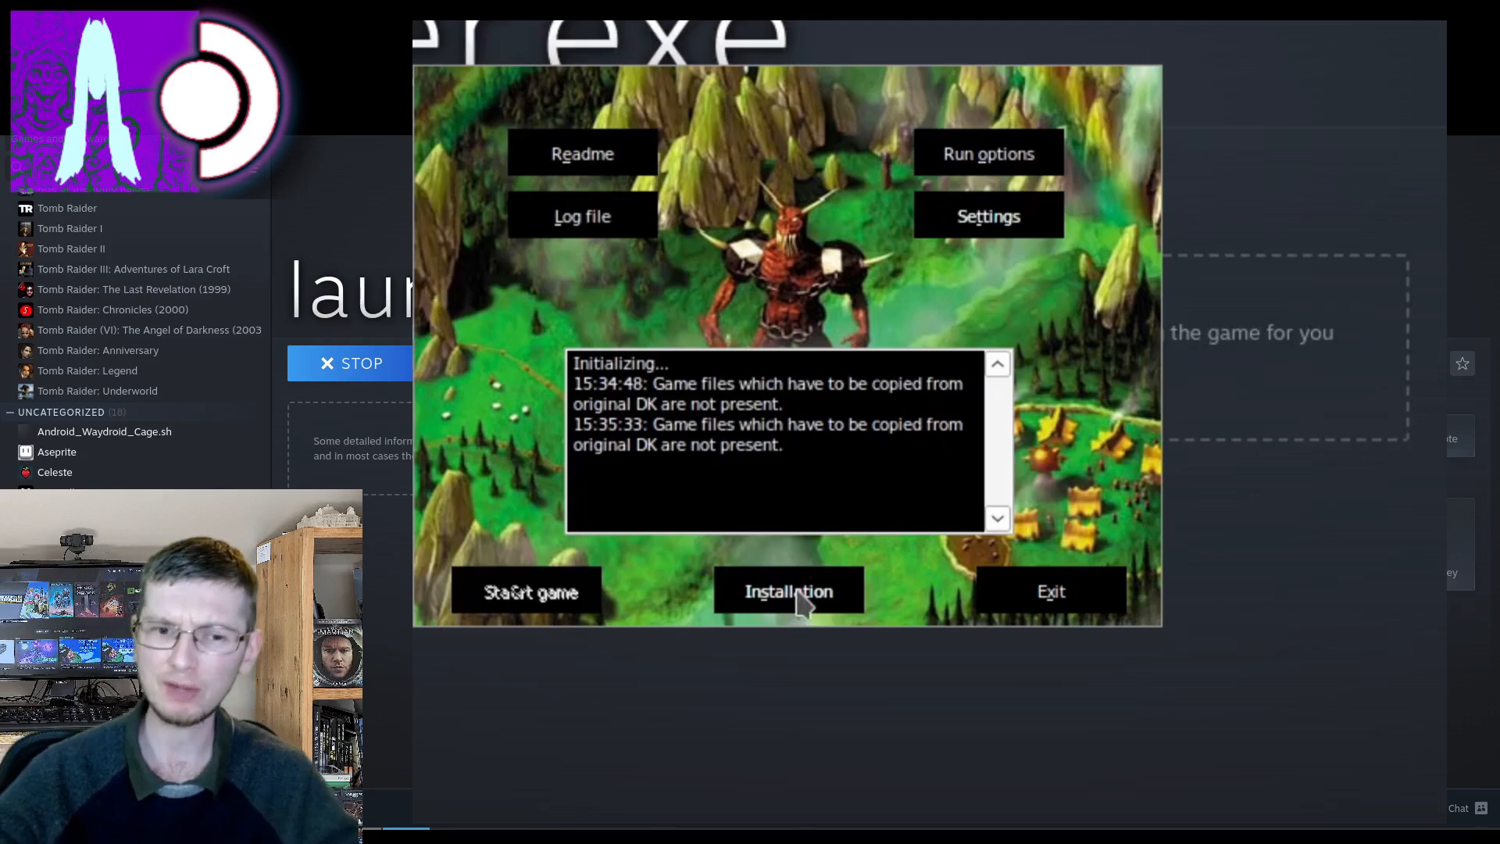
Step: Install from Z:\home\deck\Desktop\Dungeon Keeper and confirm copying the files into KeeperFX
left_click(788, 591)
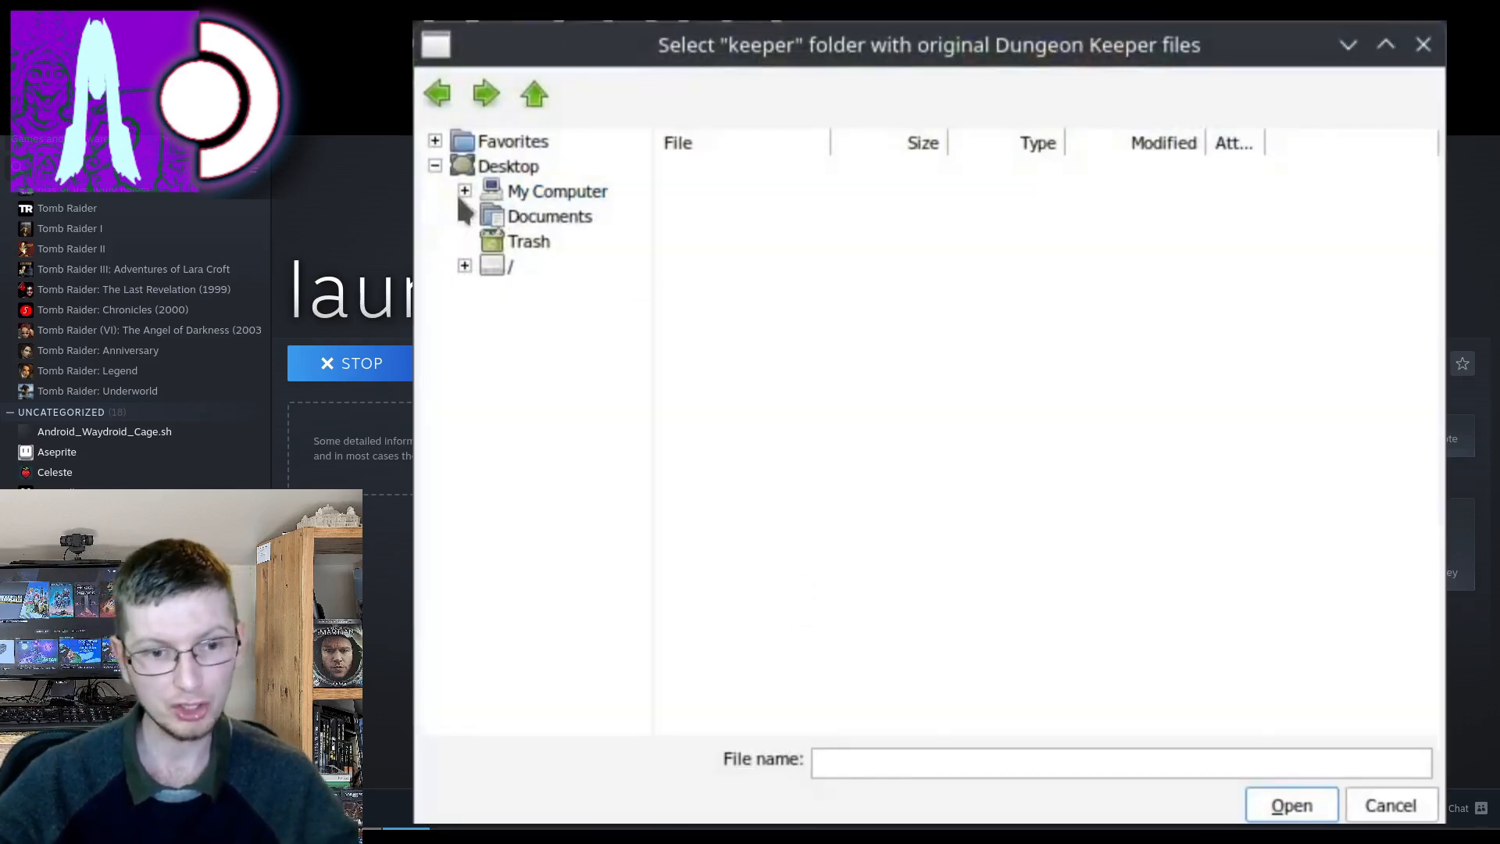
left_click(466, 191)
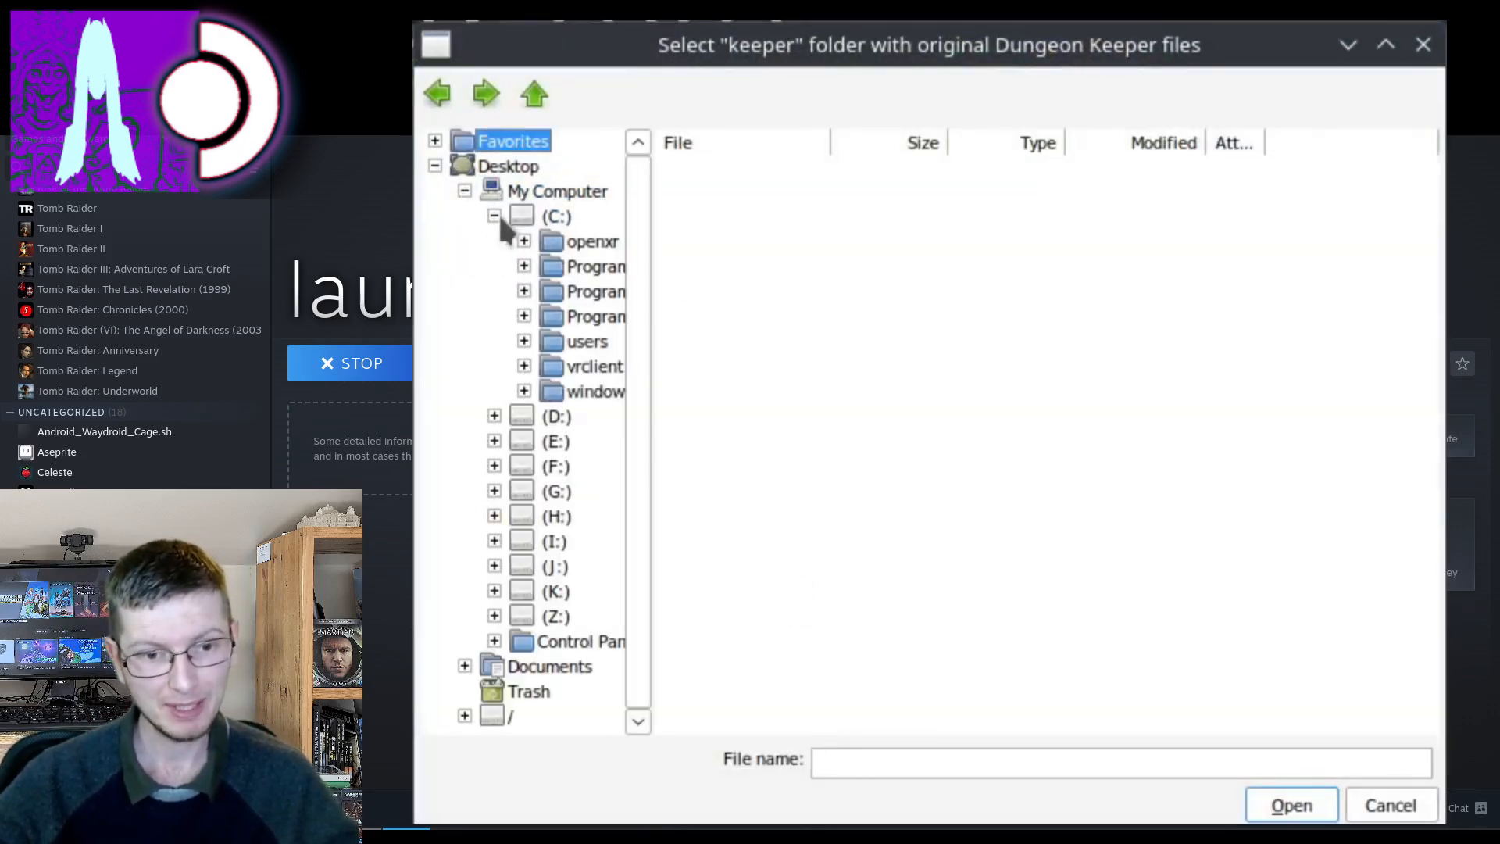
left_click(523, 342)
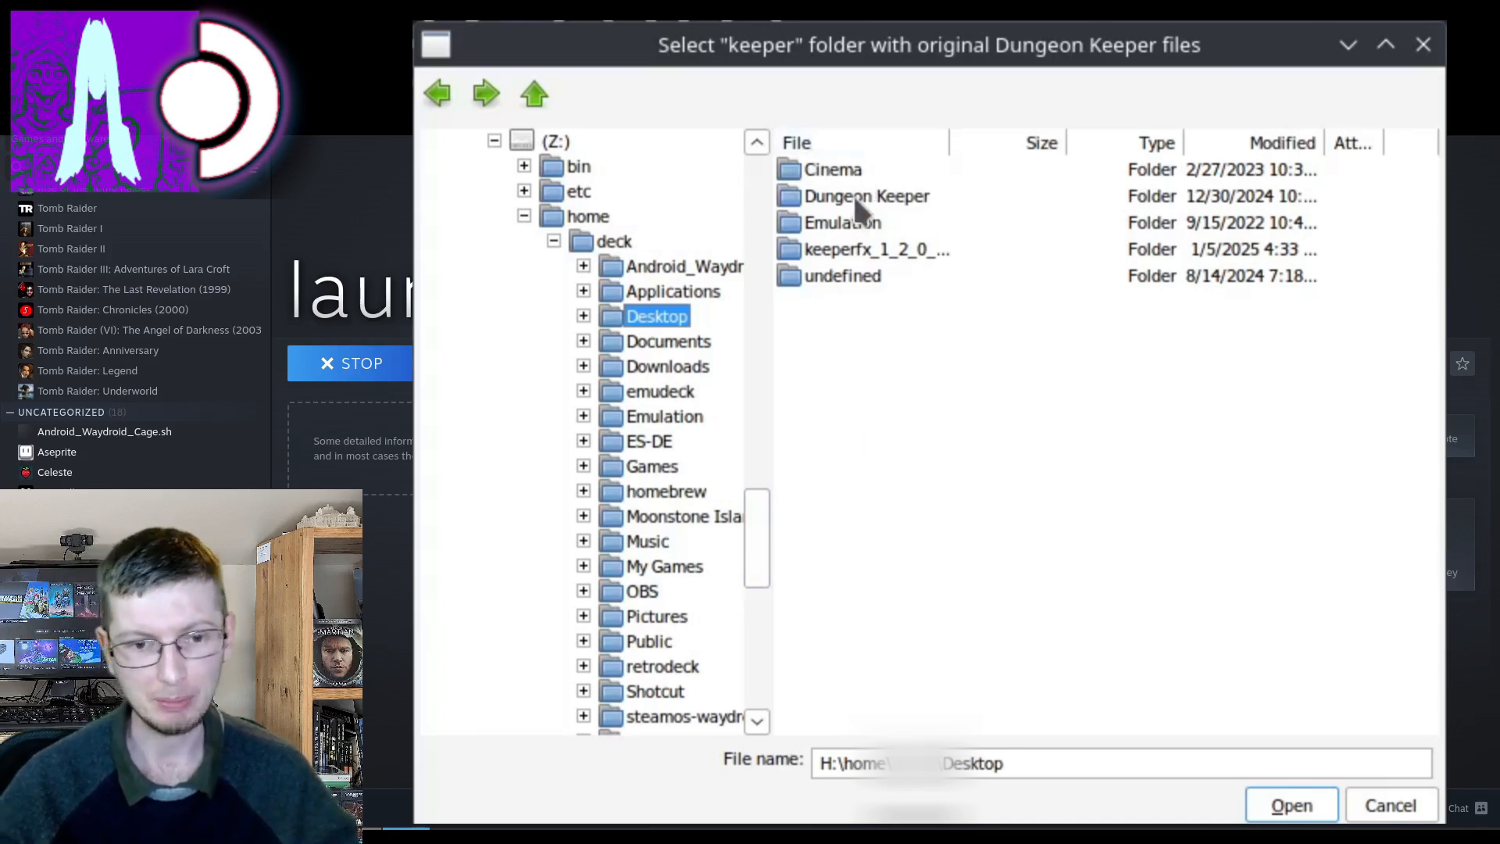
double_click(867, 197)
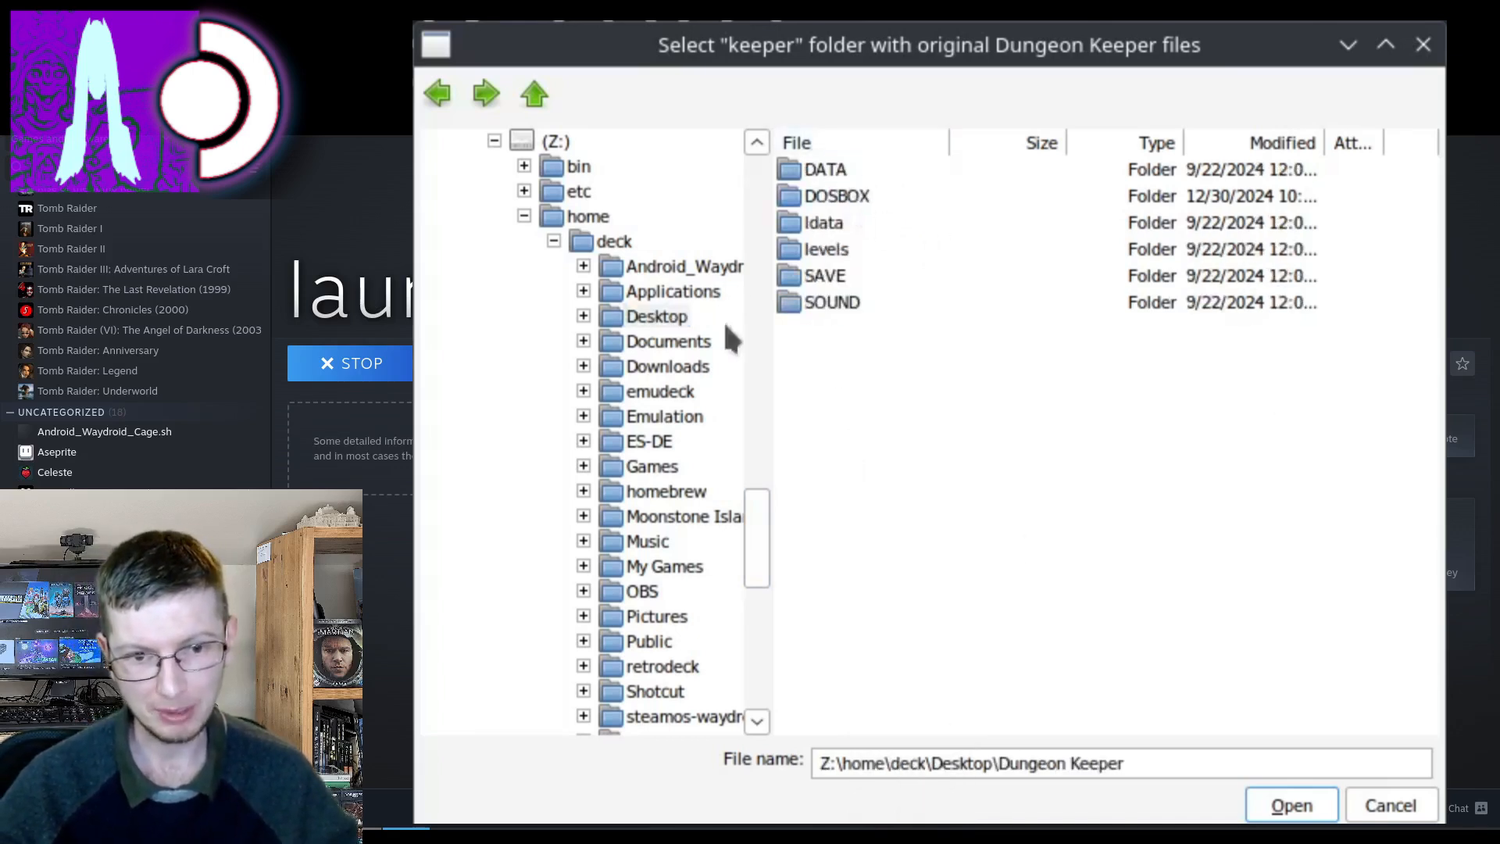
left_click(1289, 804)
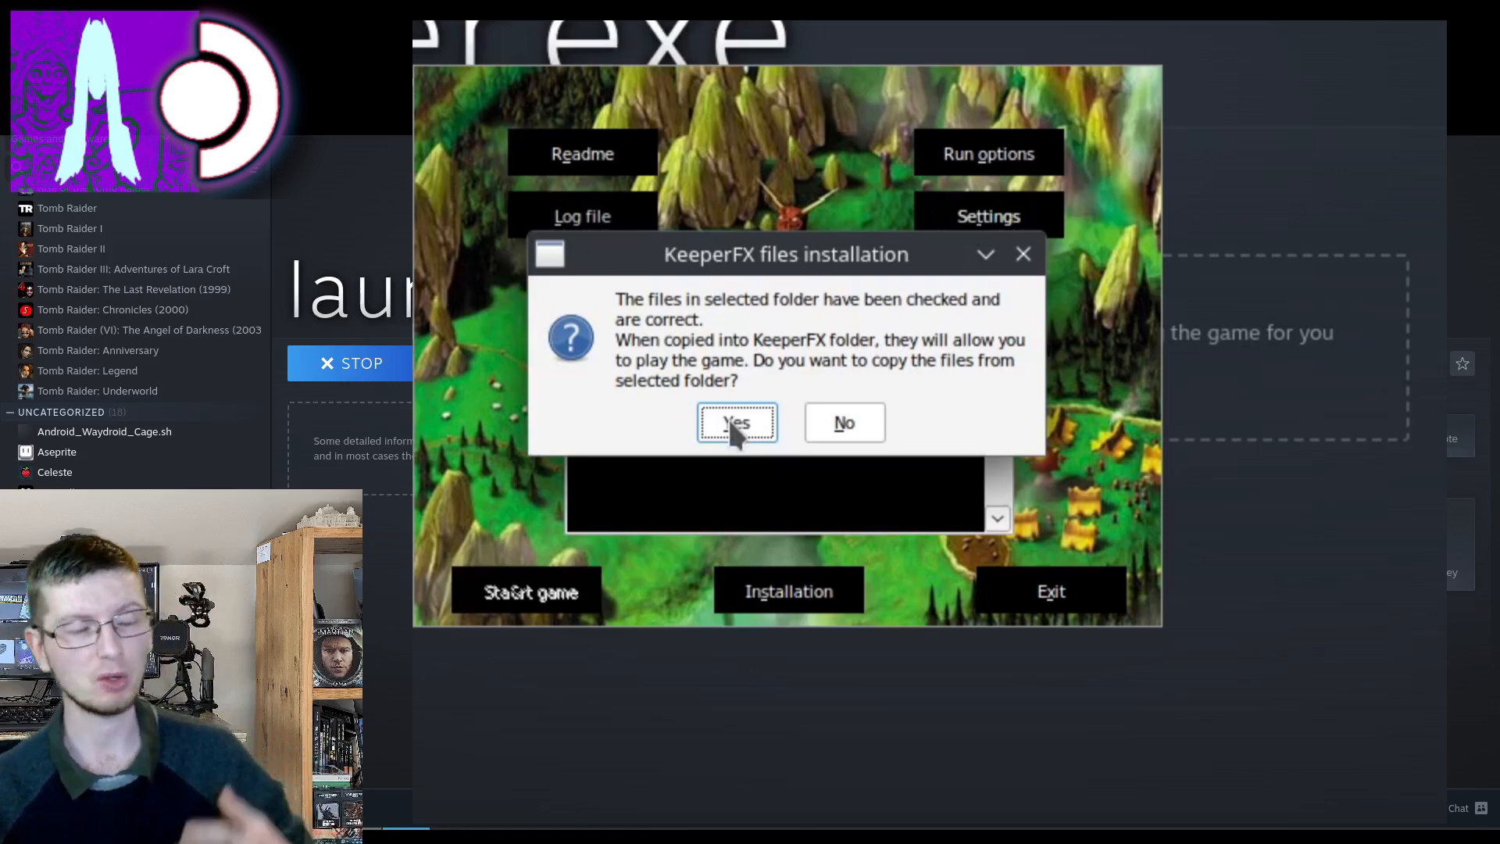
left_click(736, 421)
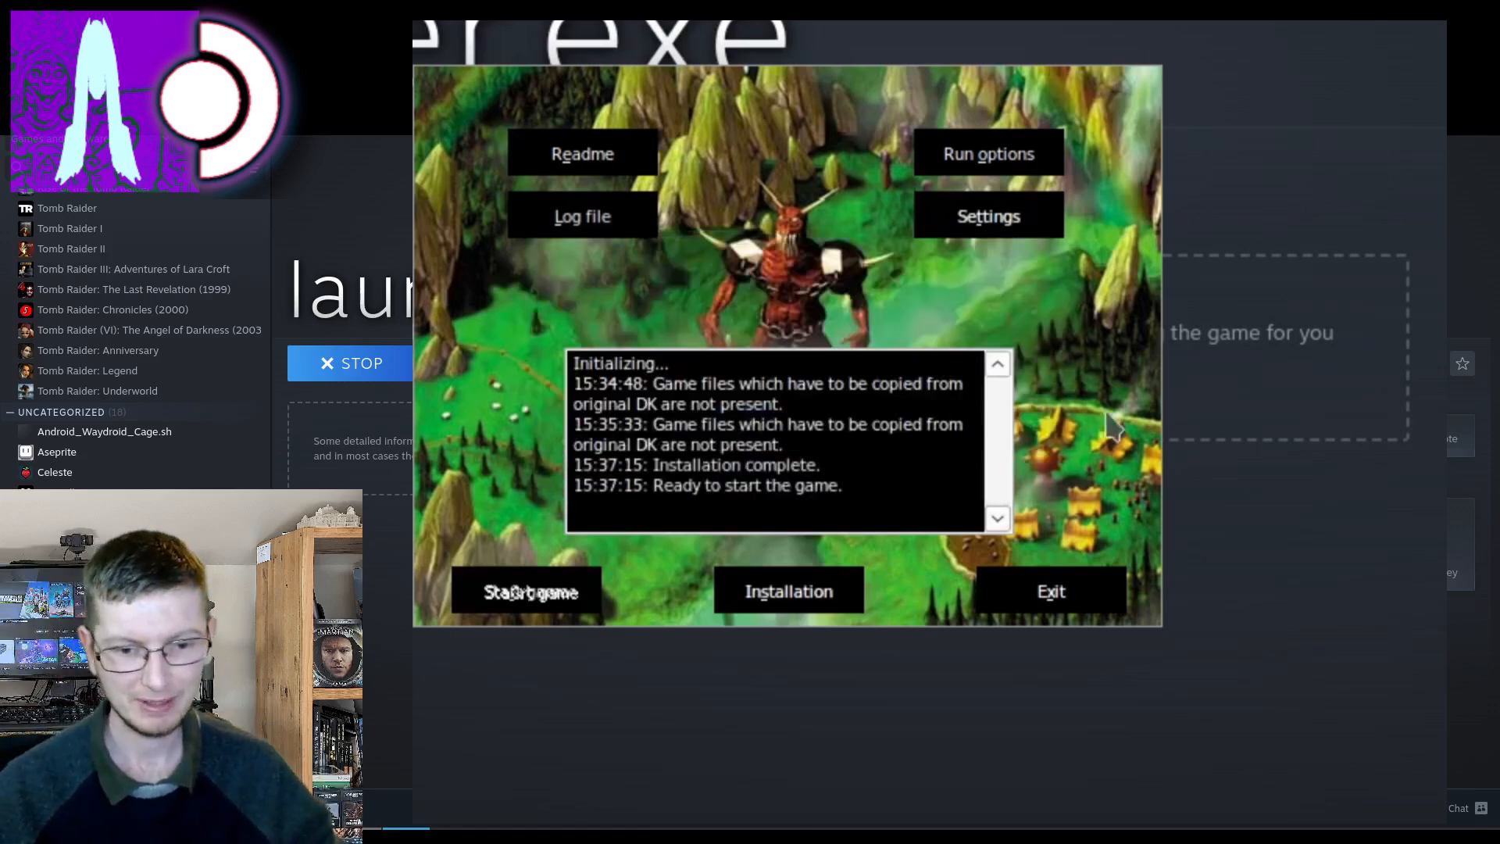
mouse_move(1076, 372)
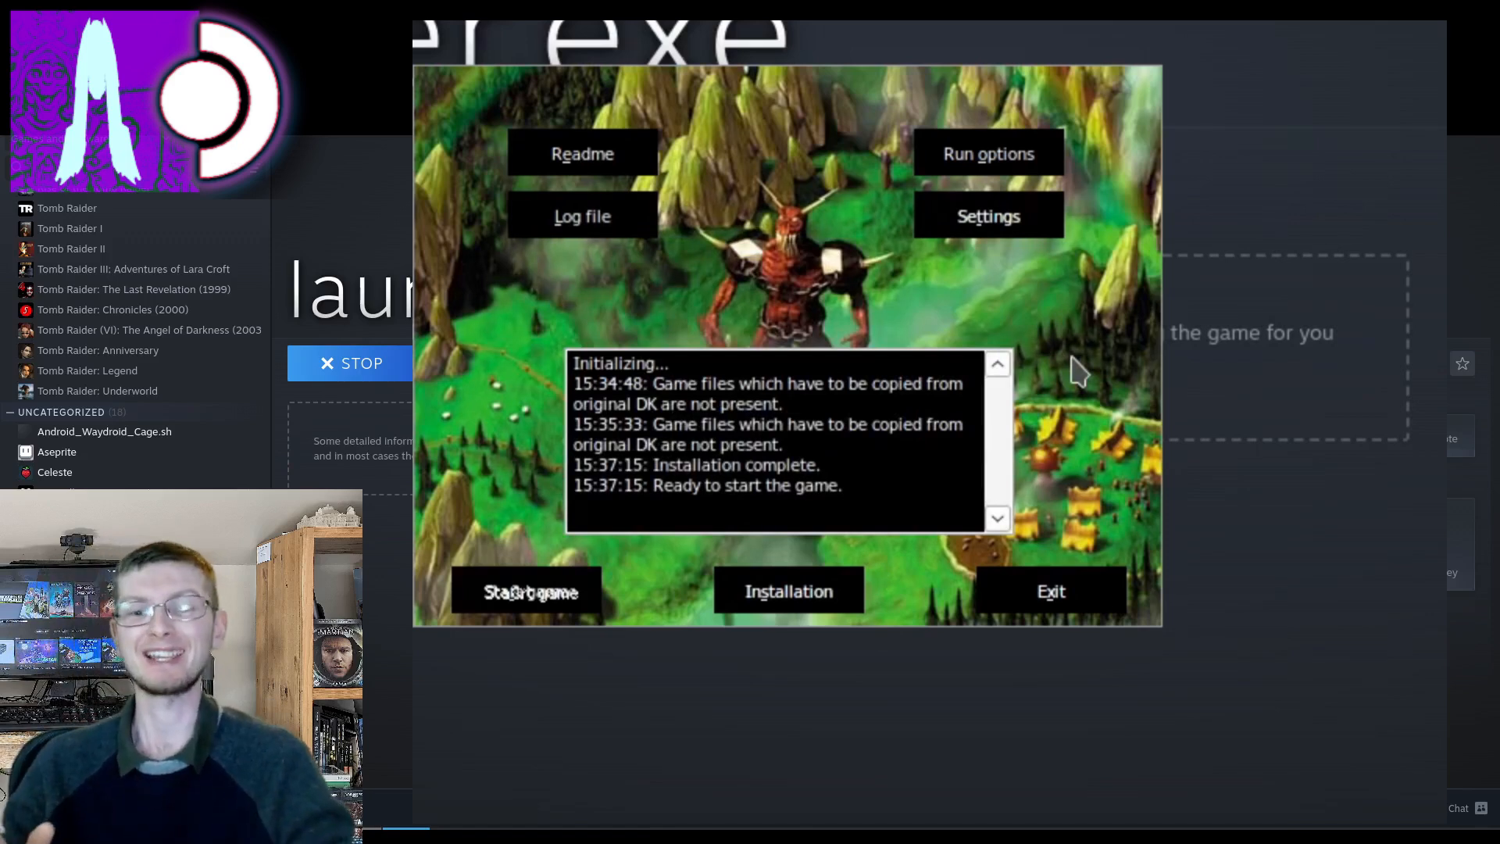
mouse_move(1100, 344)
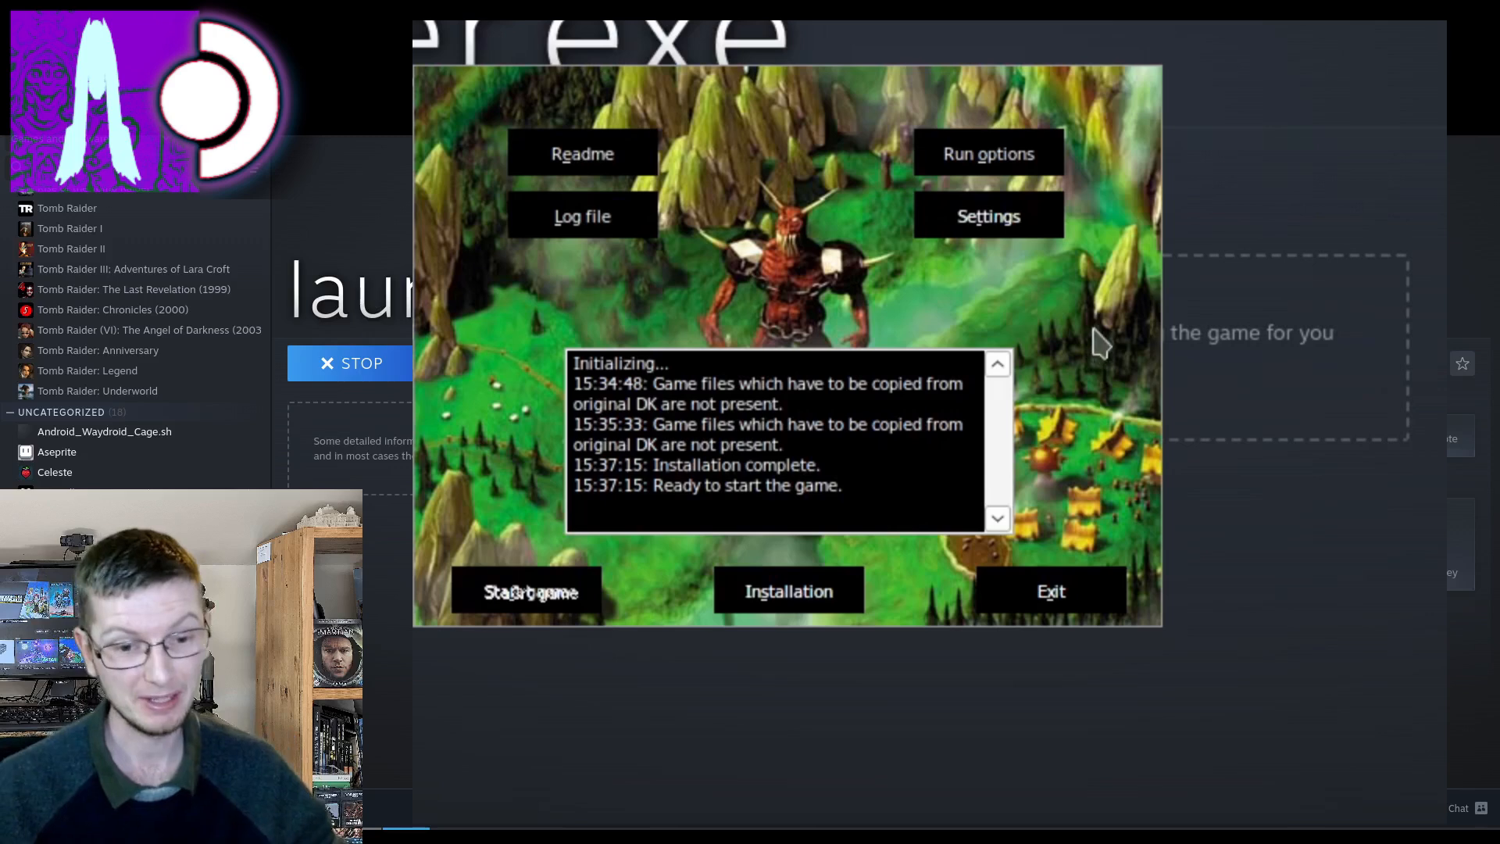
mouse_move(775, 633)
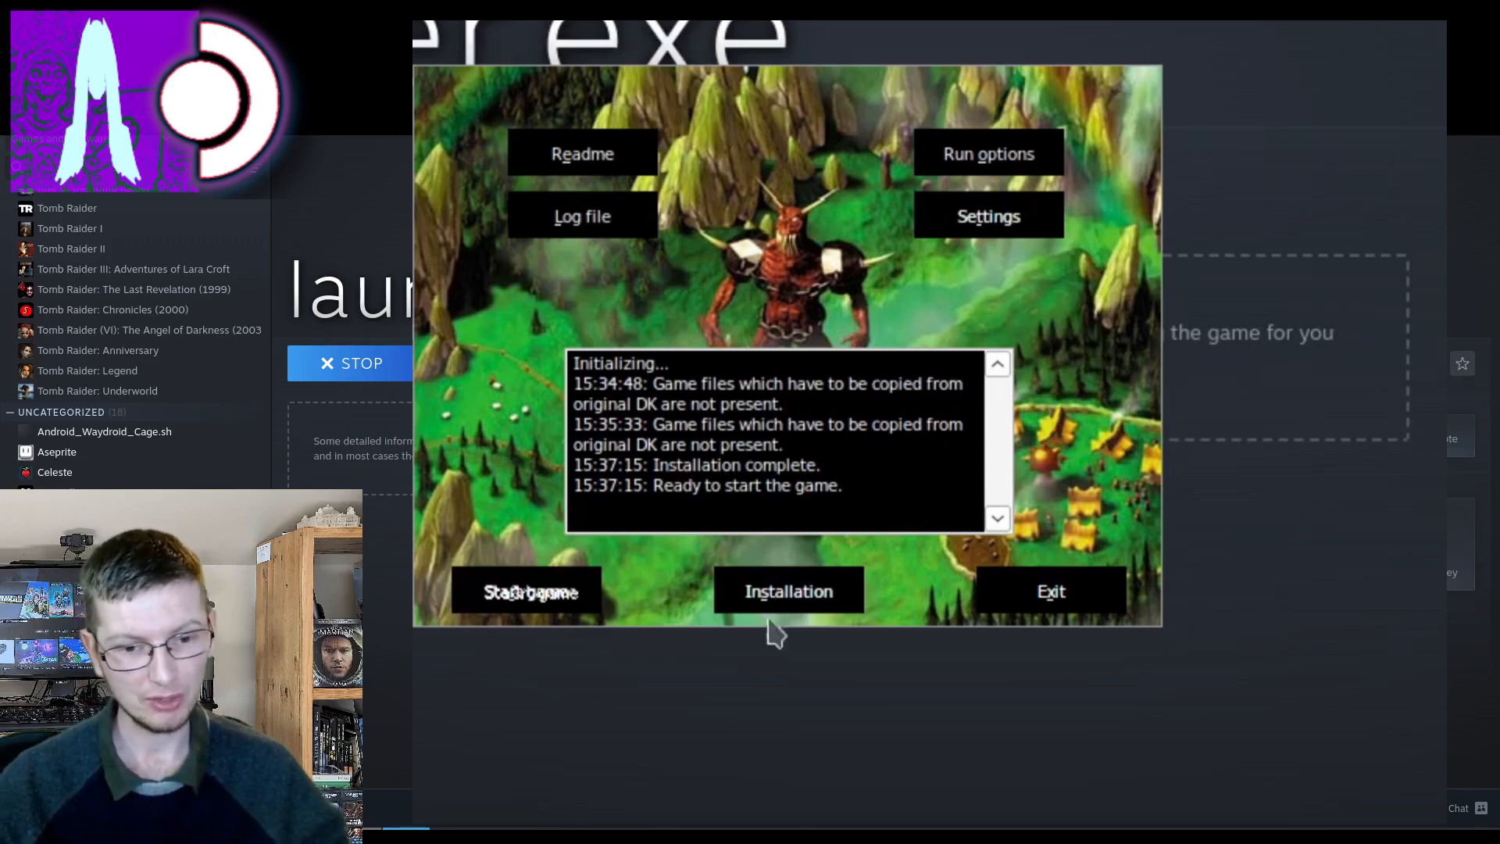
mouse_move(618, 626)
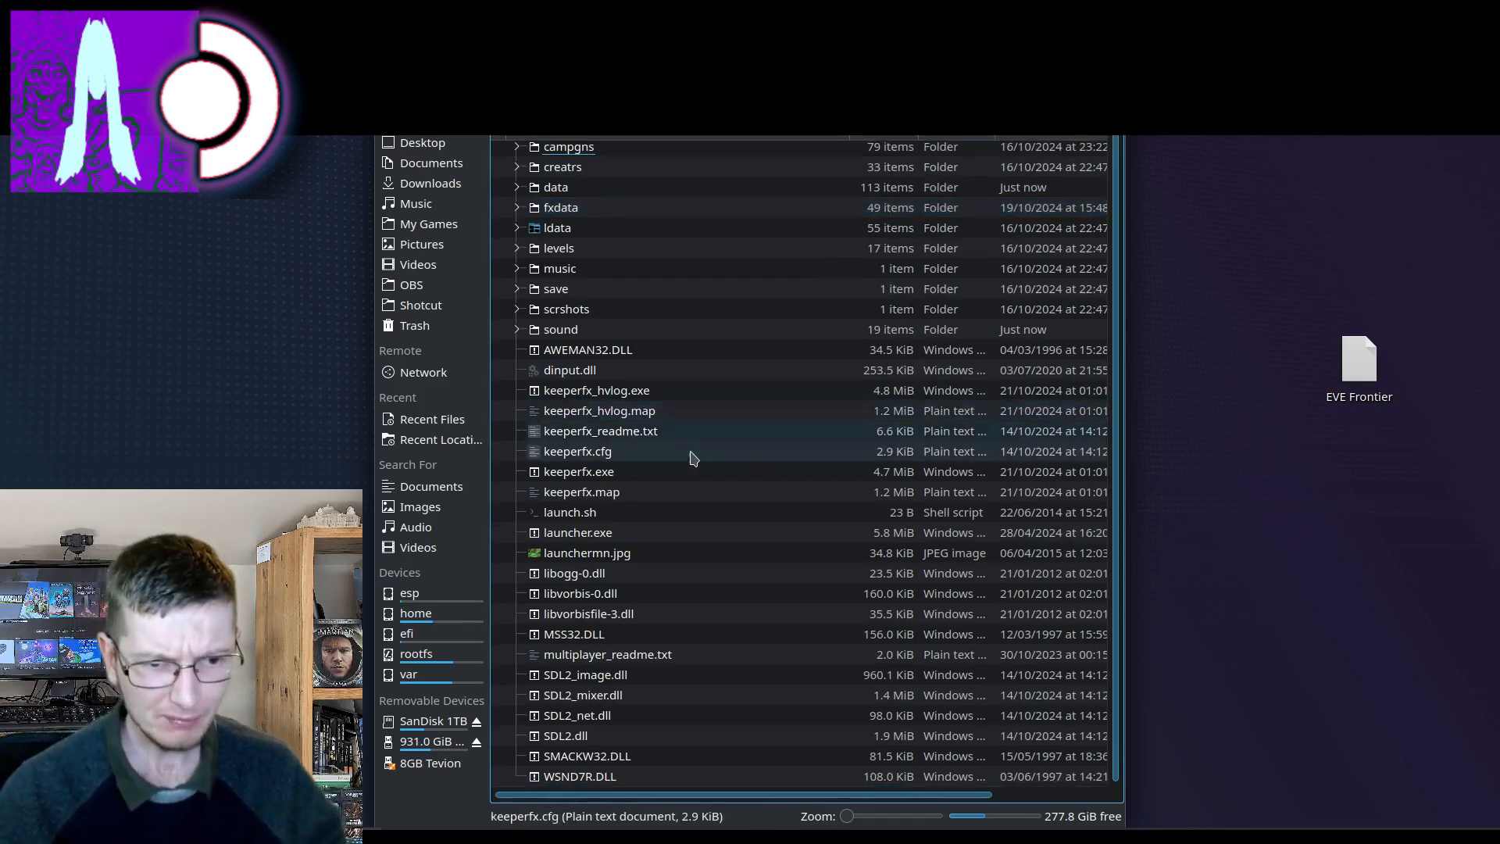
Step: Open keeperfx.cfg from the KeeperFX folder in Kate
left_click(577, 450)
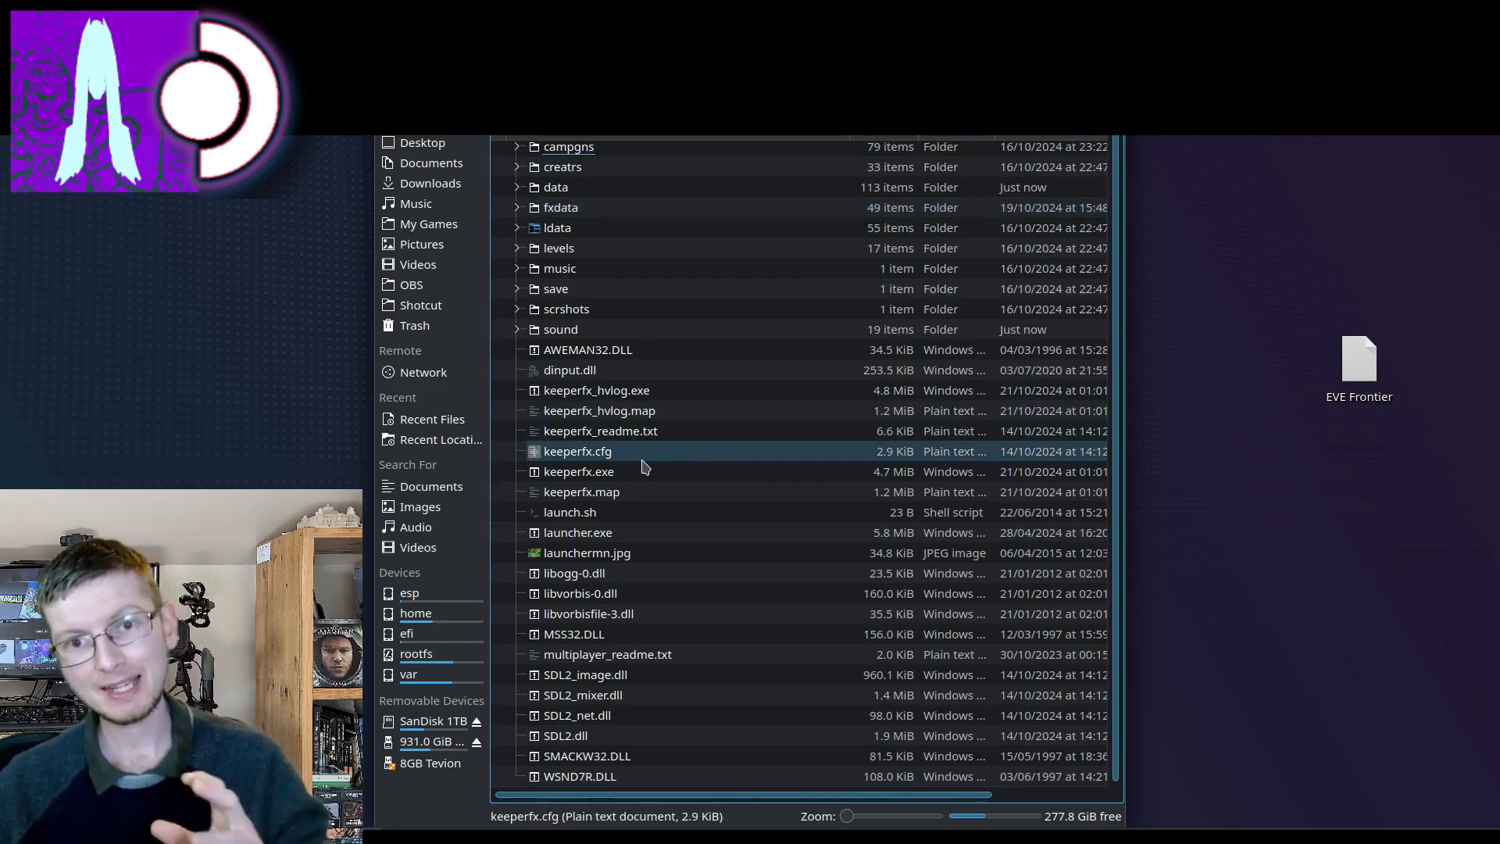
left_click(576, 450)
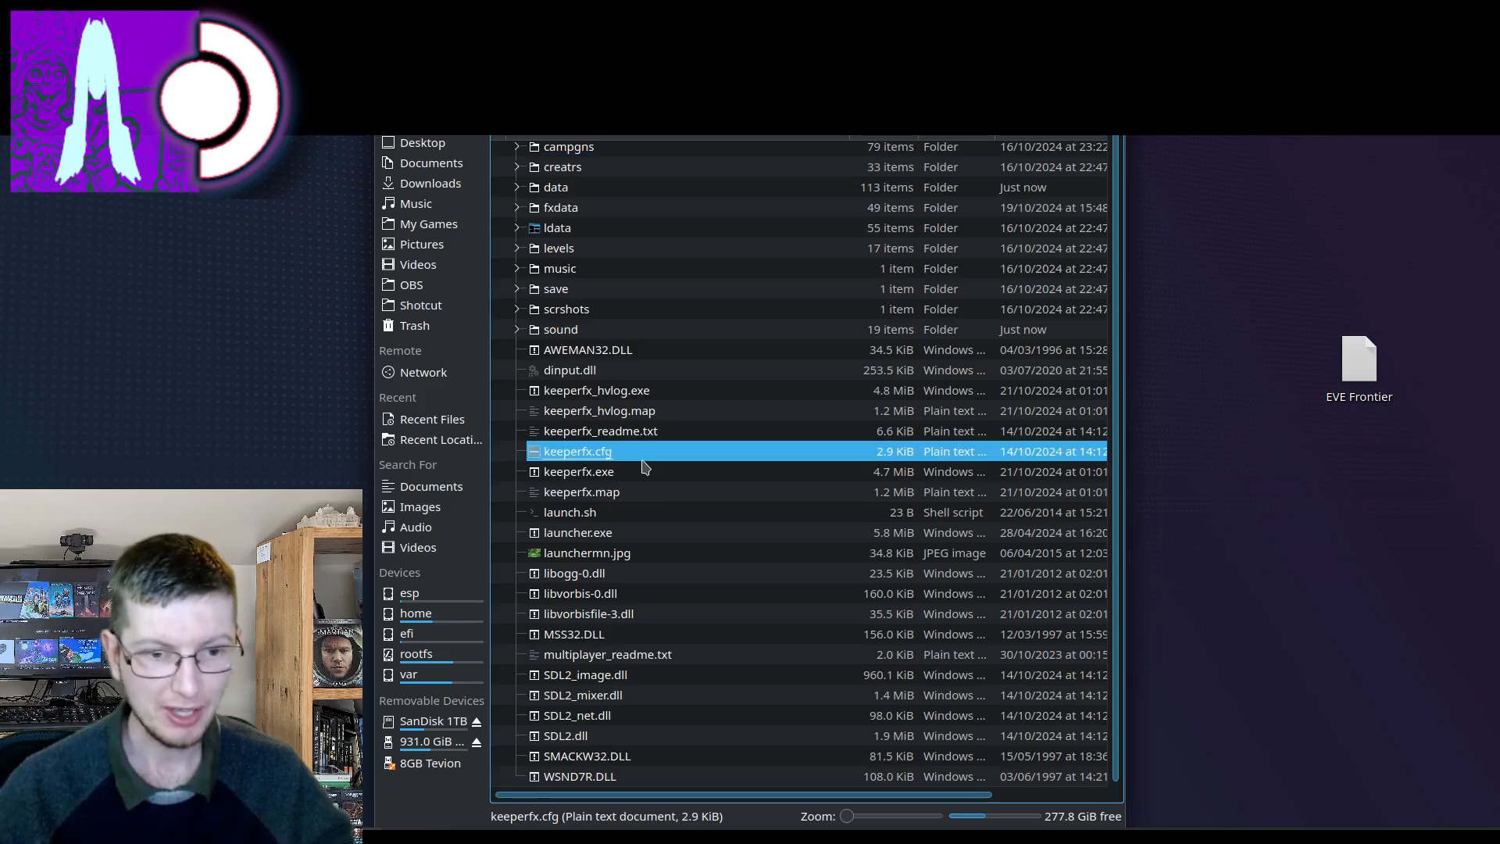
double_click(578, 450)
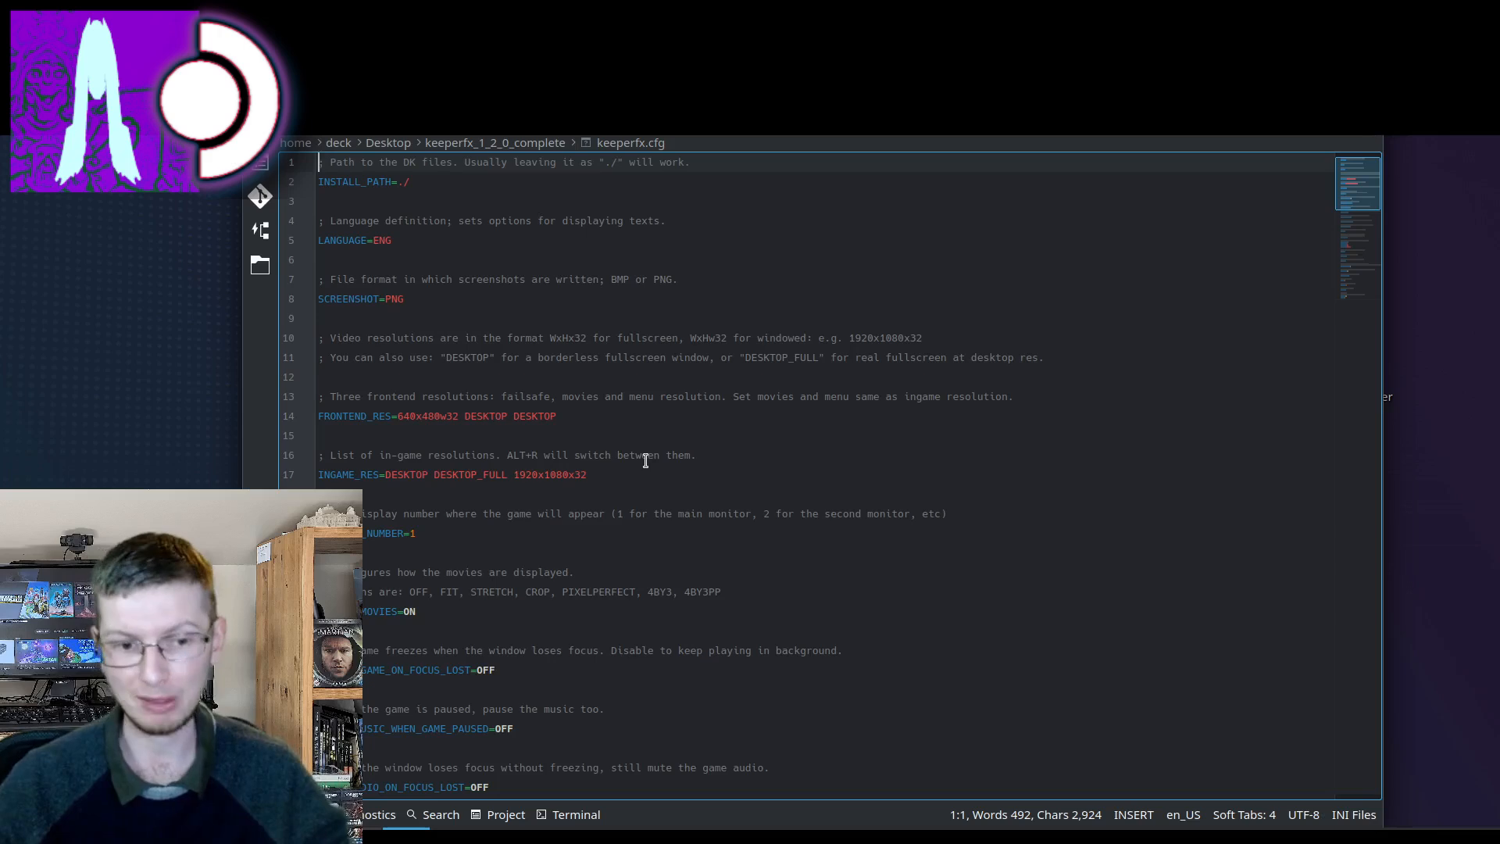
Step: Scroll through keeperfx.cfg settings such as INSTALL_PATH, FRONTEND_RES and INGAME_RES
scroll("down", 3)
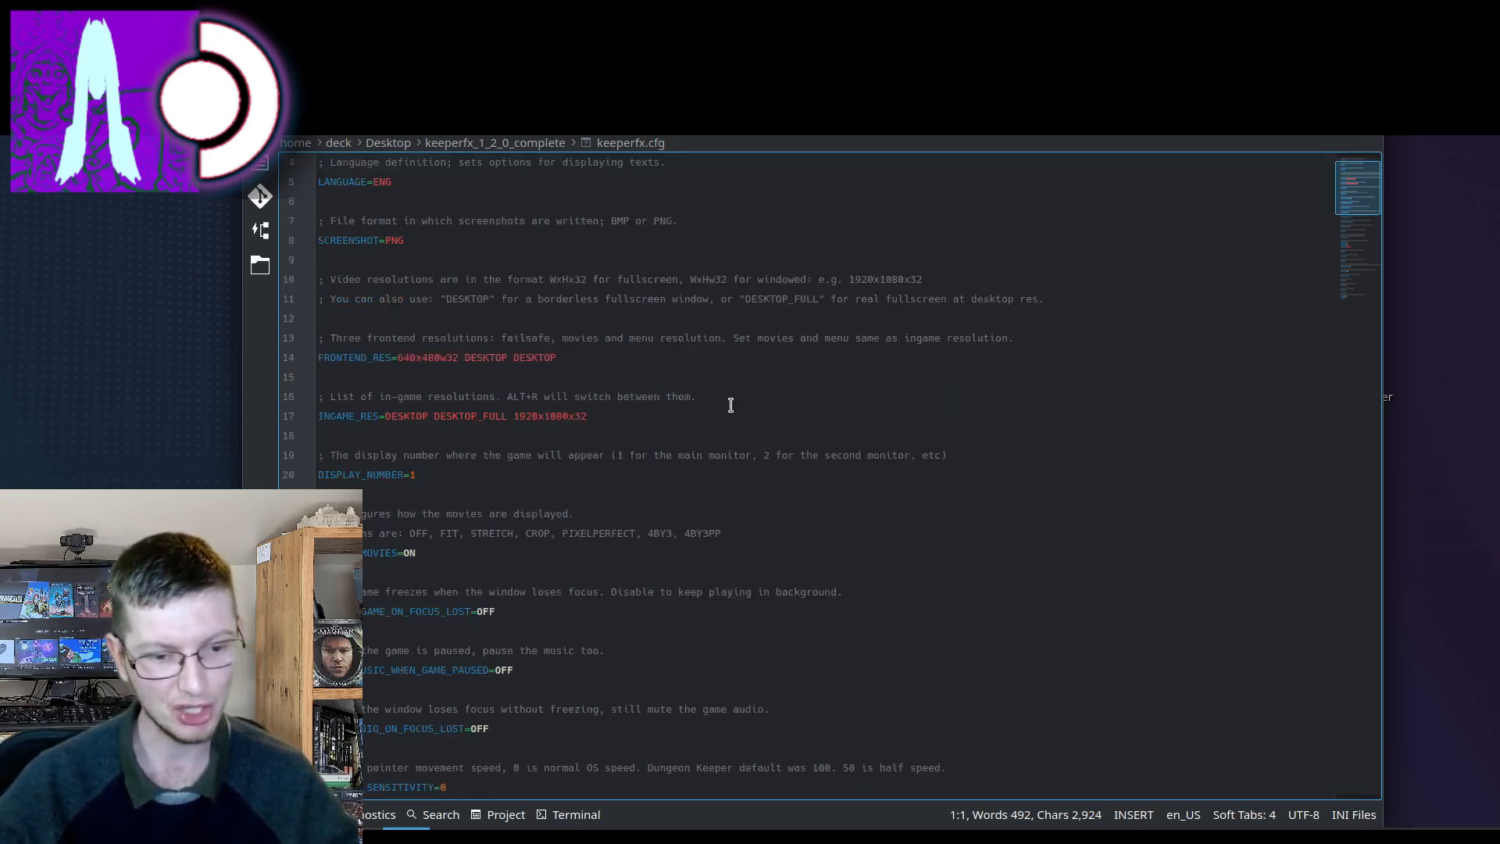
mouse_move(622, 428)
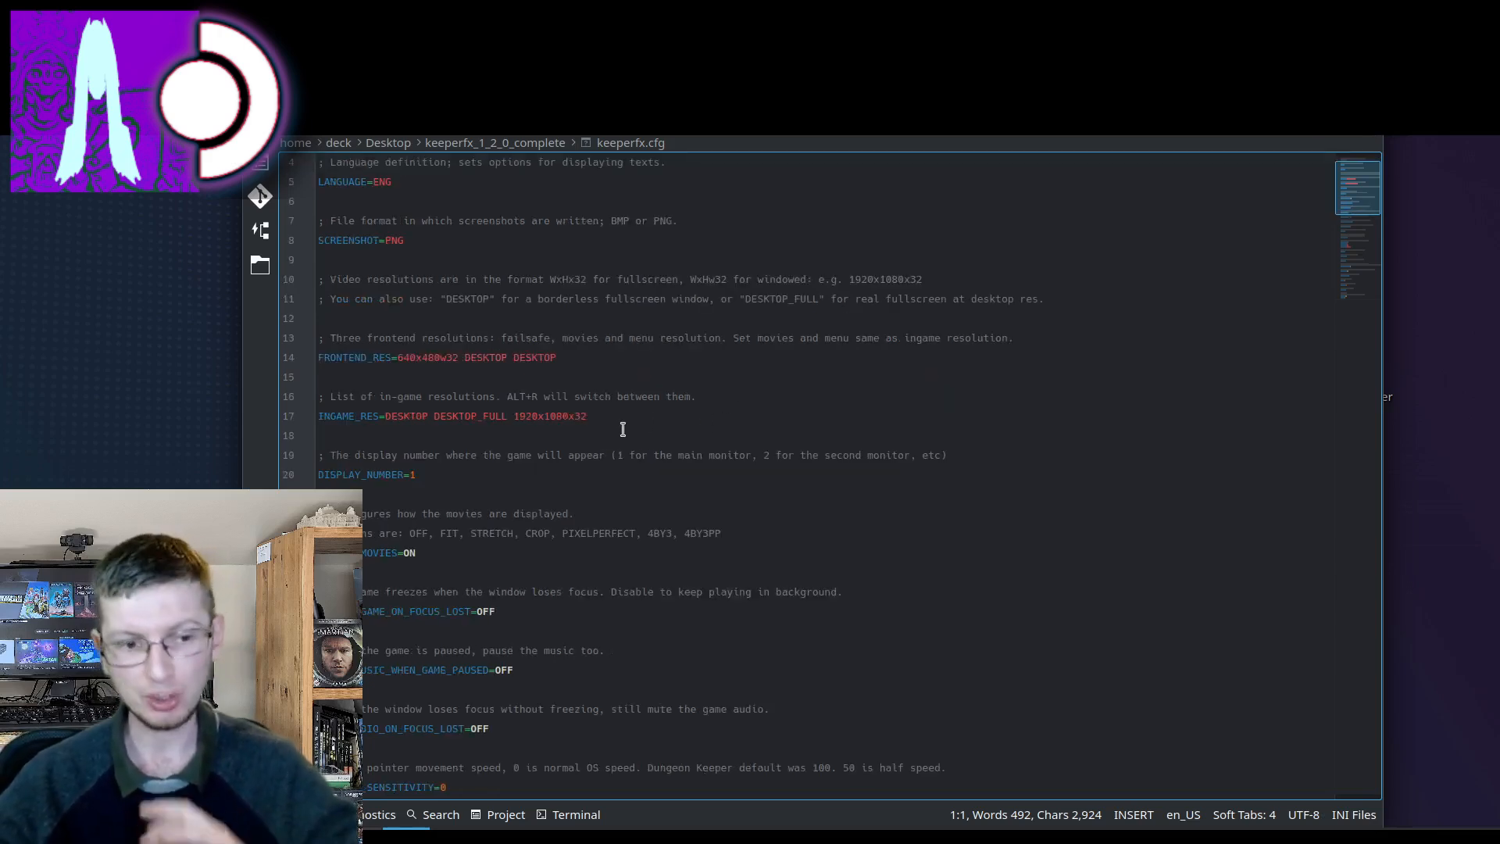
scroll("down", 3)
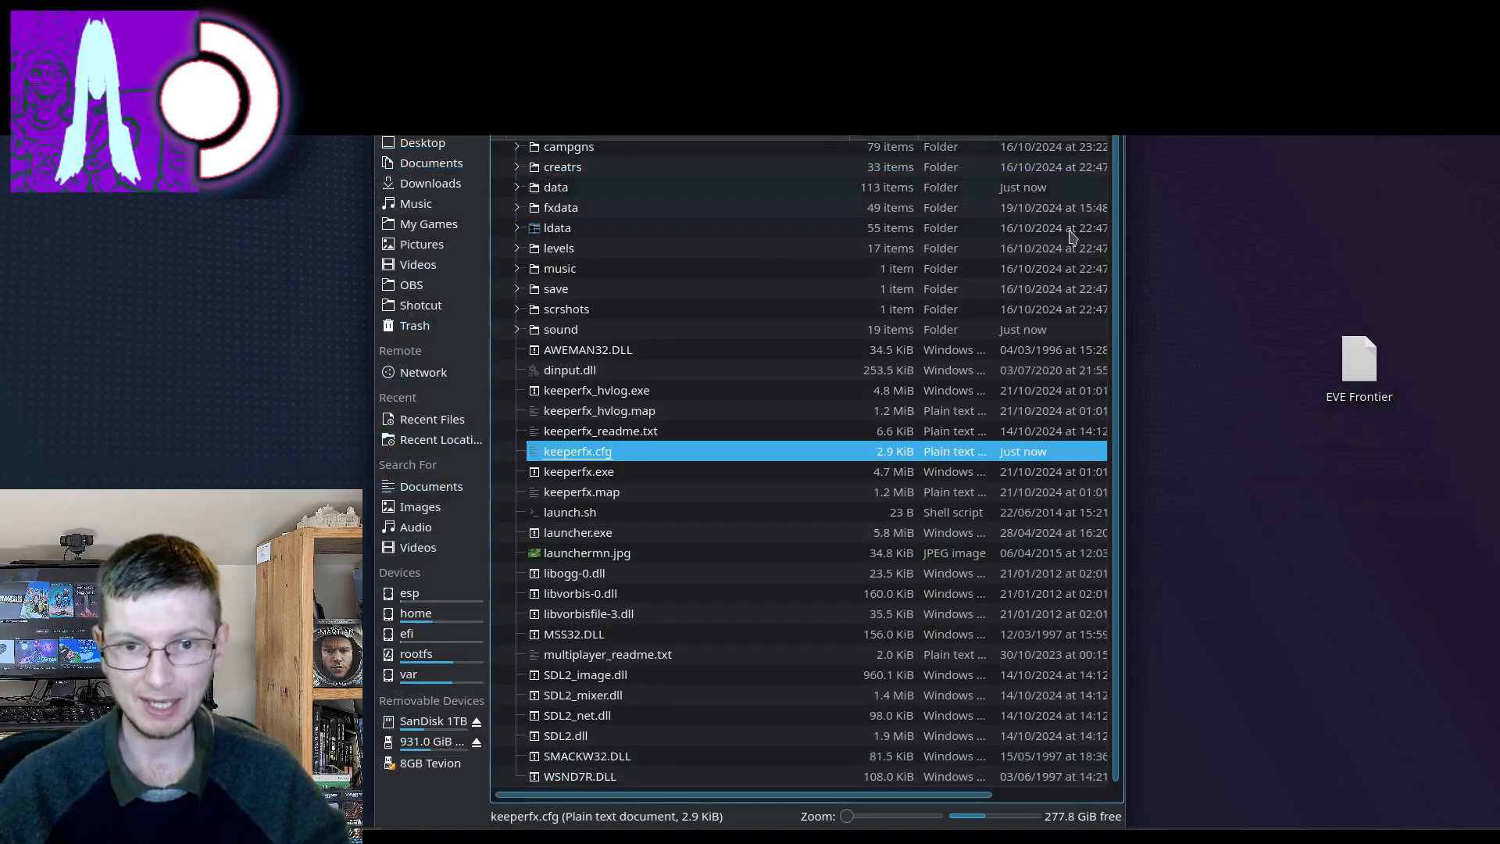
Step: Rename the keeperfx_1_2_0_complete Desktop folder to Dungeon Keeper FX and bring up its actions
left_click(422, 142)
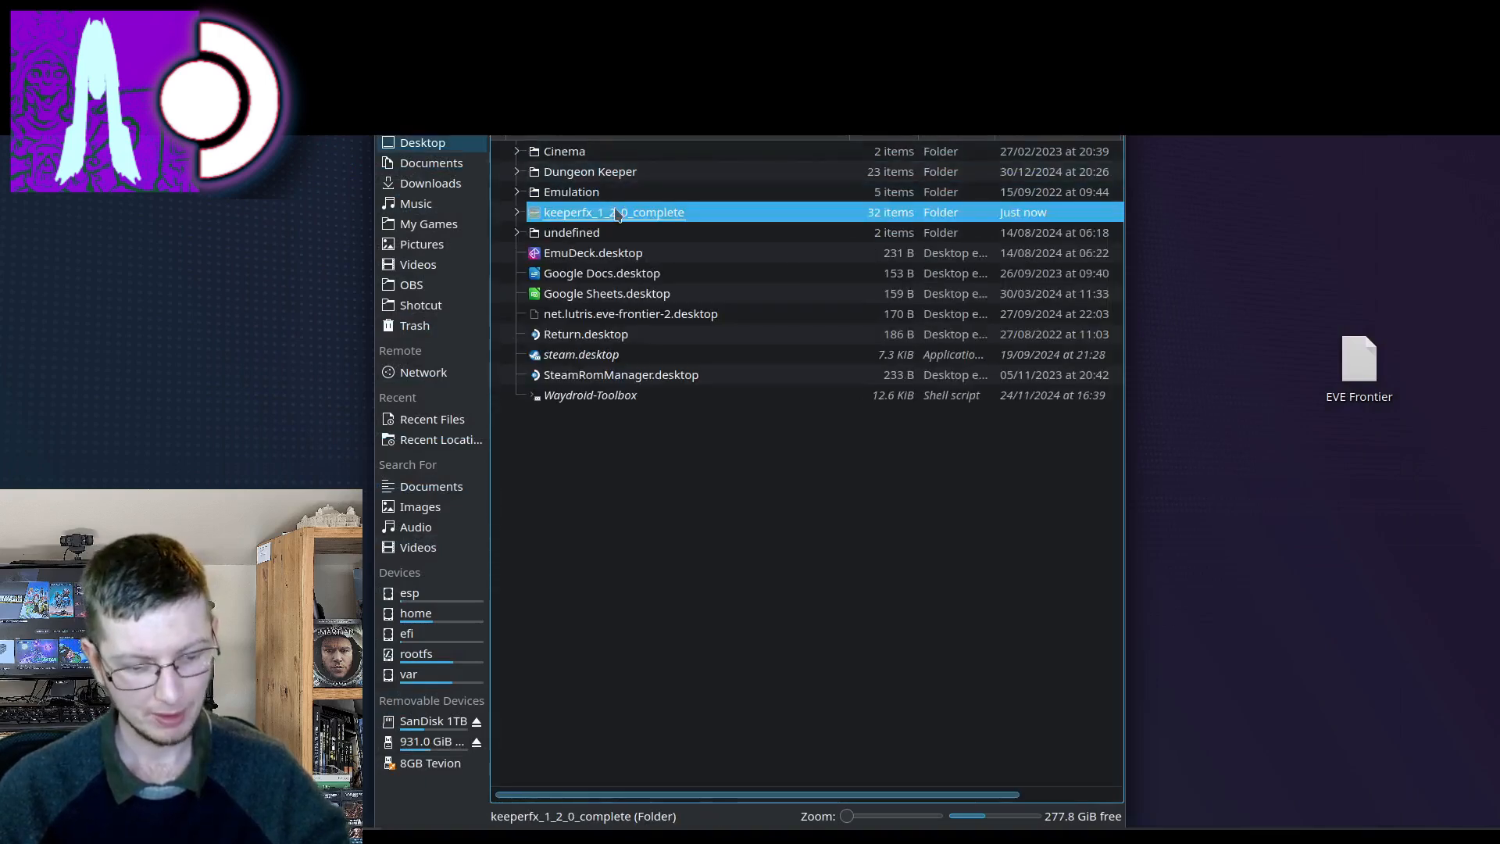
key("F2")
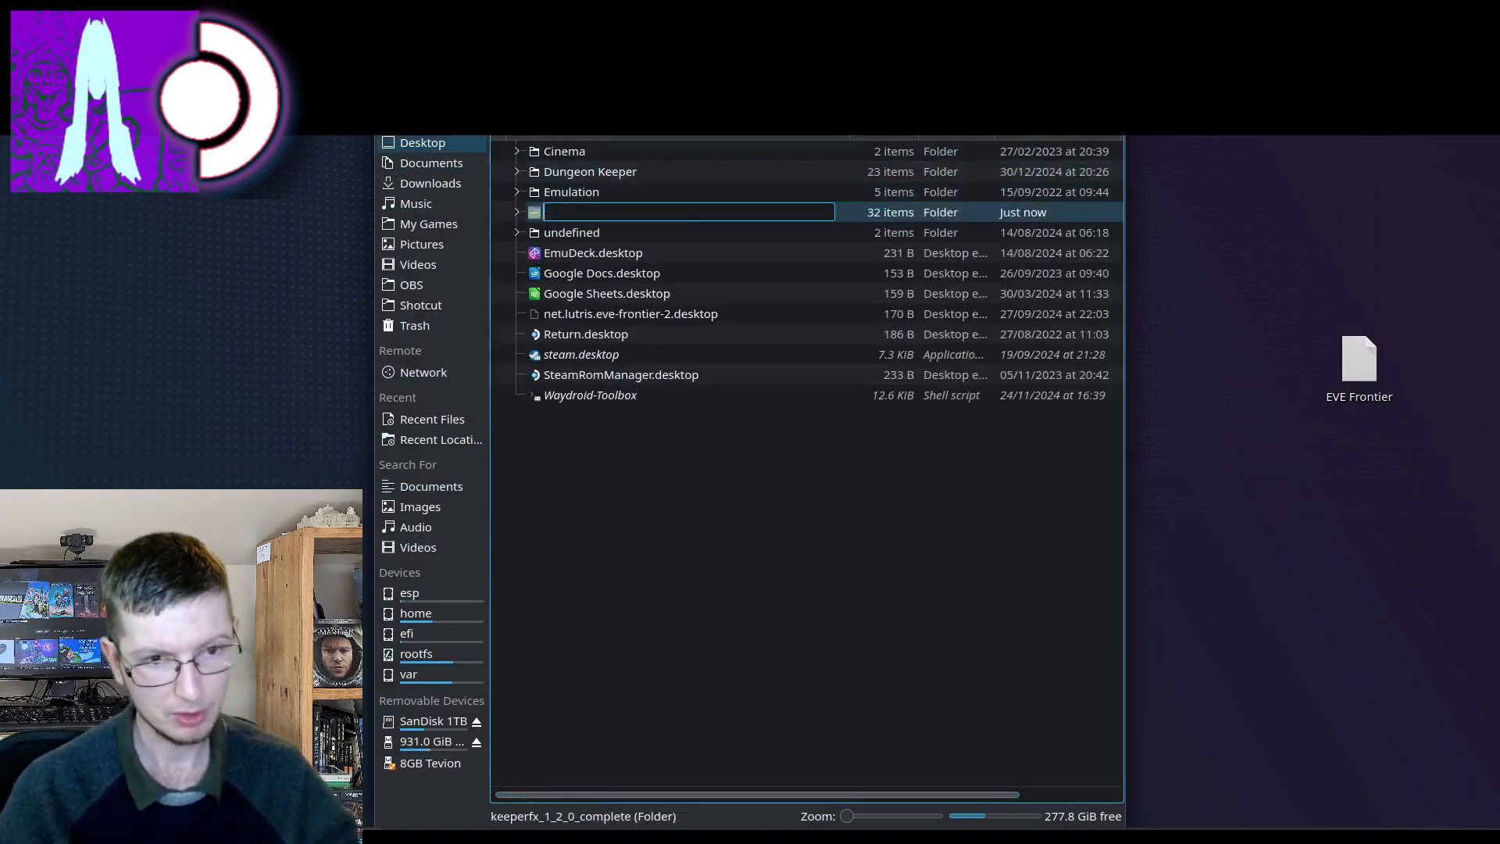
type("Dungeon Keeper FX")
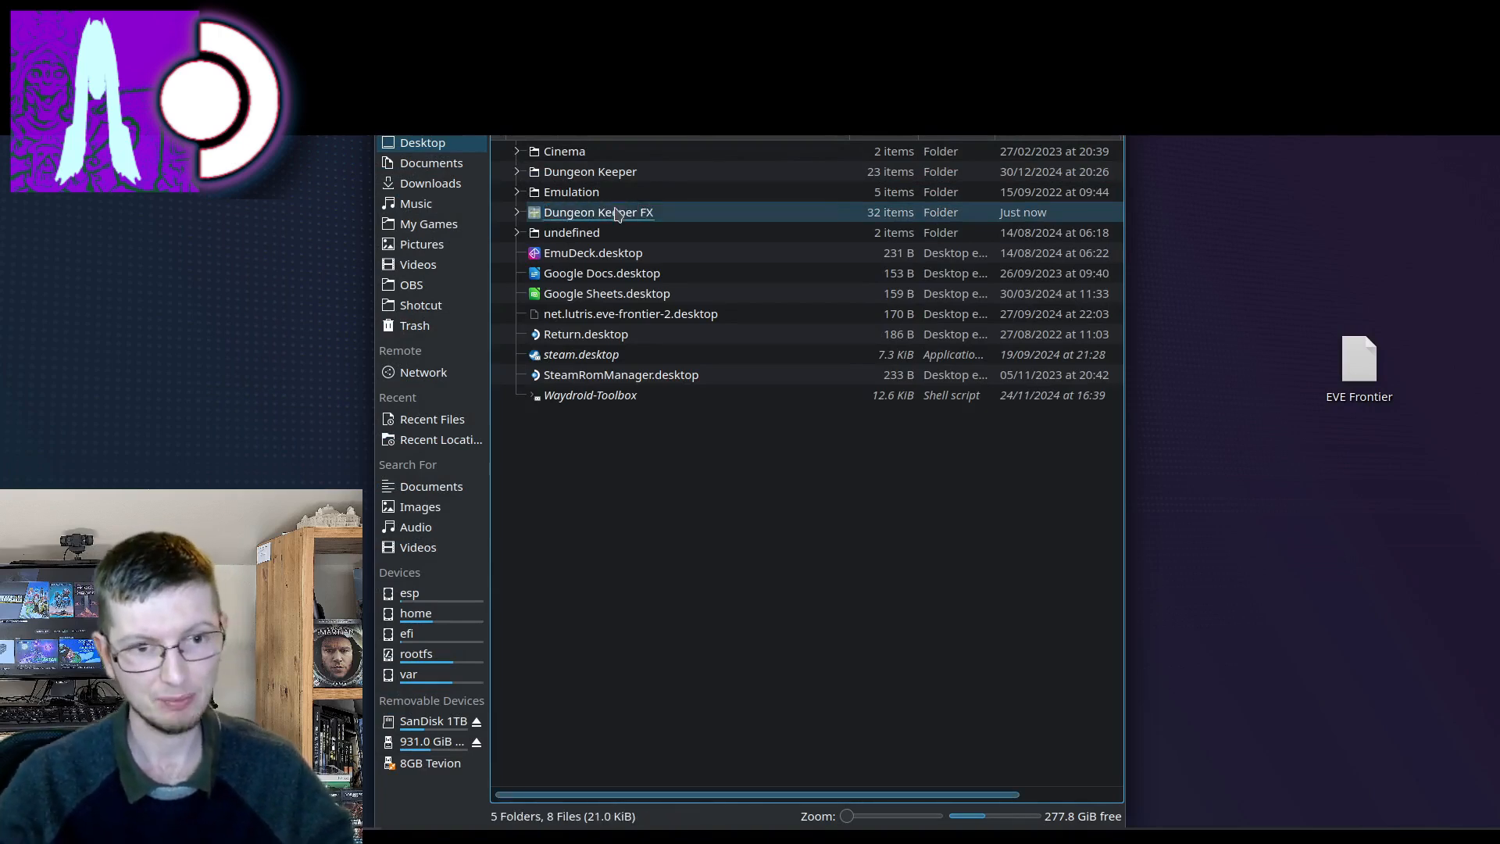
right_click(598, 211)
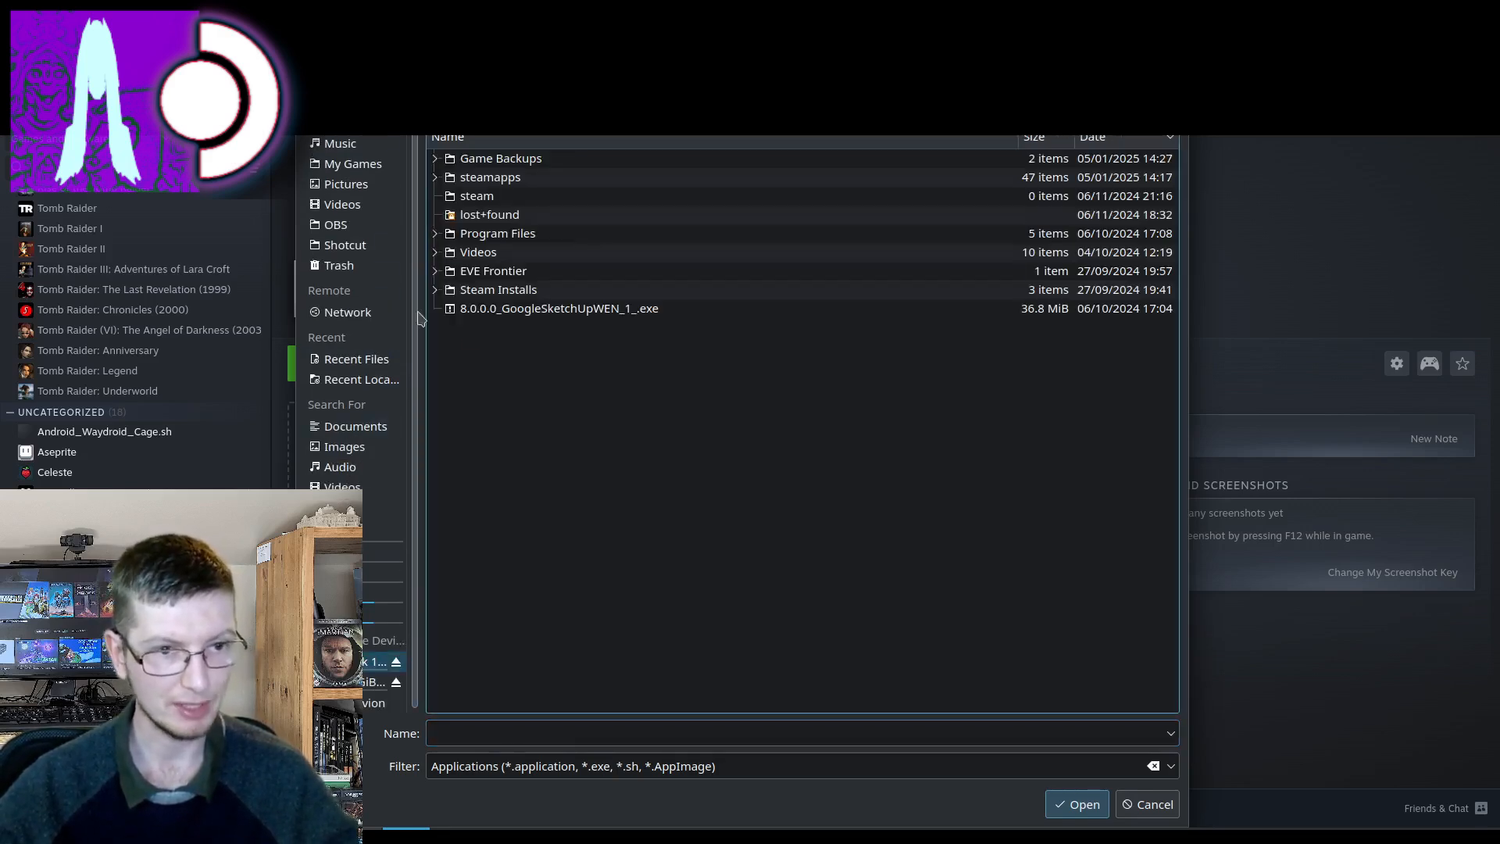
Step: Add keeperfx.exe from steamapps/common/Dungeon Keeper FX to the Steam library as a non-Steam game
left_click(436, 176)
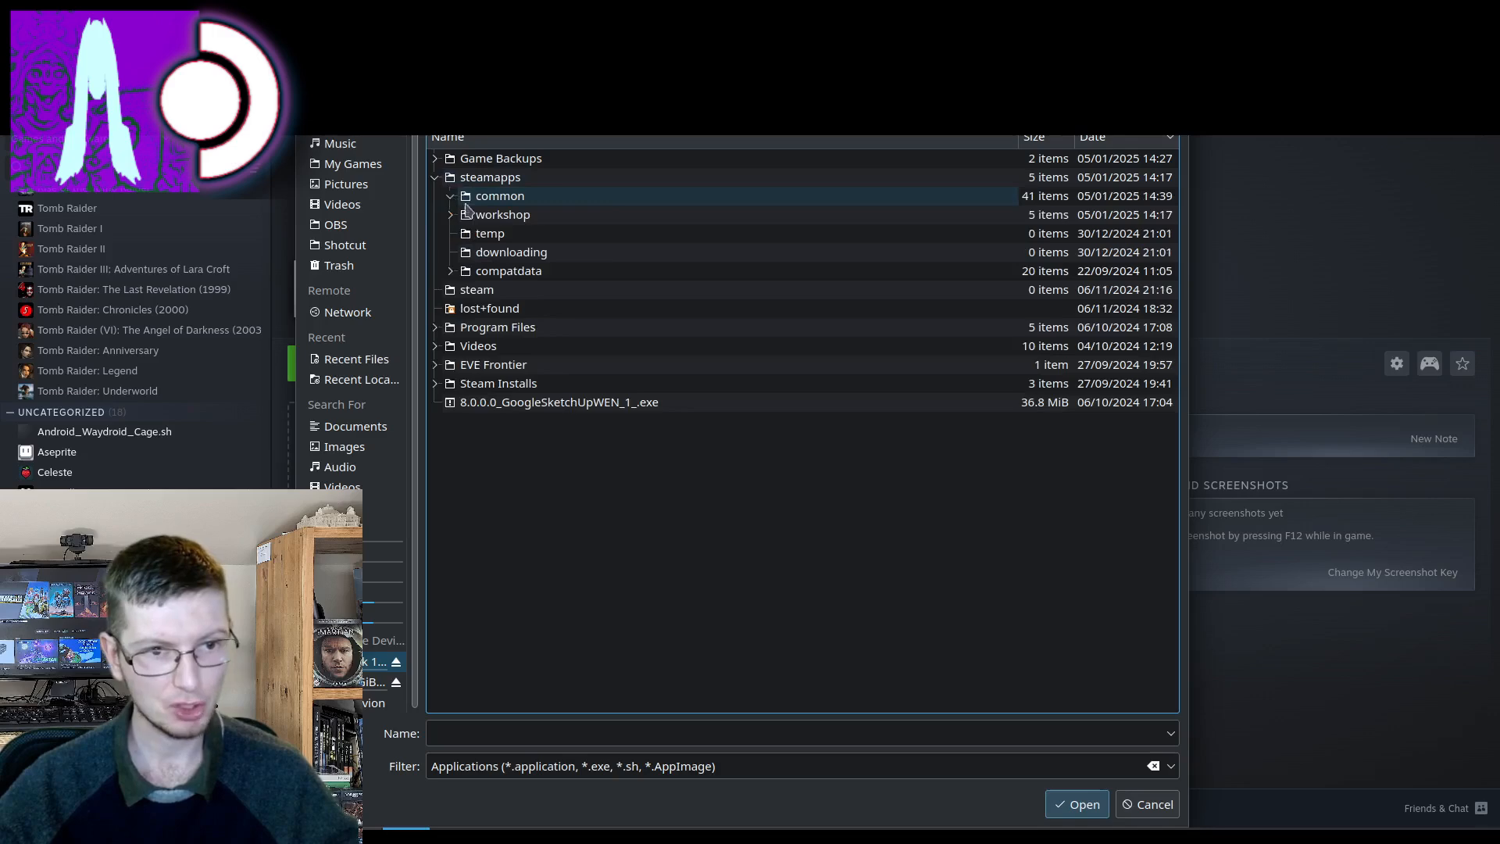
left_click(450, 195)
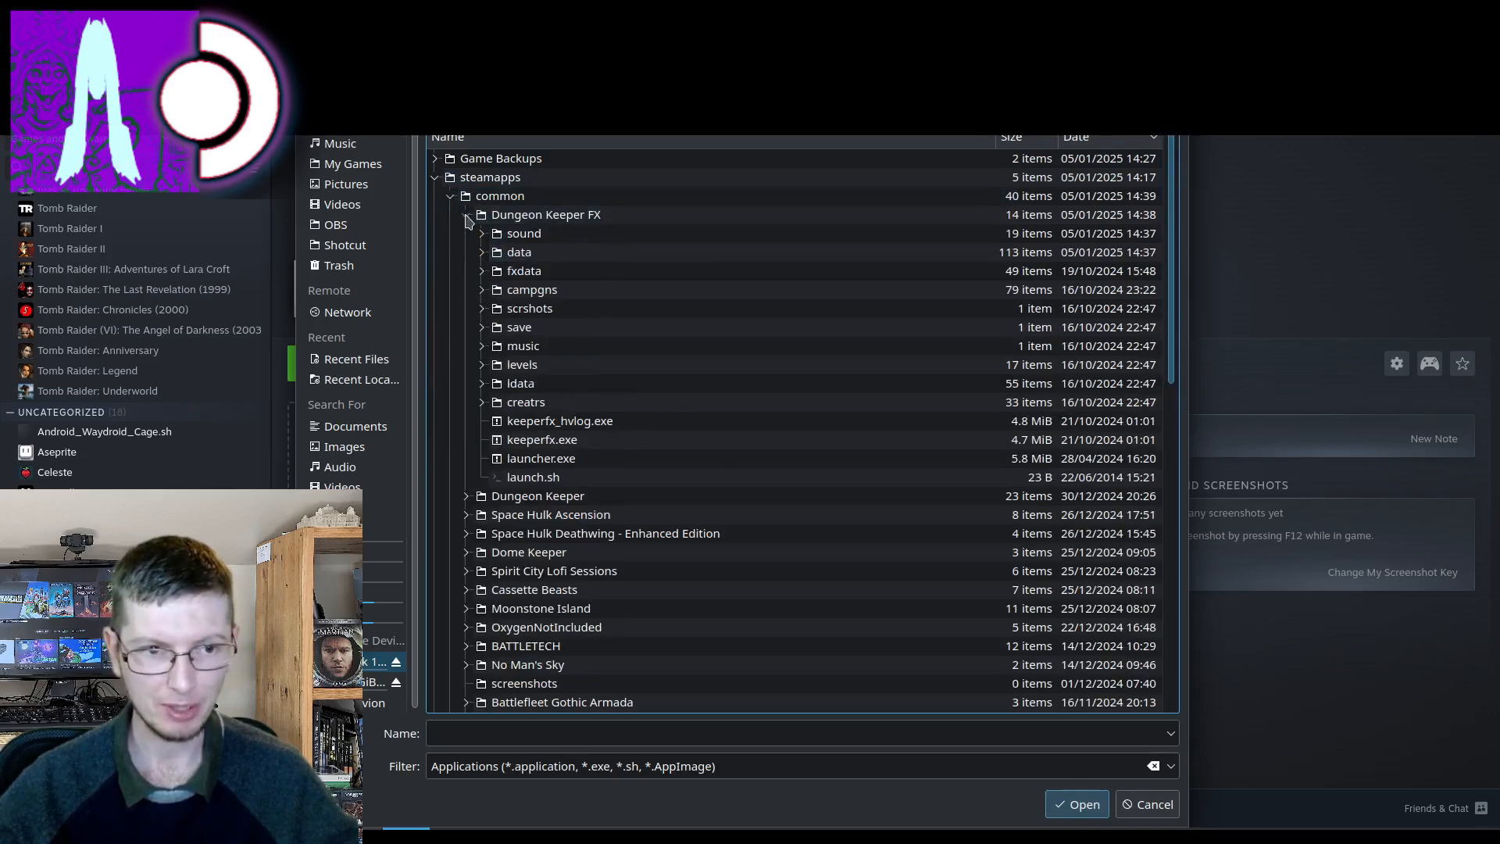
left_click(542, 439)
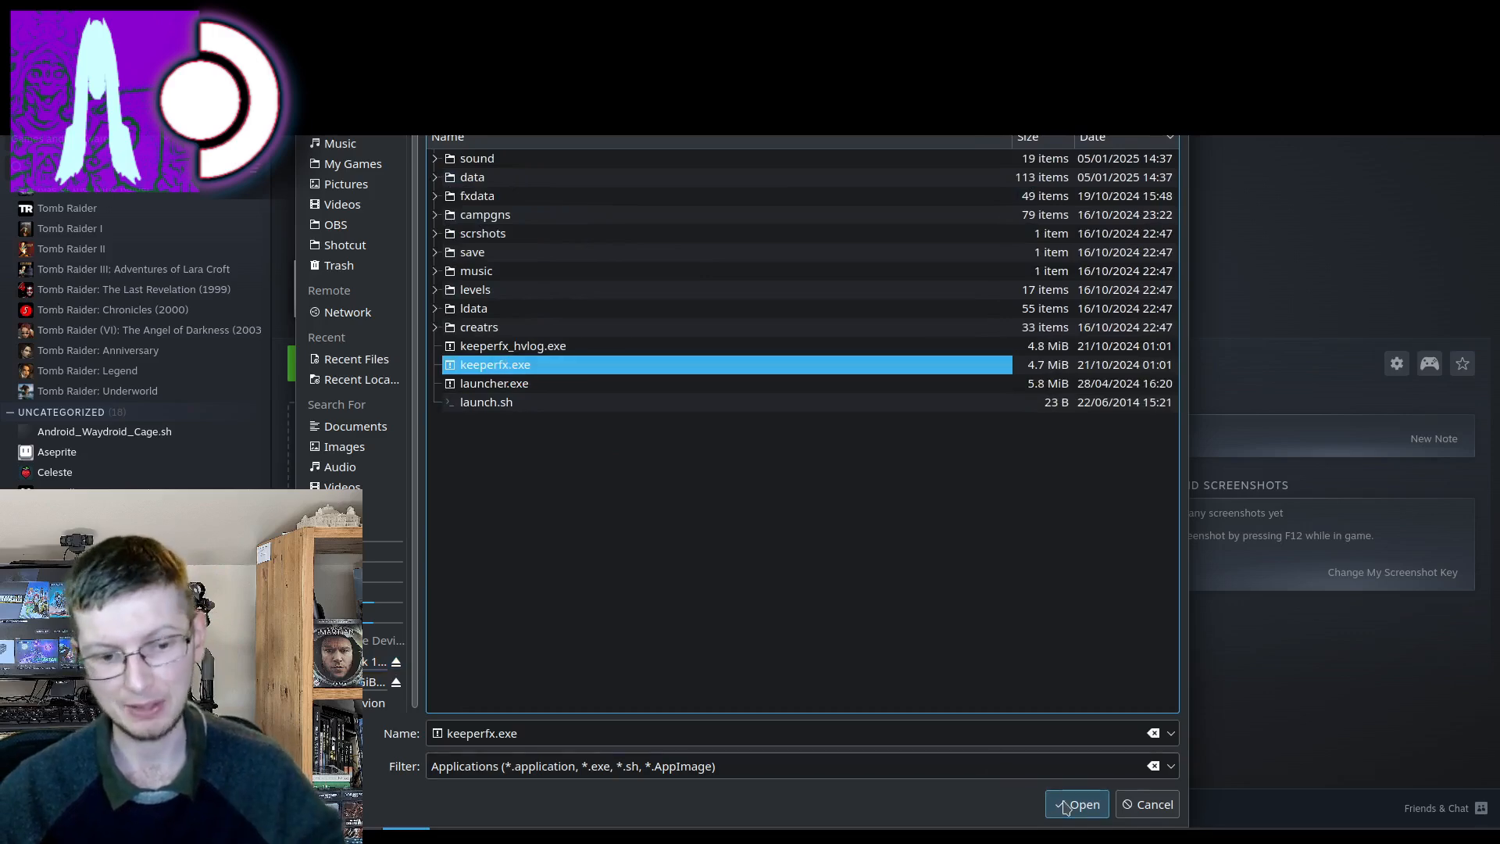
left_click(1076, 803)
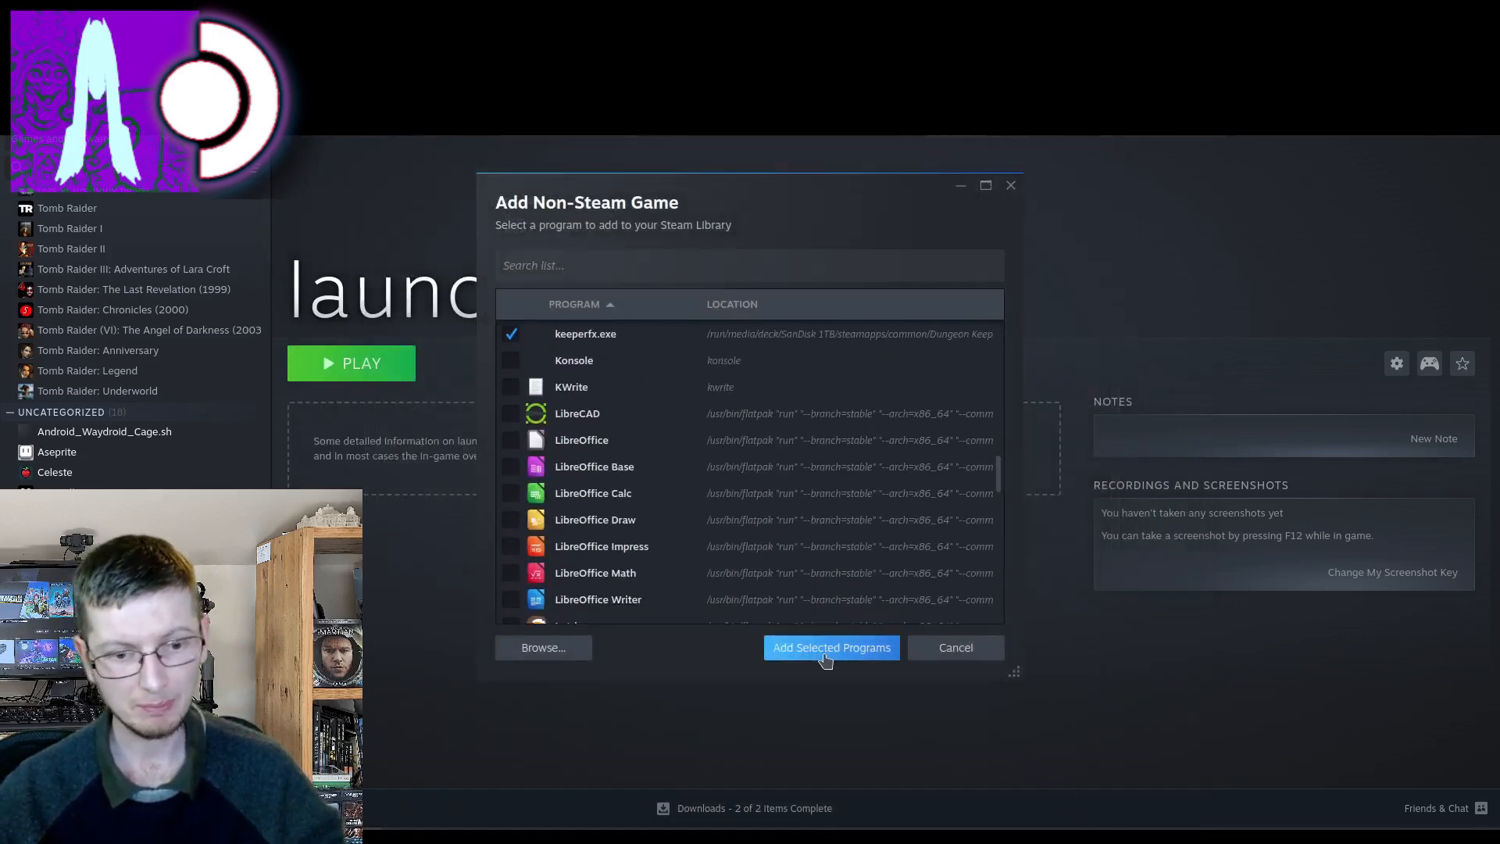
left_click(829, 647)
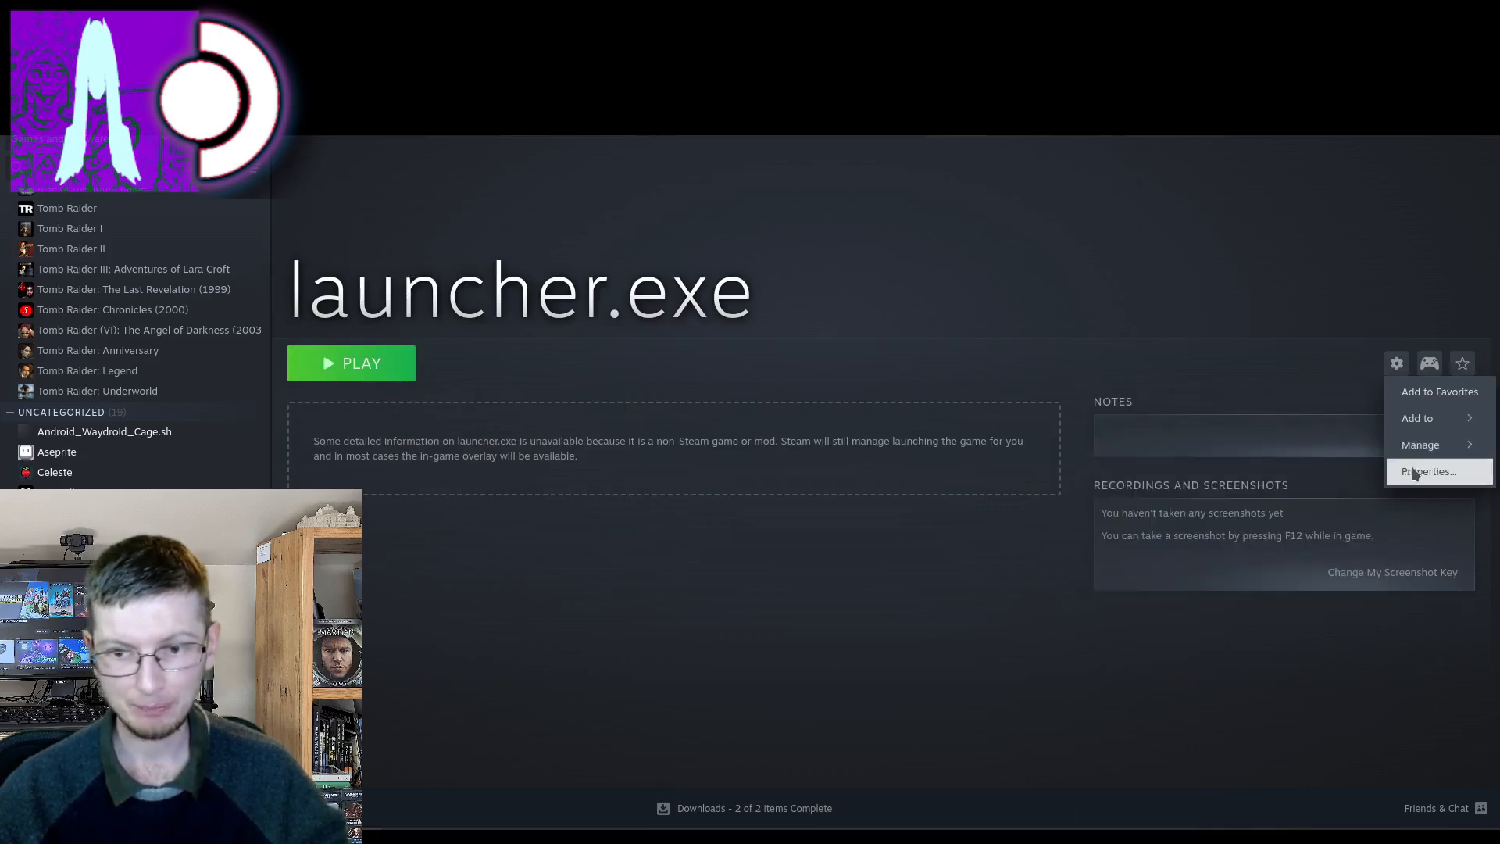
Step: Set launcher.exe's compatibility to force Proton 9.0-4 in its properties
left_click(1426, 470)
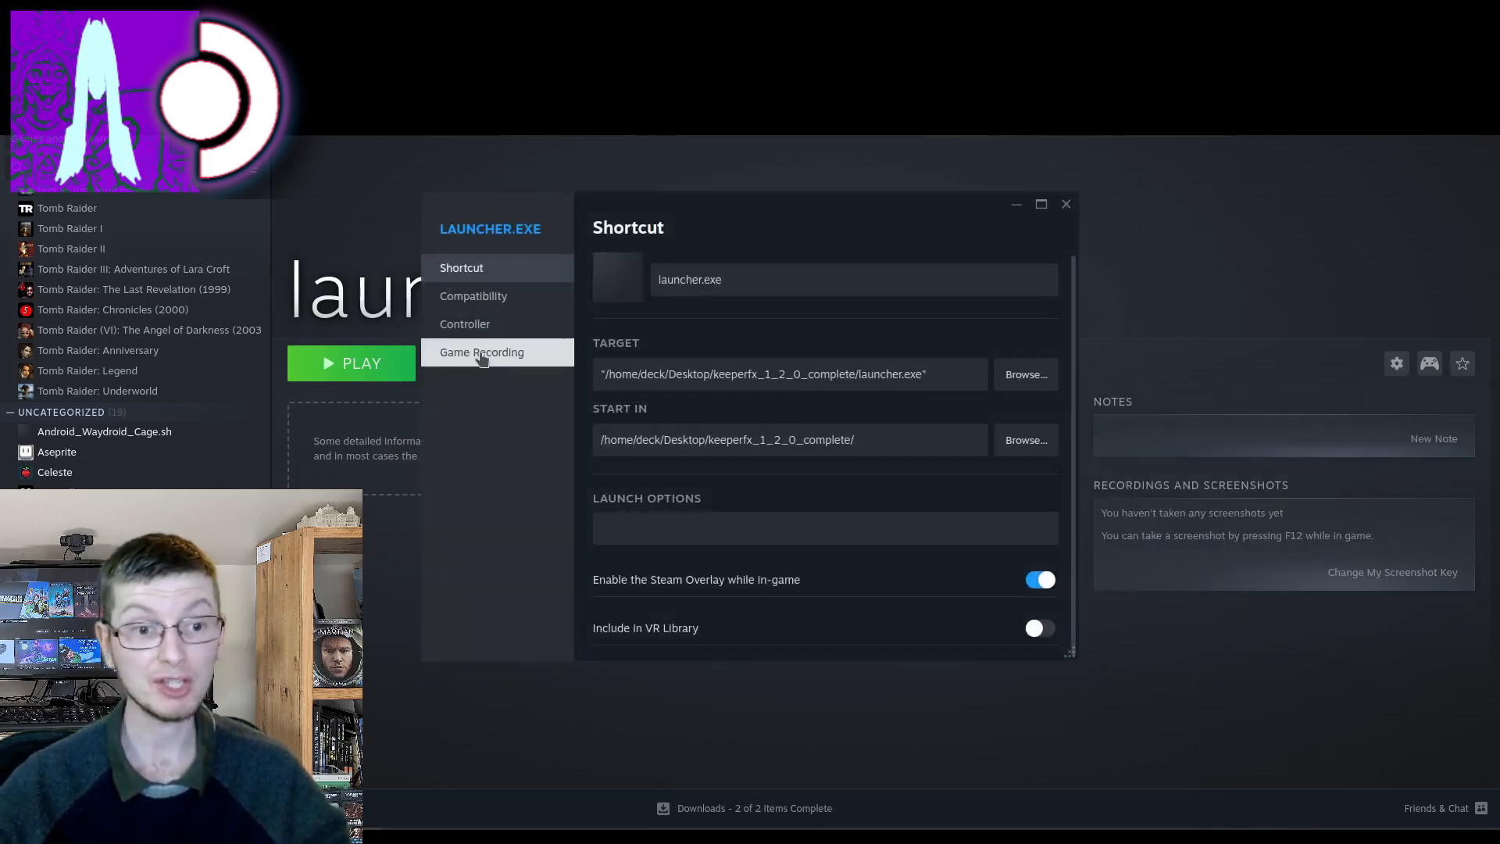
left_click(472, 295)
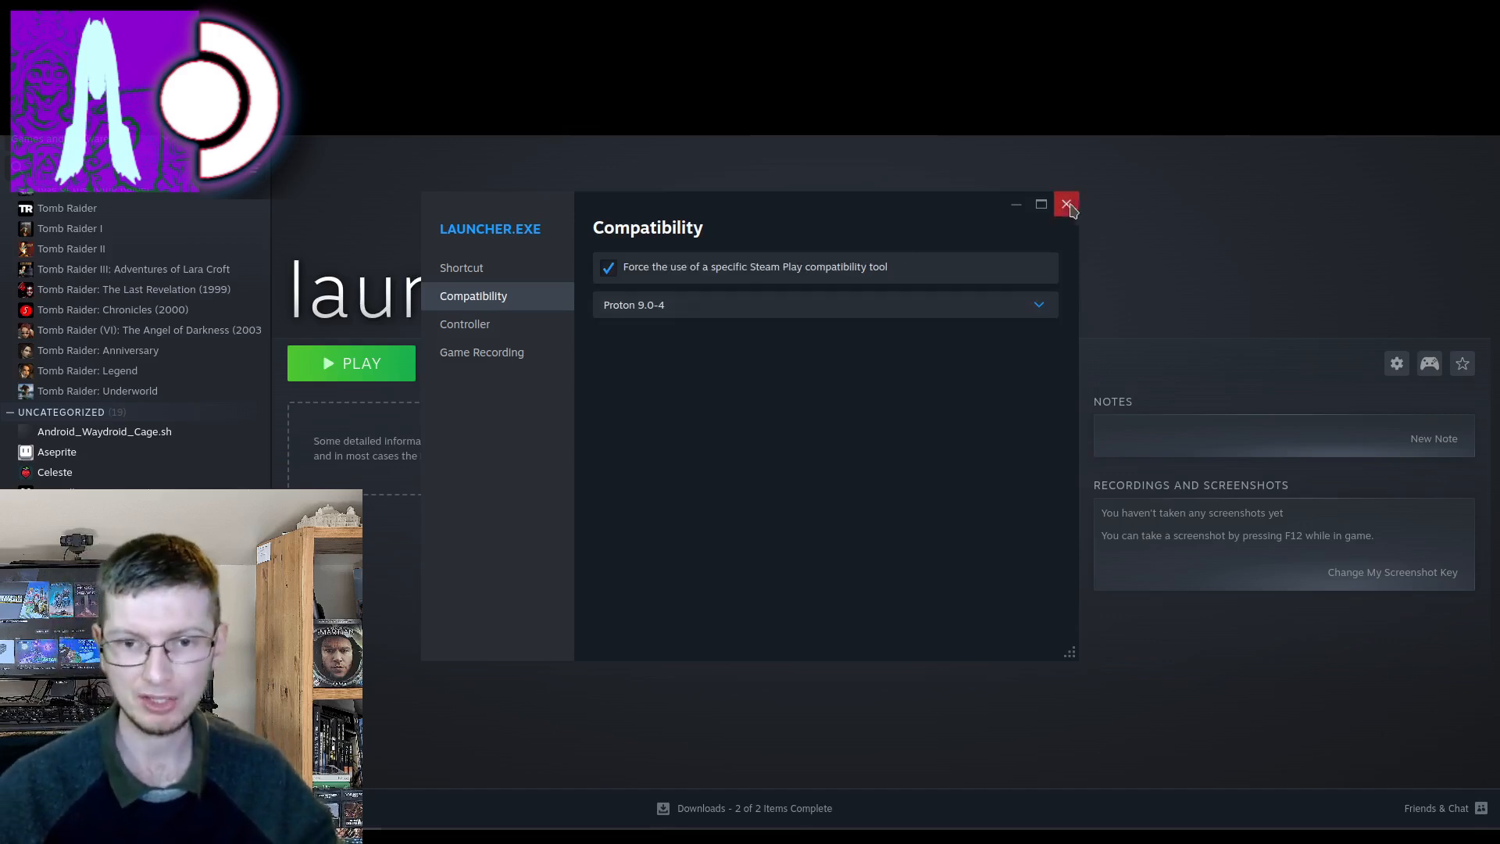
left_click(1066, 203)
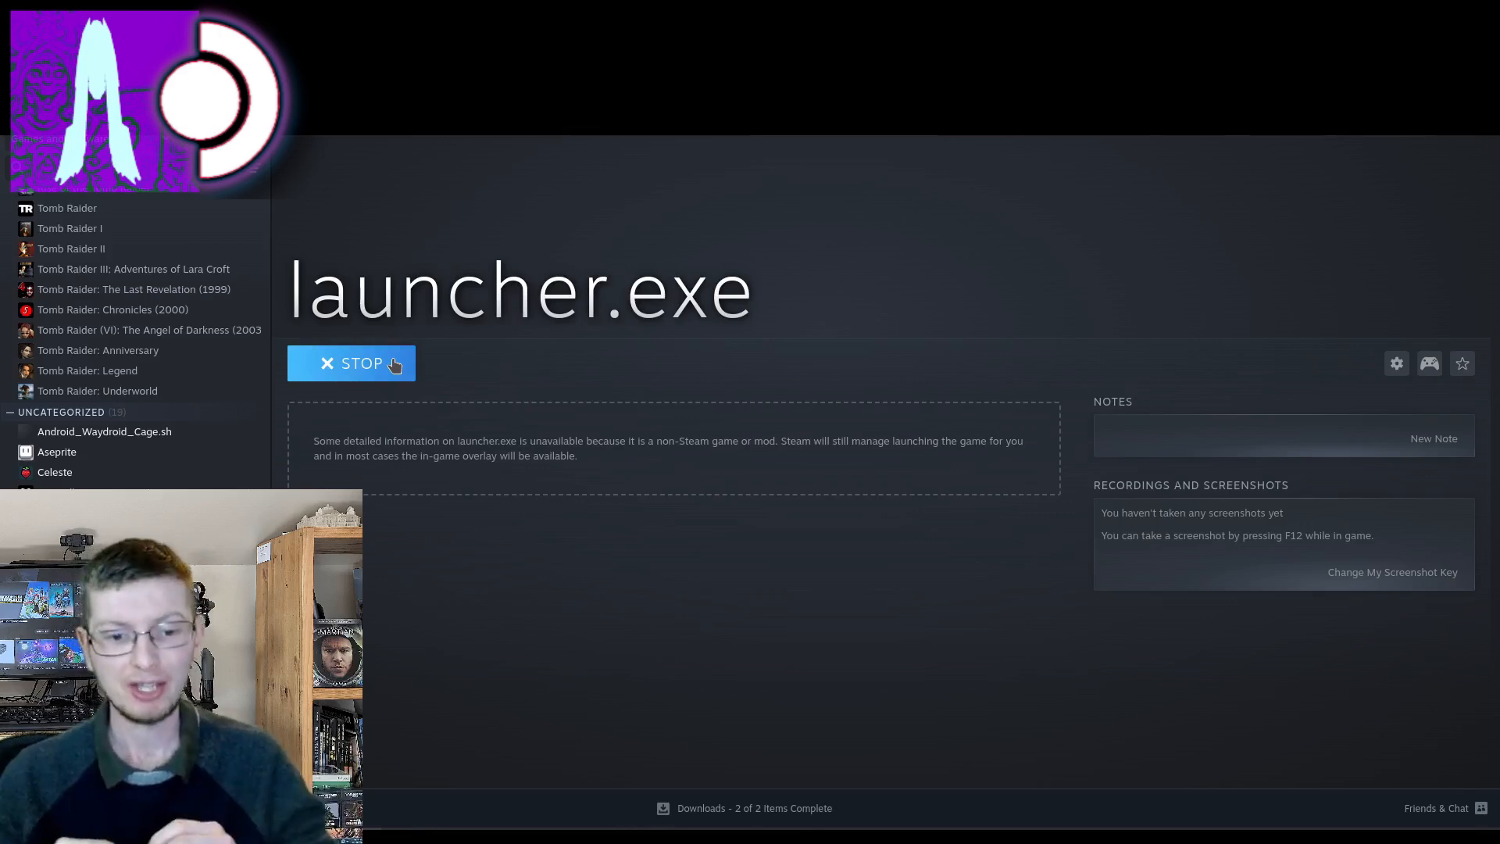
Step: Force keeperfx.exe onto Proton 9.0-4 in its compatibility properties and launch it
left_click(352, 362)
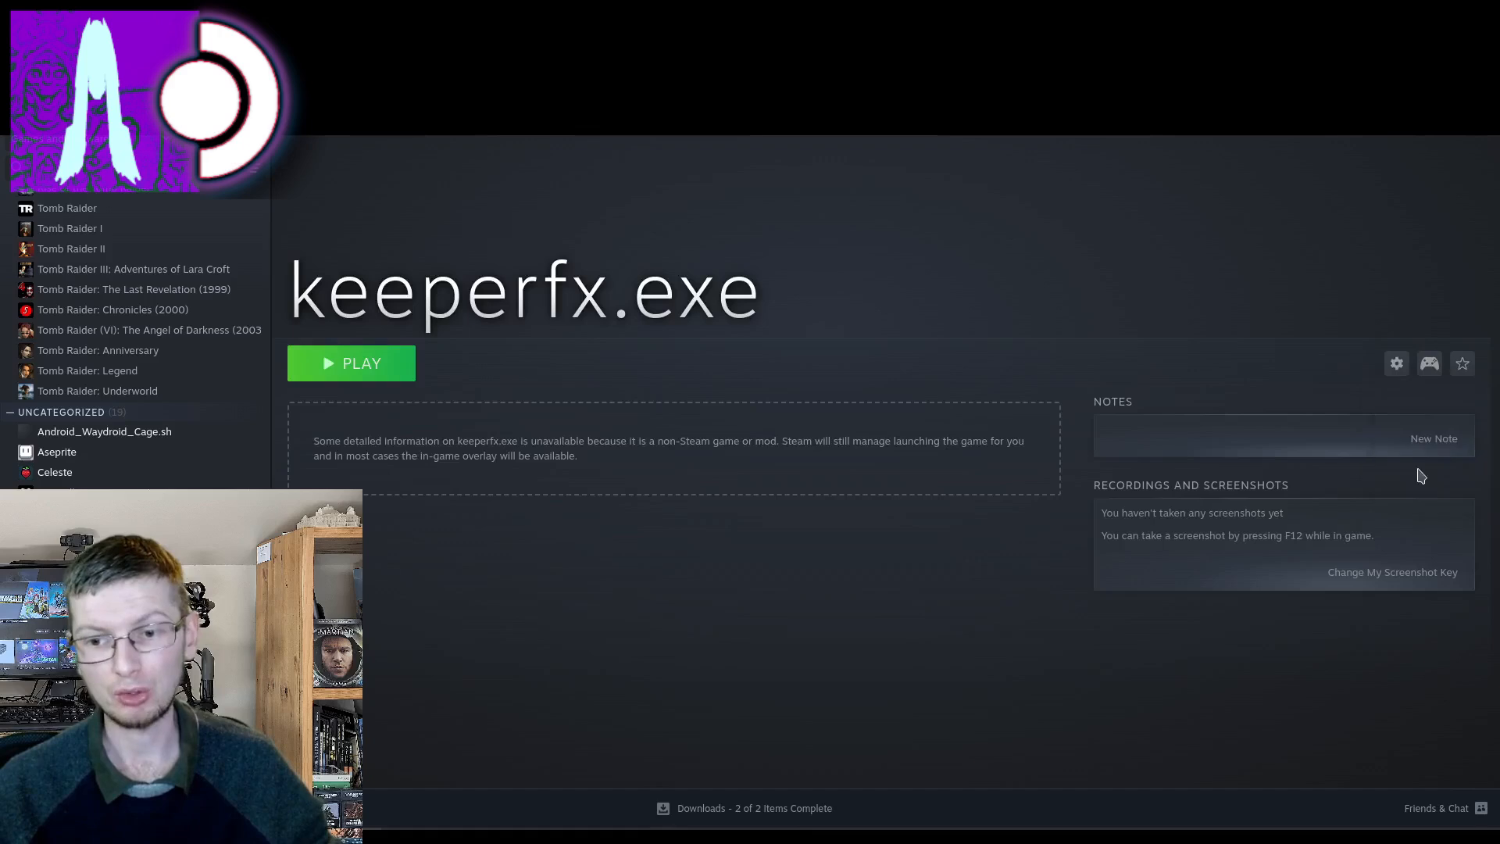
left_click(1396, 363)
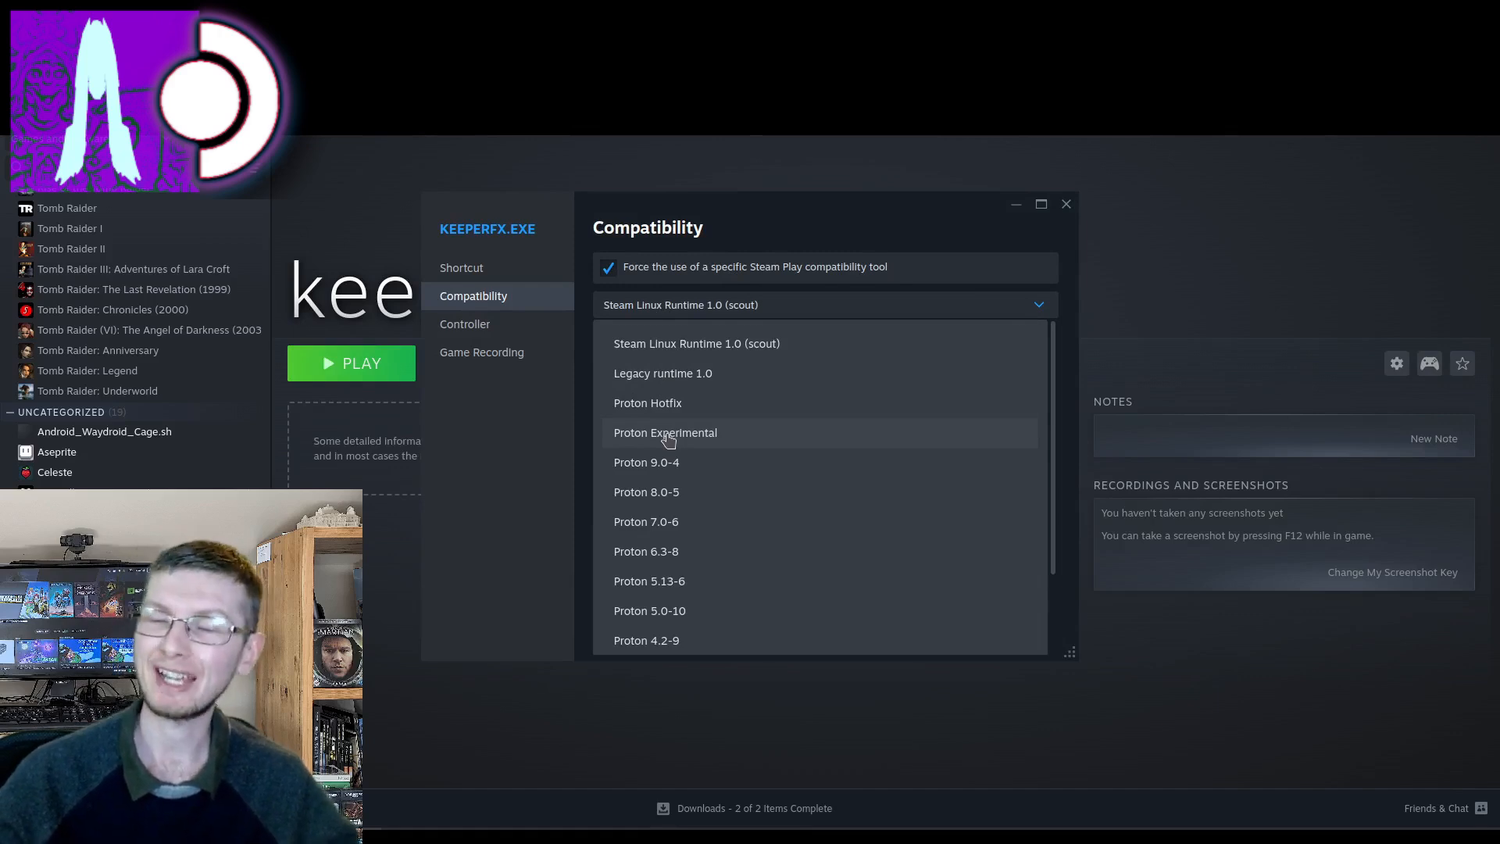
left_click(645, 463)
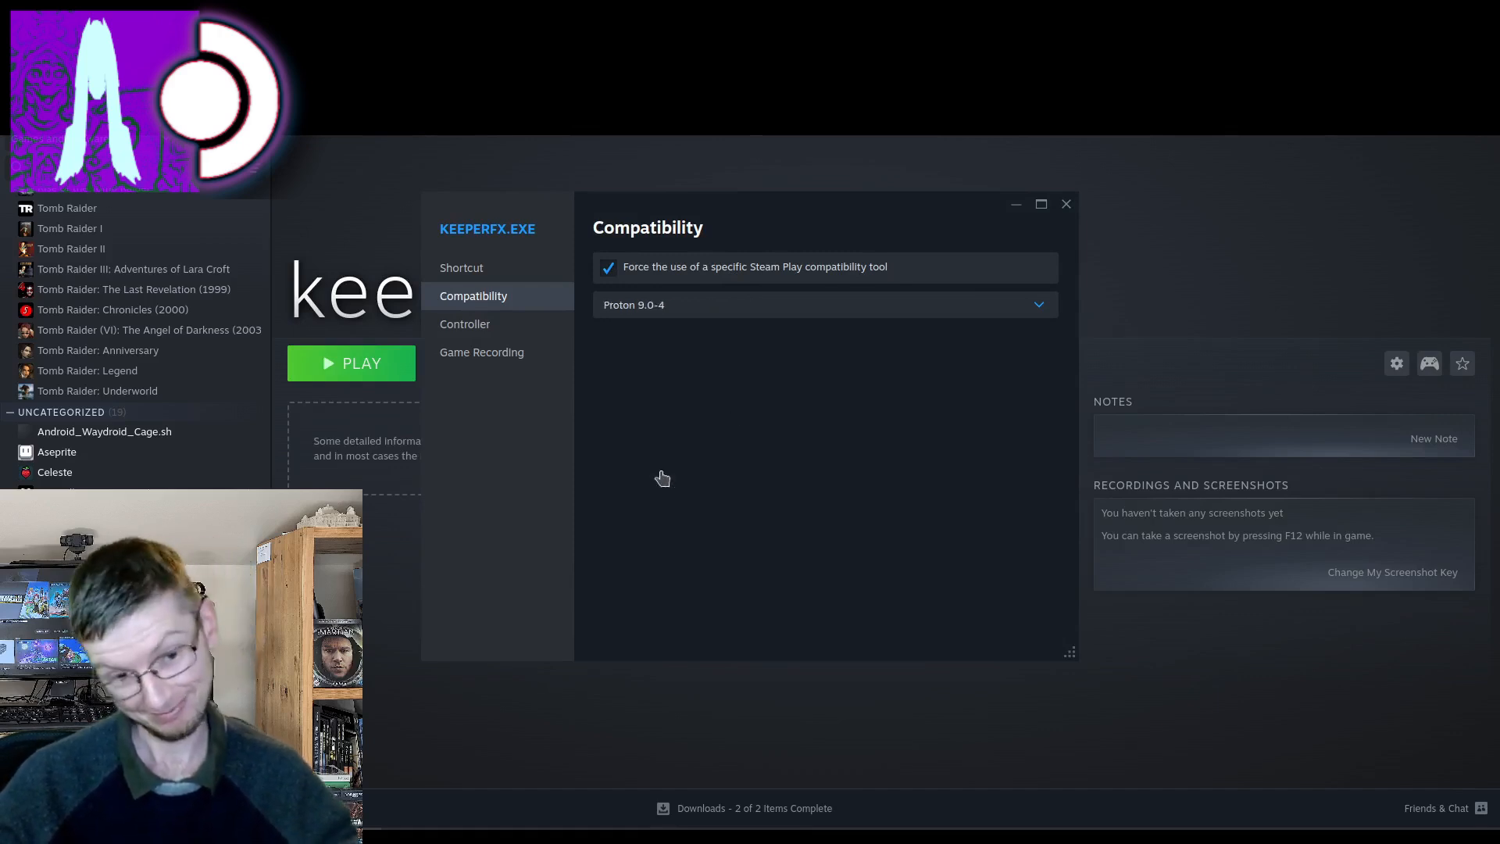
left_click(1064, 203)
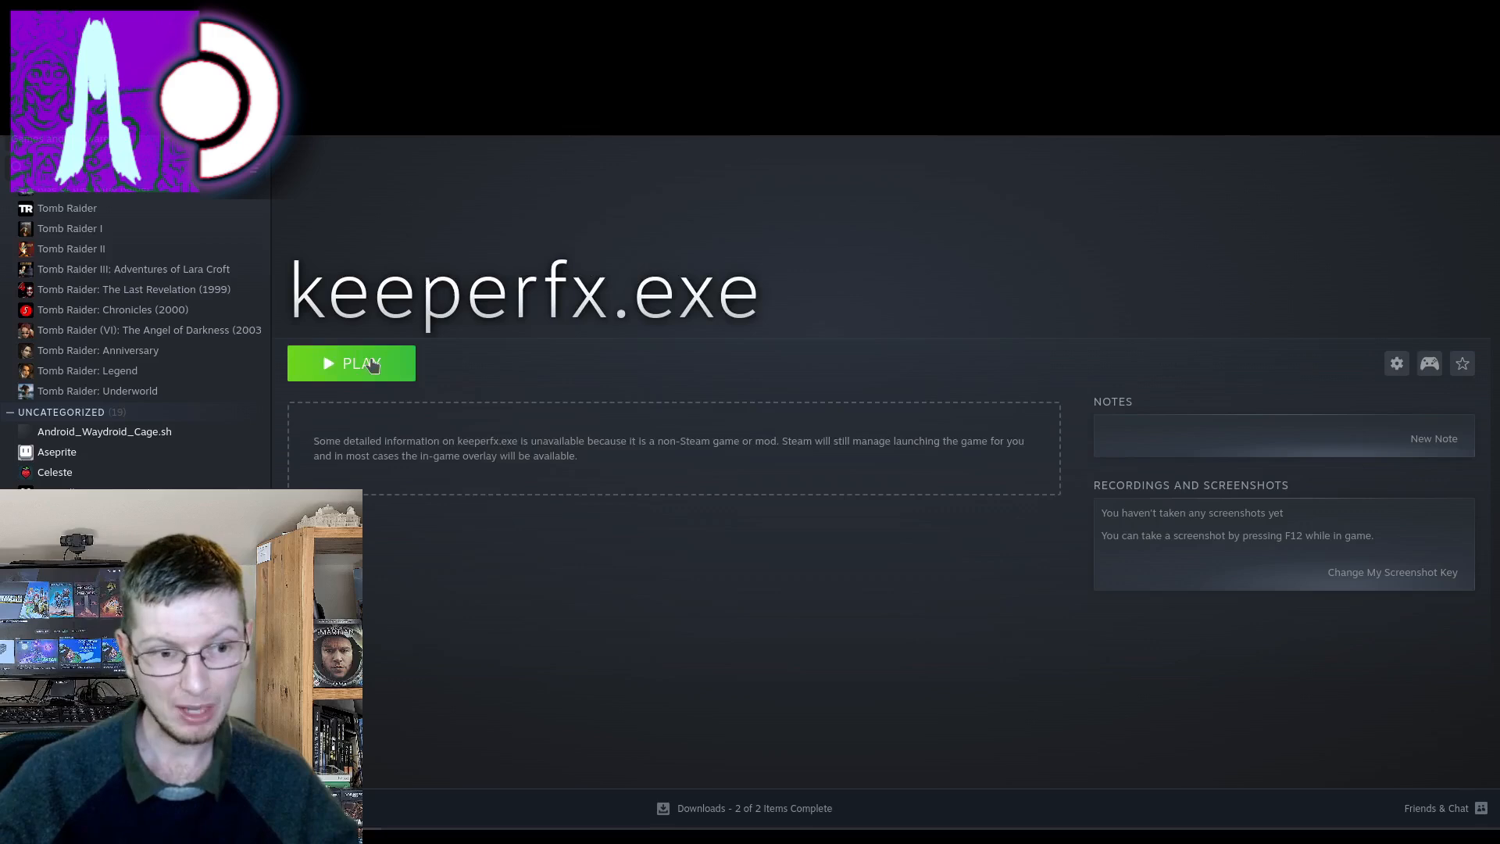
left_click(351, 365)
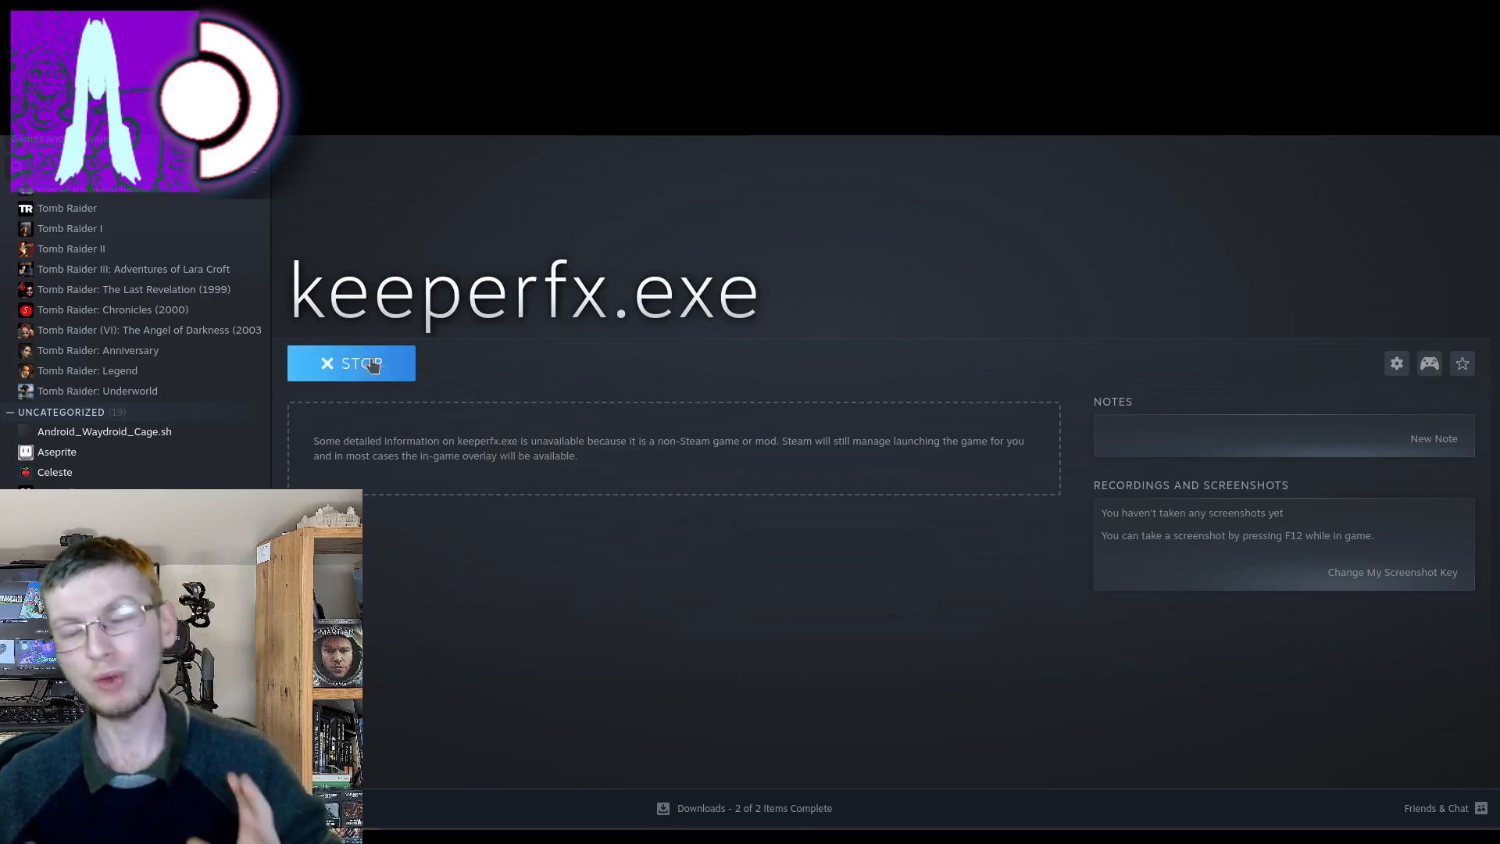